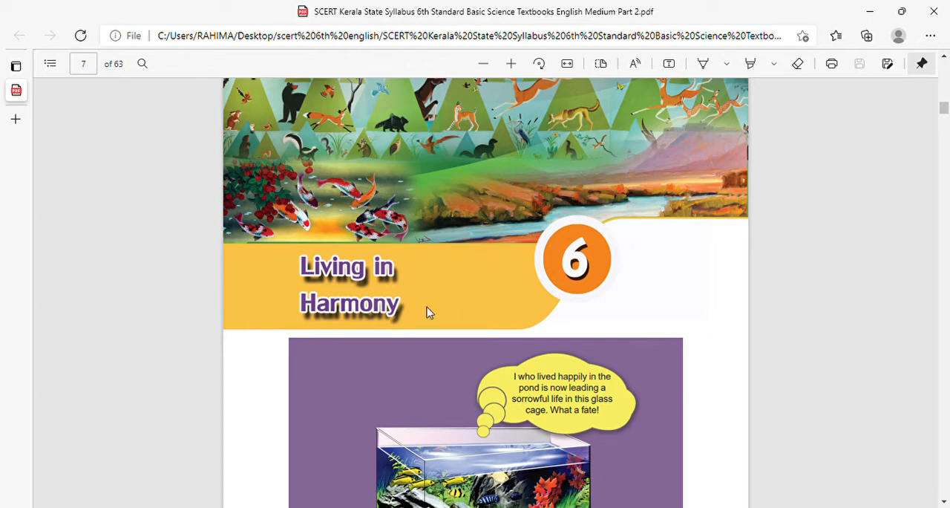
scroll(down, 3)
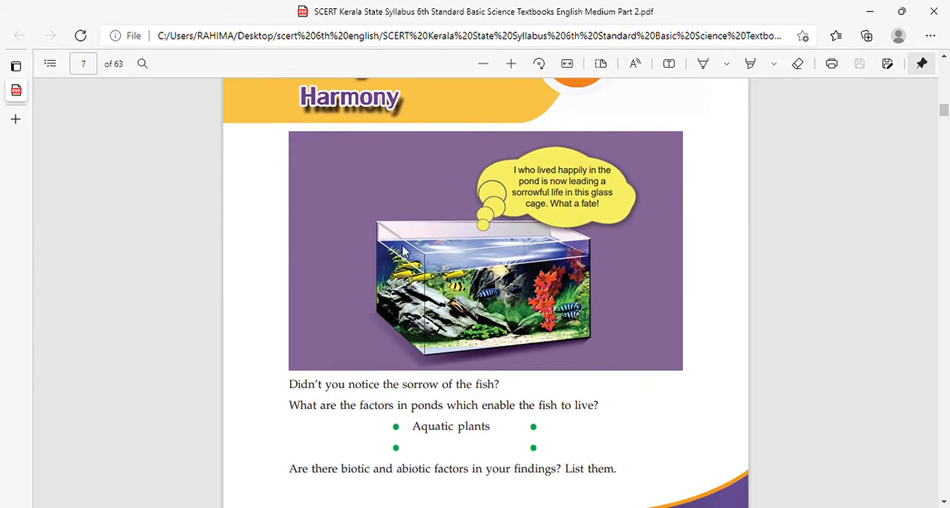
mouse_move(413, 260)
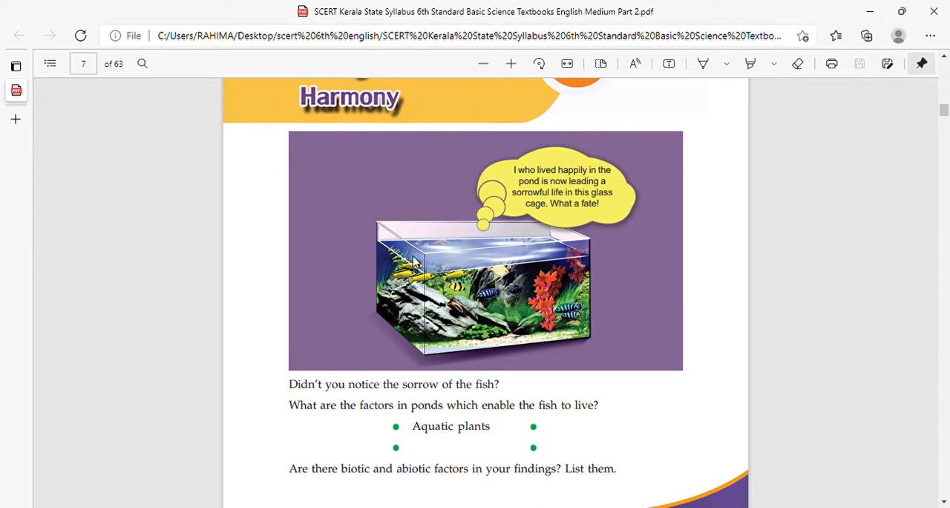
mouse_move(455, 291)
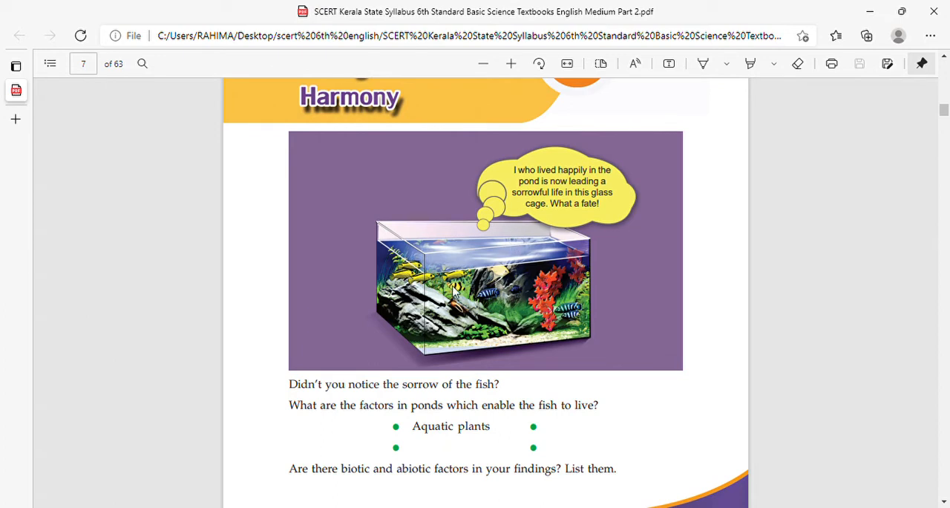
mouse_move(487, 265)
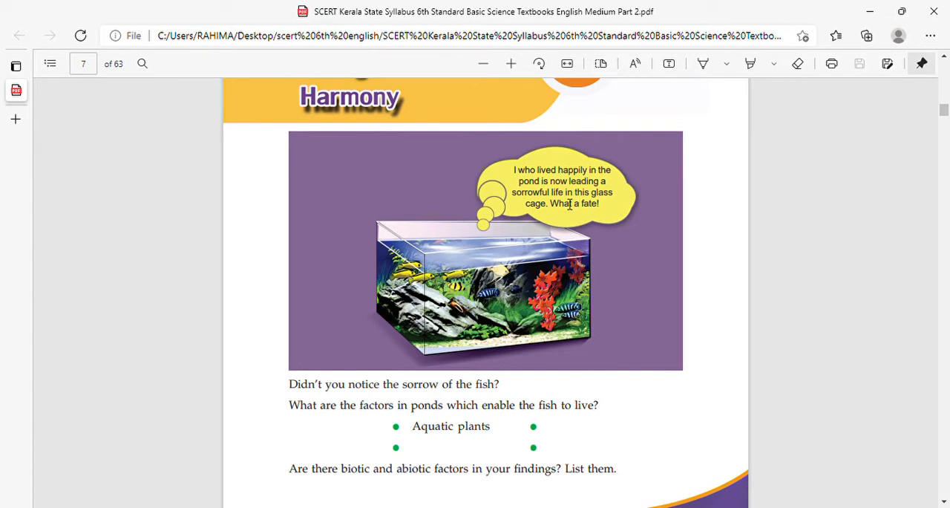
mouse_move(553, 212)
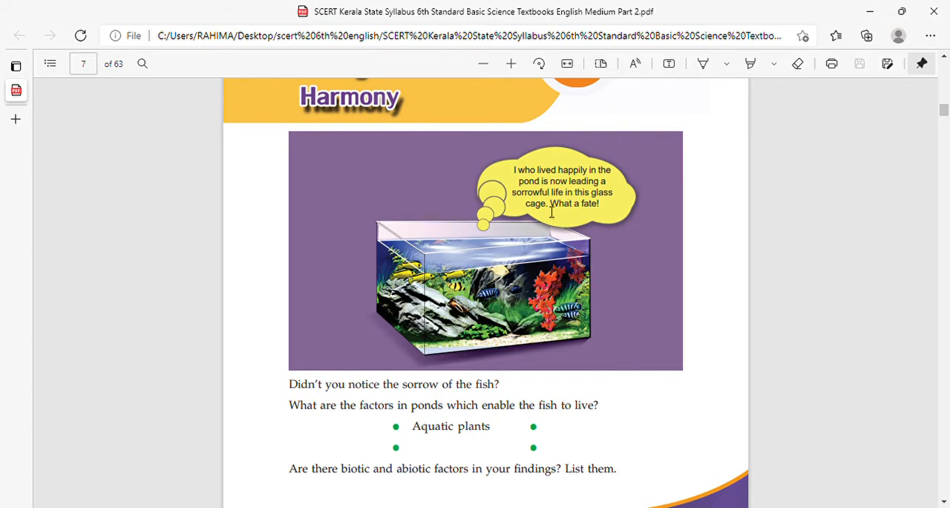
mouse_move(527, 283)
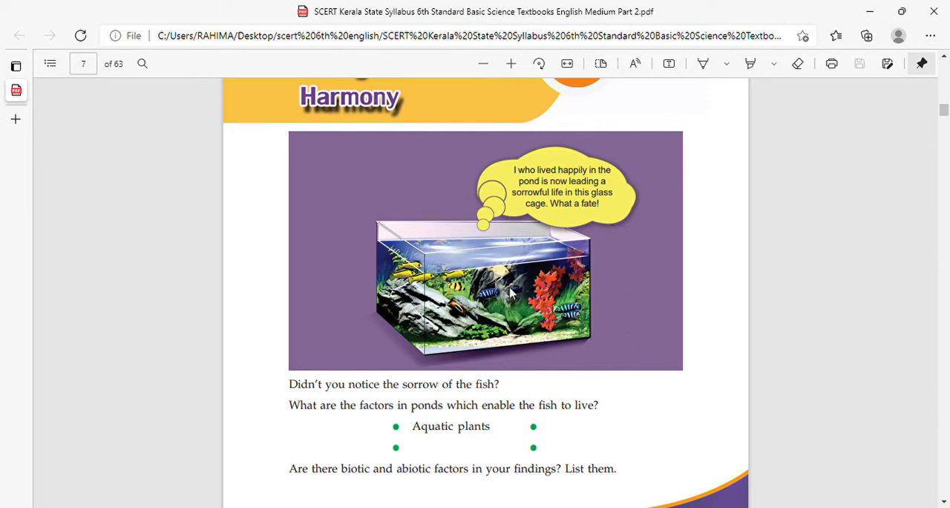
mouse_move(481, 300)
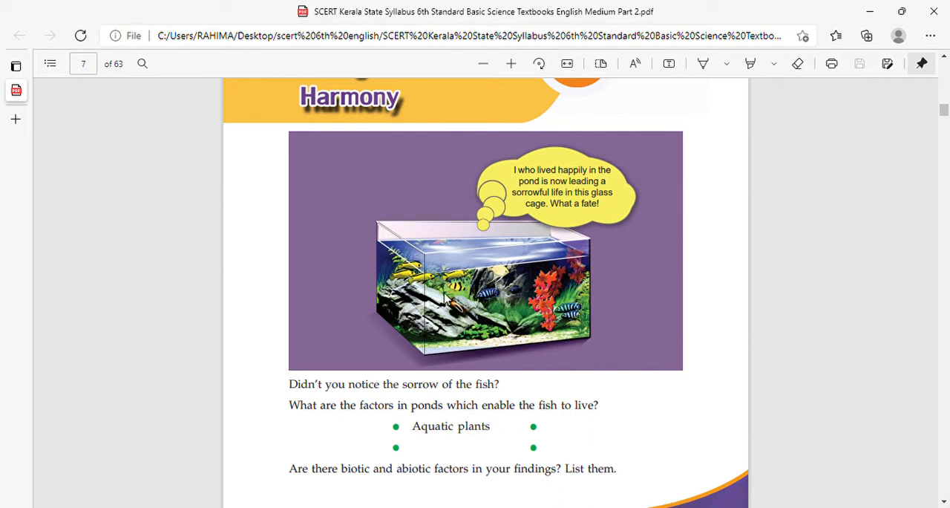
mouse_move(526, 288)
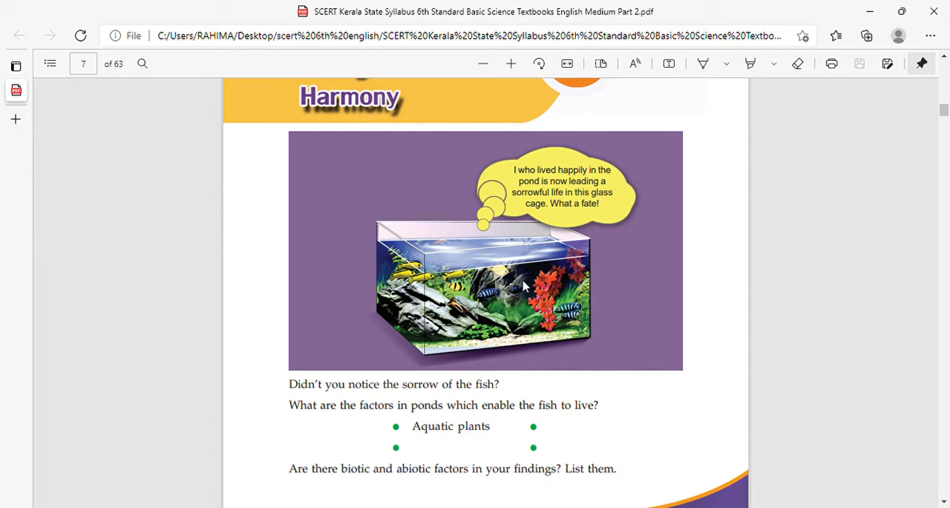
scroll(down, 3)
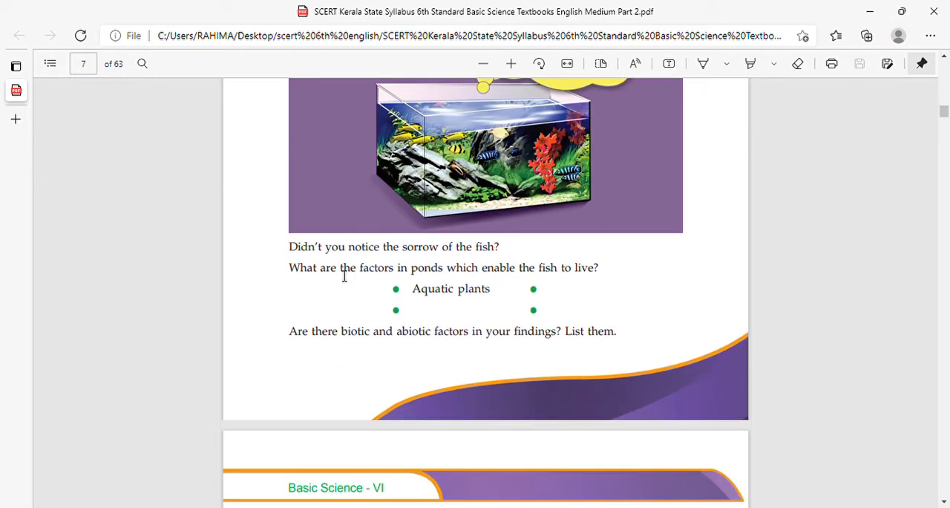
mouse_move(447, 270)
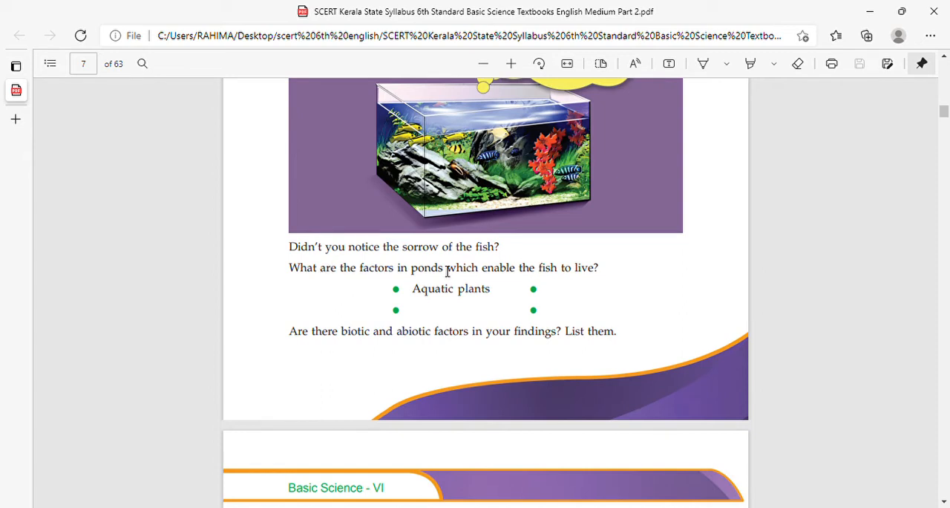
mouse_move(467, 205)
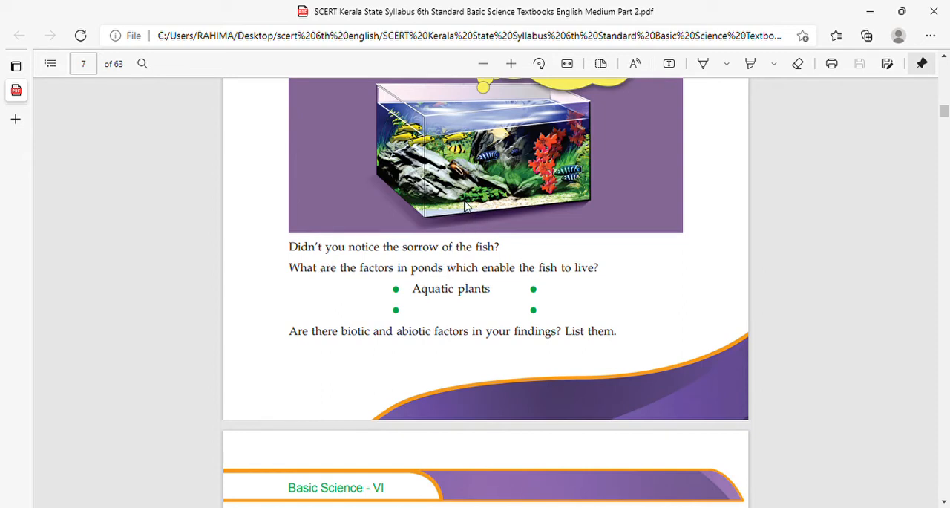
mouse_move(478, 285)
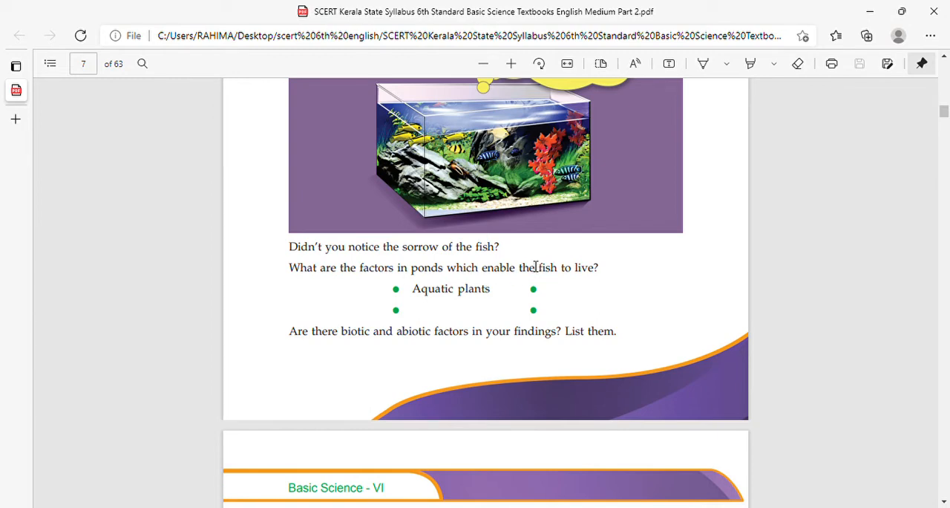
mouse_move(484, 258)
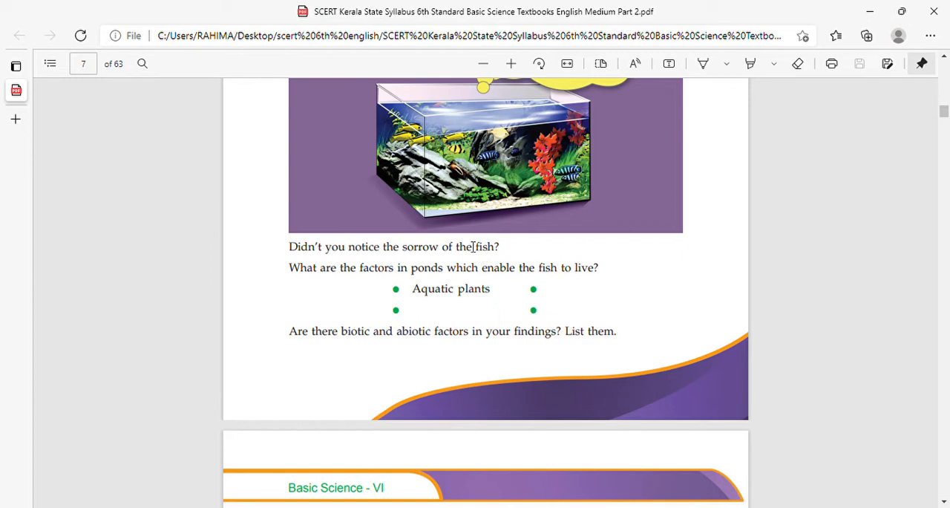
mouse_move(484, 261)
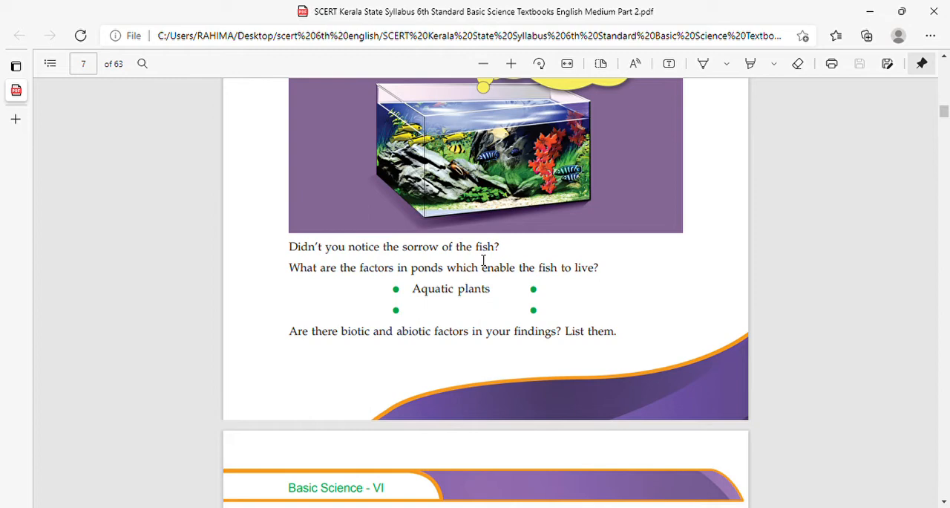
mouse_move(473, 224)
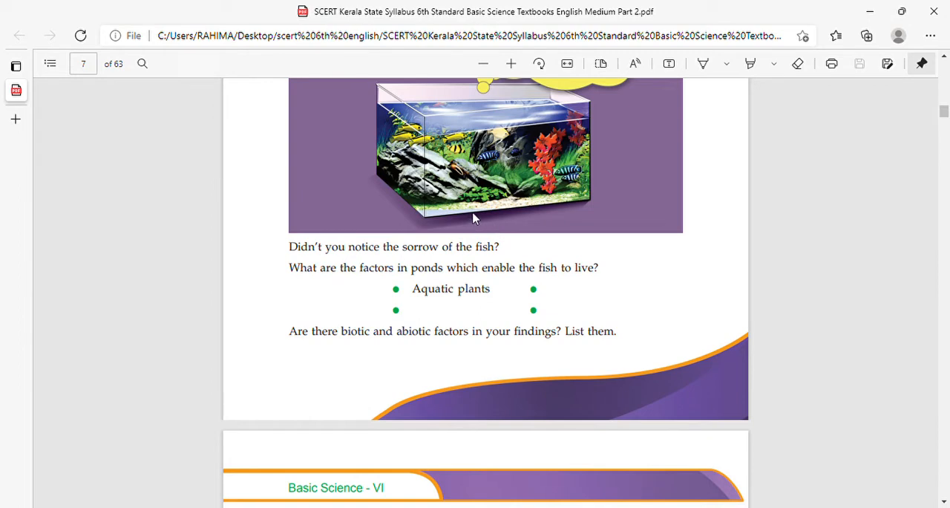
mouse_move(487, 259)
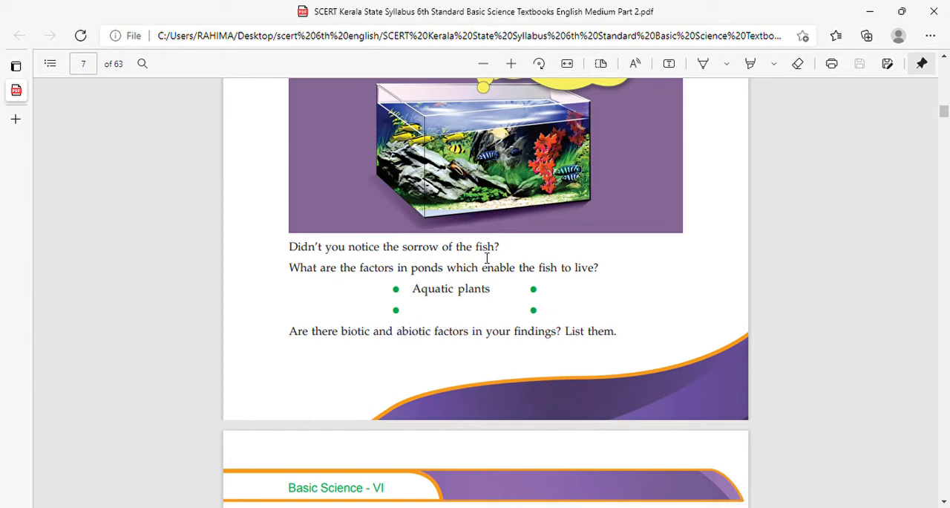
mouse_move(457, 220)
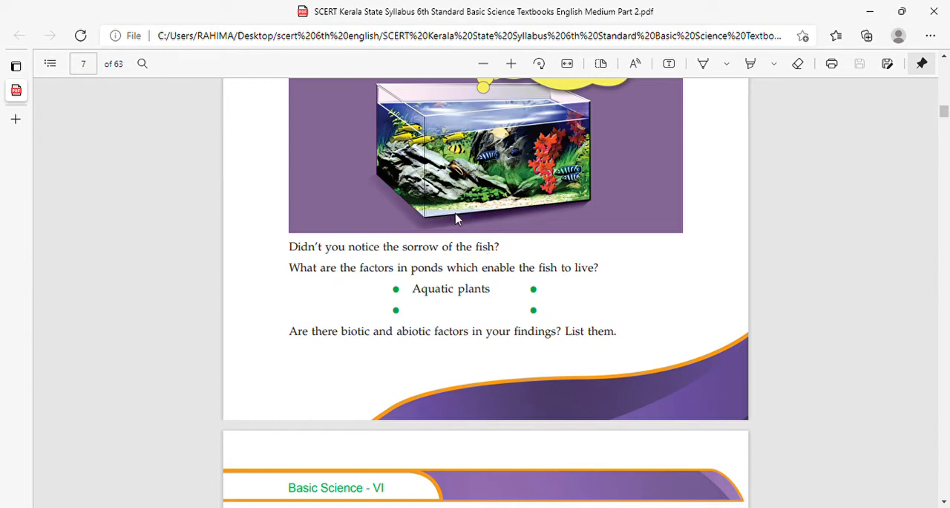
mouse_move(532, 196)
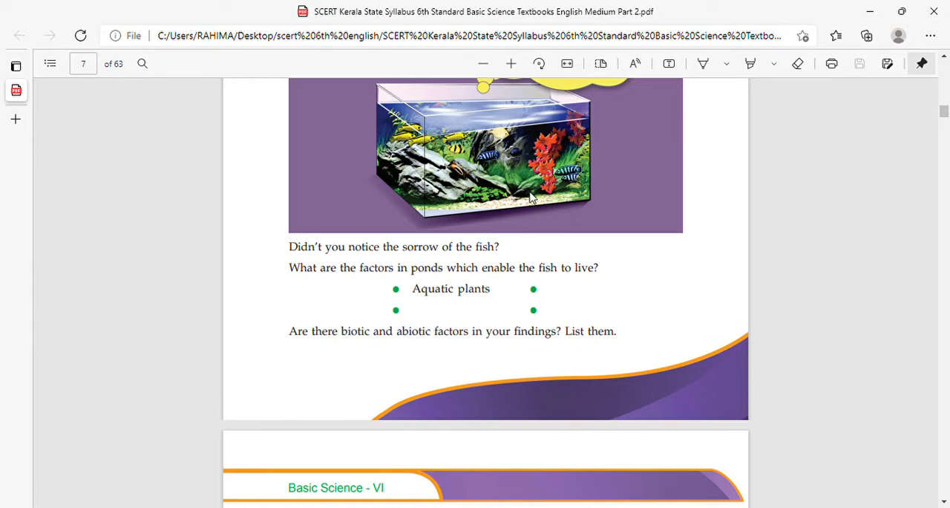
scroll(down, 3)
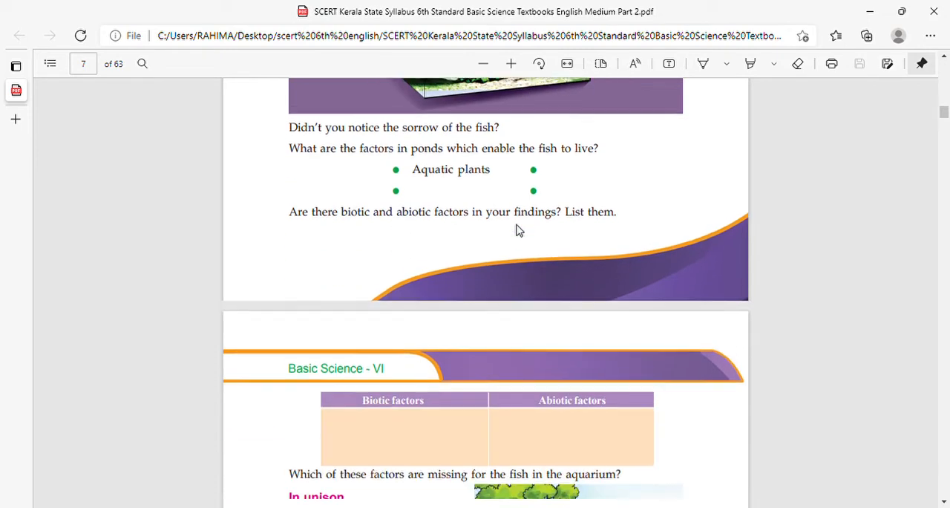
scroll(down, 3)
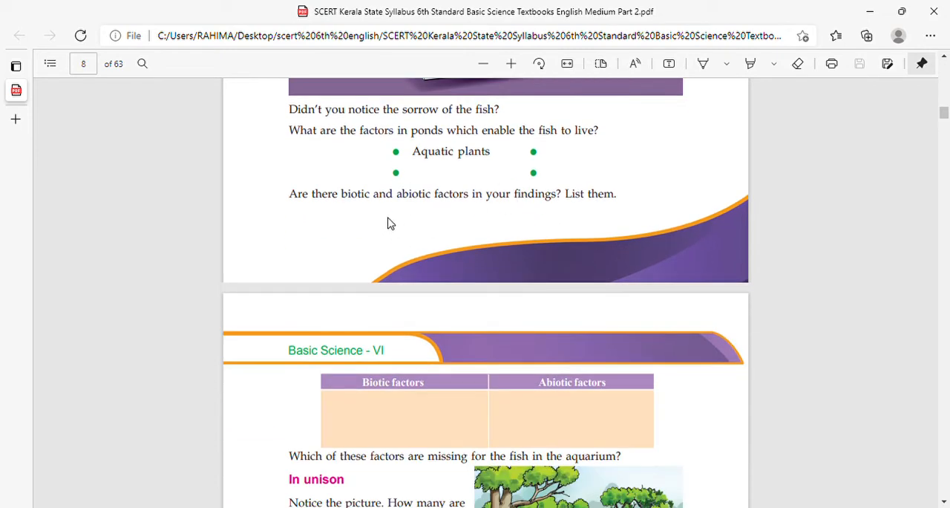
mouse_move(386, 211)
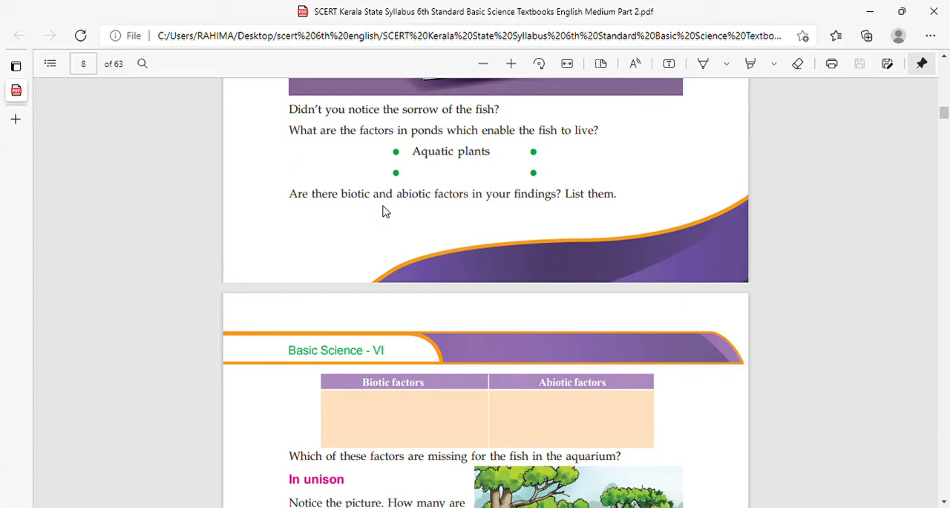
mouse_move(466, 230)
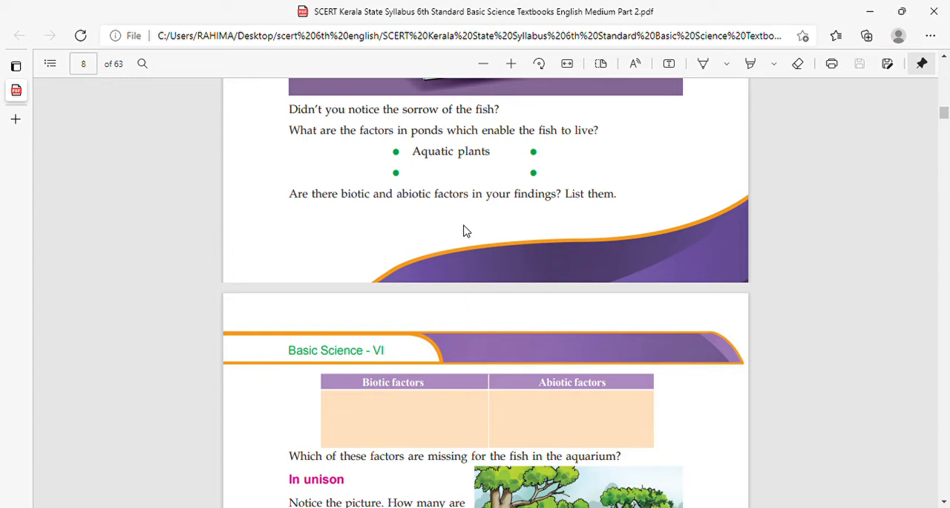
mouse_move(434, 235)
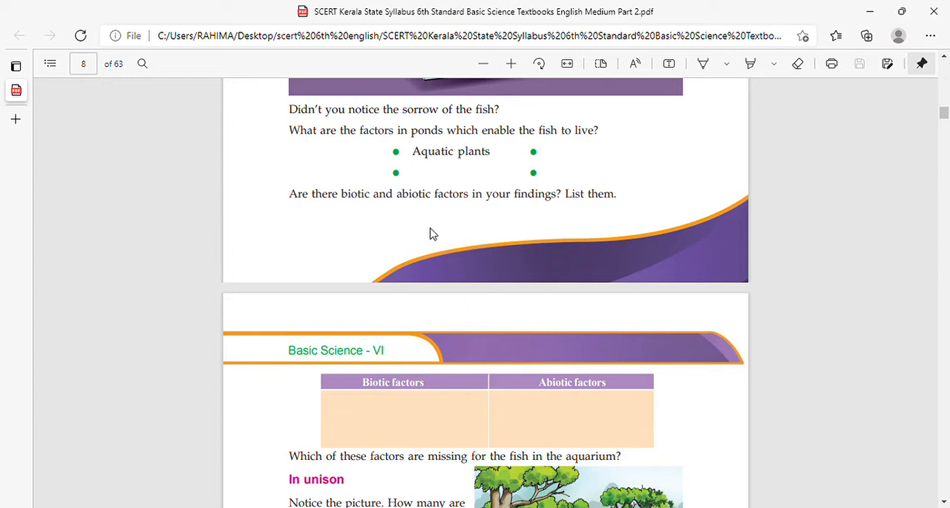
mouse_move(372, 225)
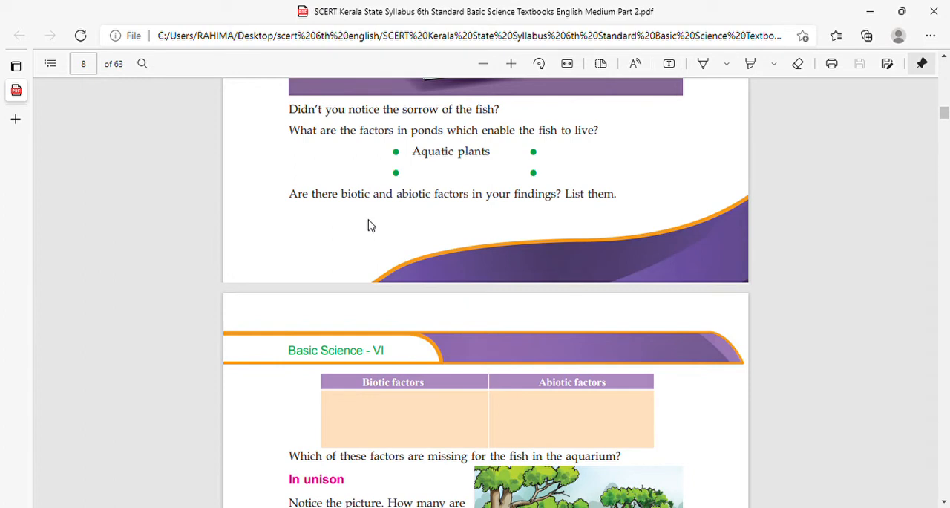
mouse_move(398, 226)
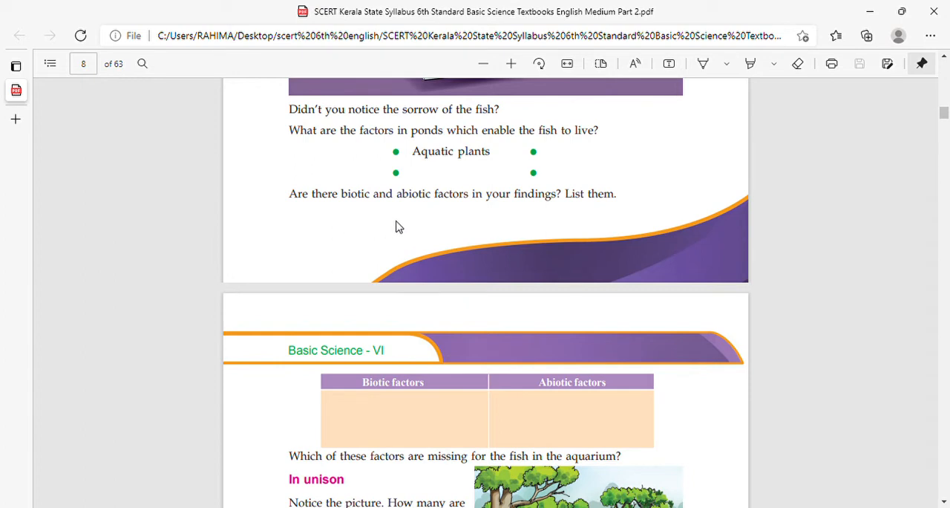
mouse_move(408, 211)
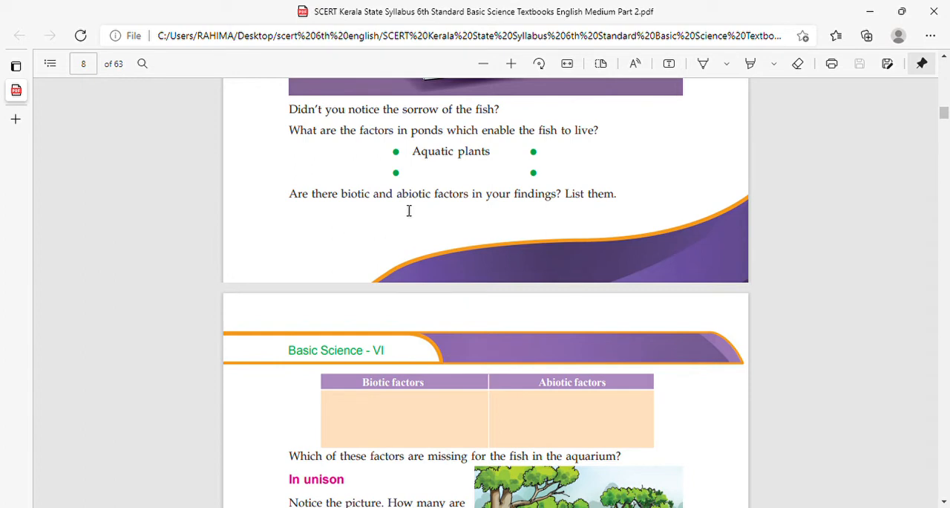
mouse_move(371, 218)
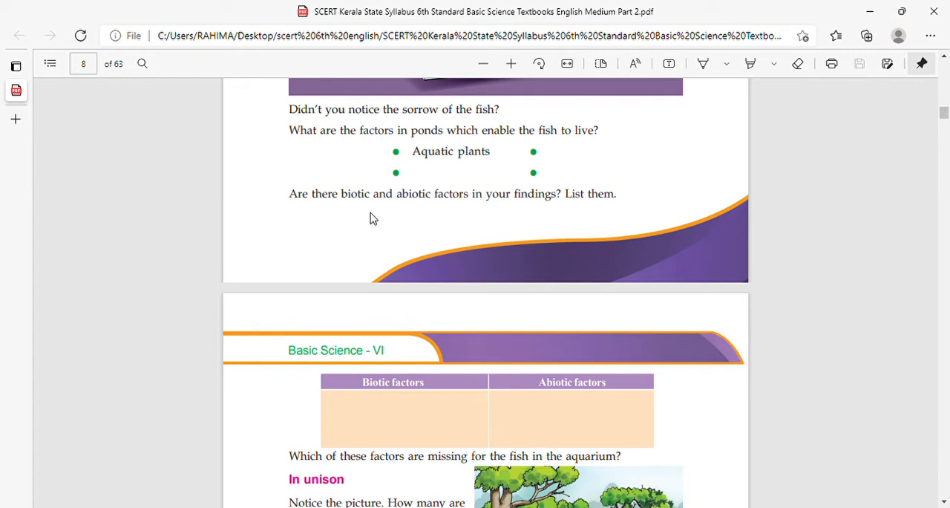
mouse_move(385, 223)
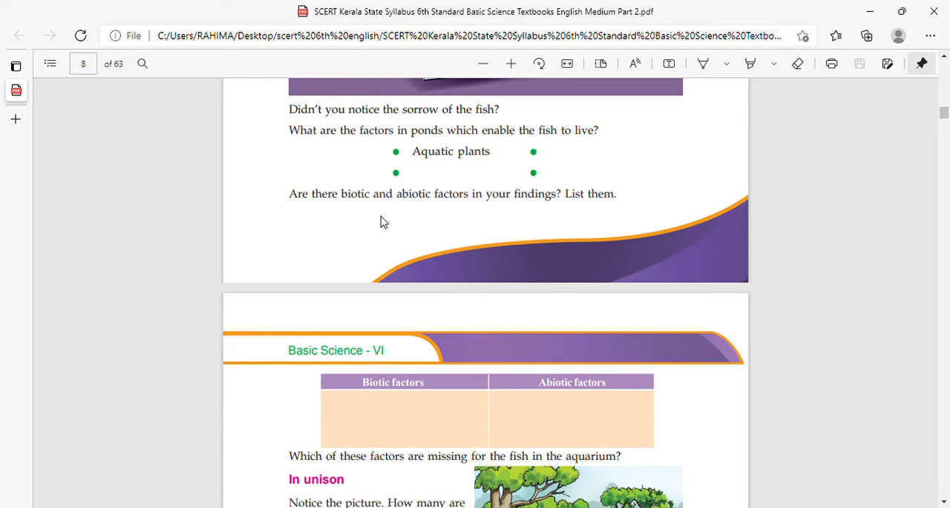
mouse_move(413, 229)
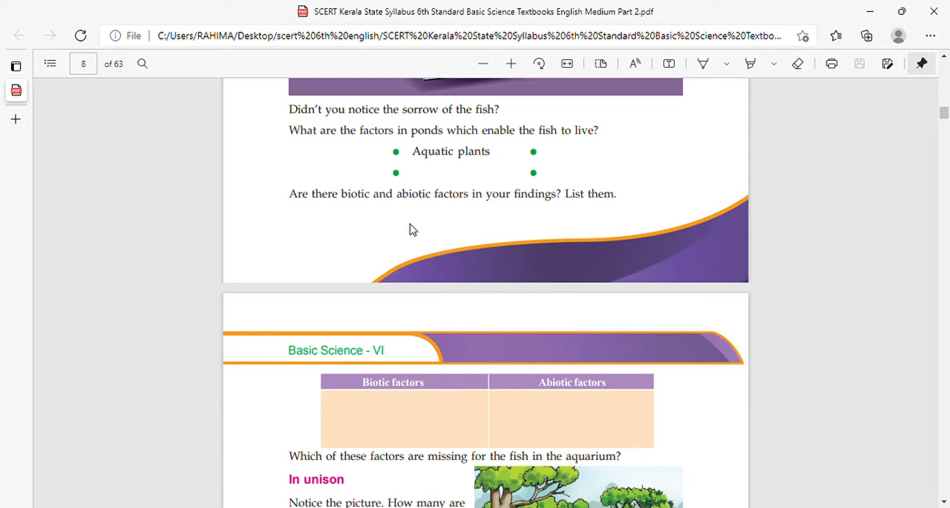
mouse_move(409, 246)
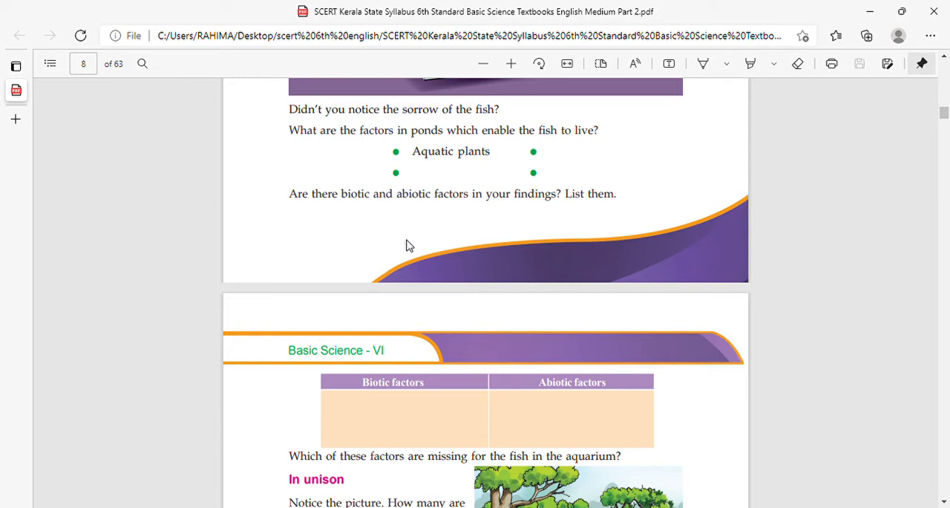
scroll(down, 3)
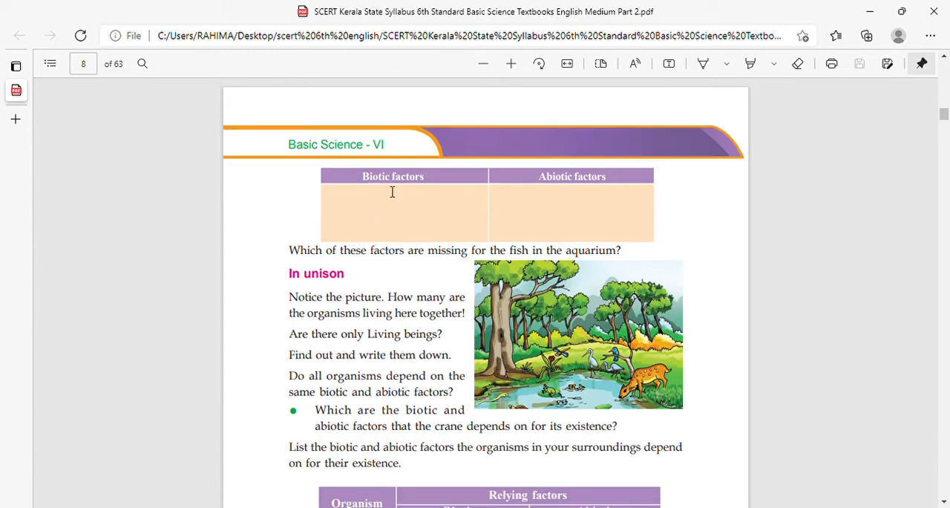
mouse_move(401, 186)
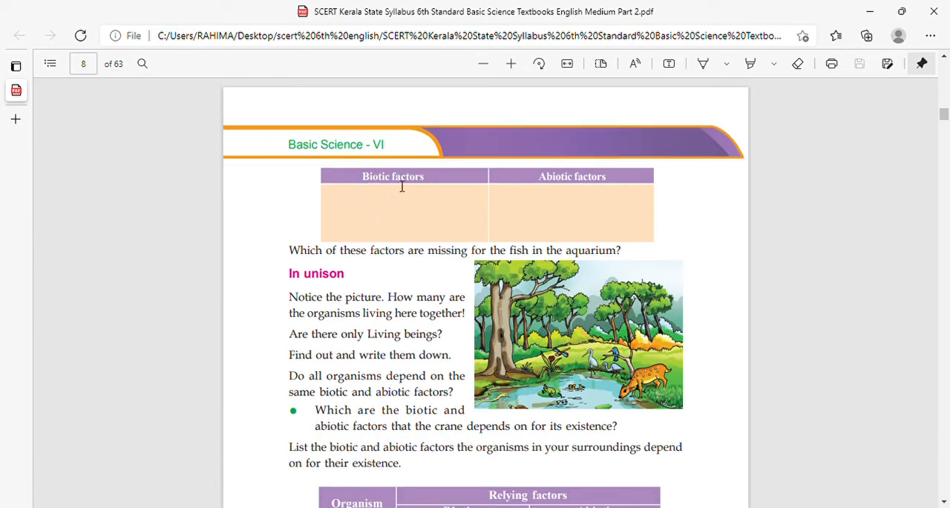
mouse_move(476, 214)
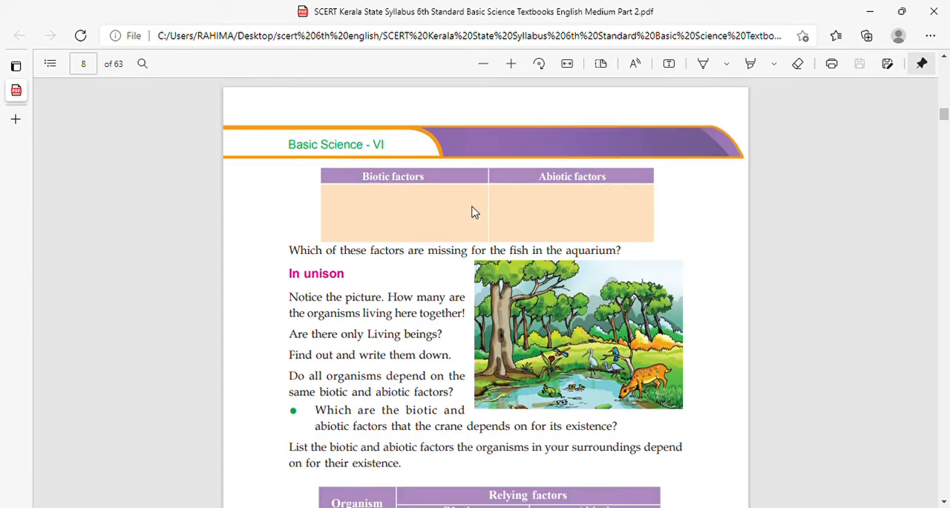
mouse_move(561, 205)
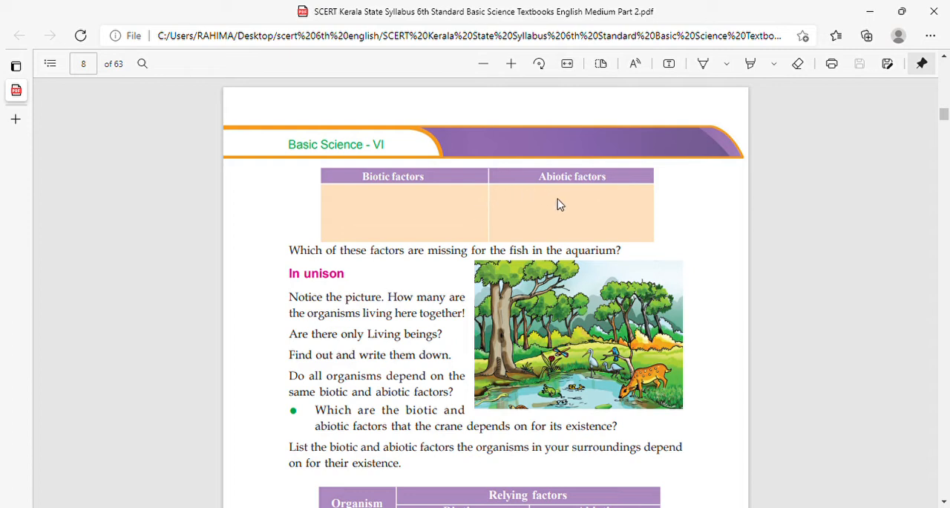
mouse_move(538, 204)
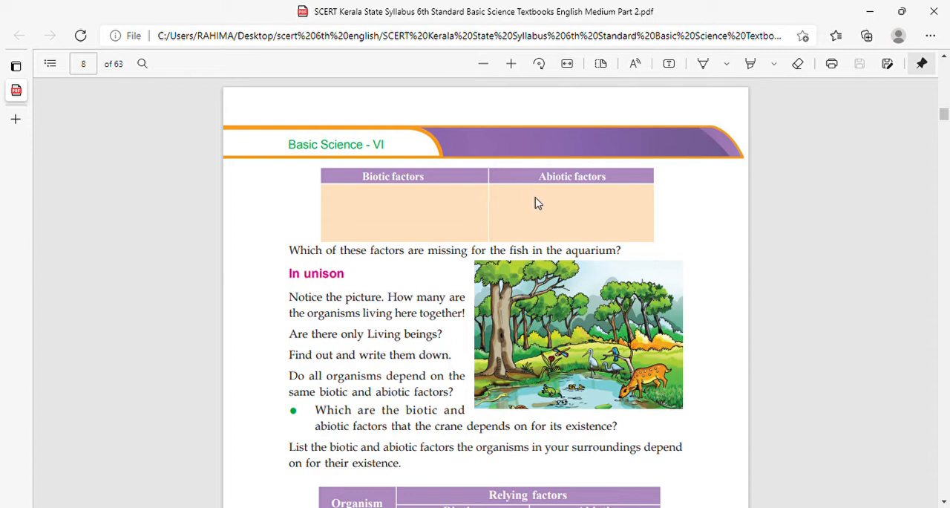
mouse_move(410, 219)
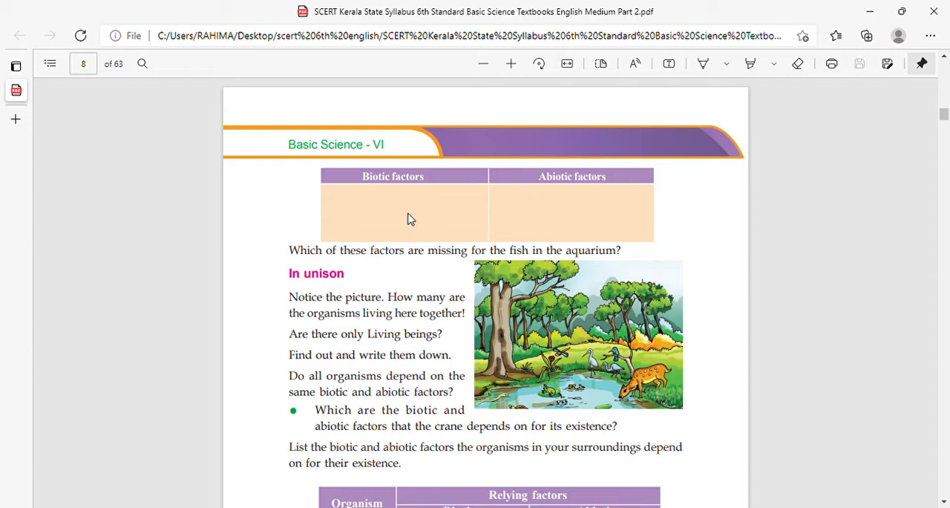
mouse_move(342, 284)
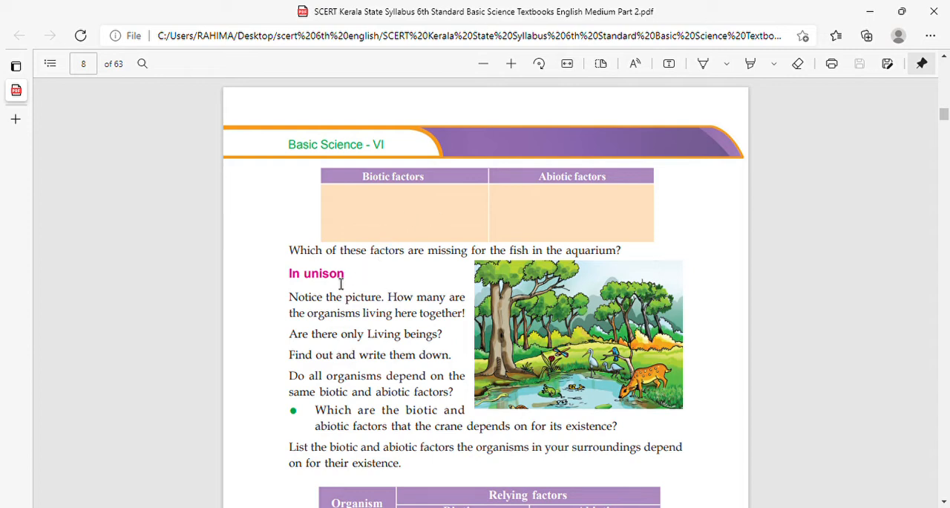
mouse_move(555, 258)
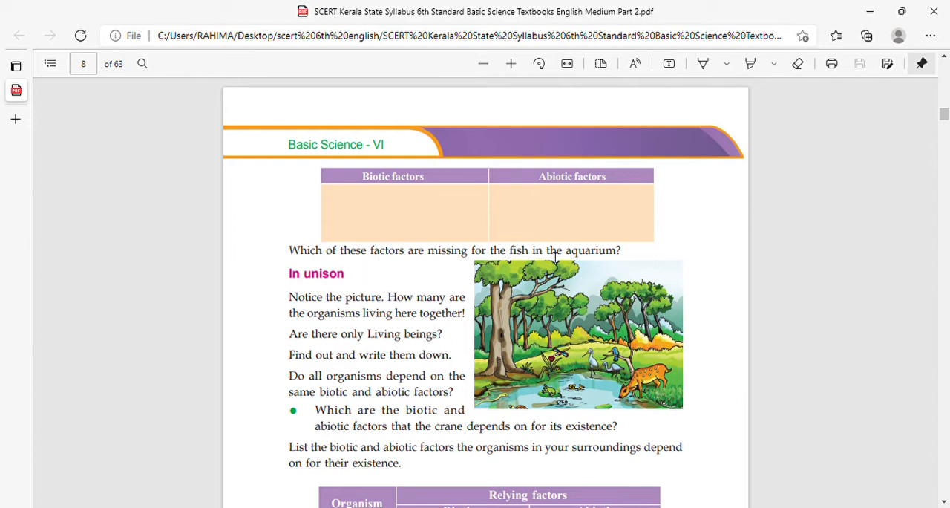
mouse_move(313, 289)
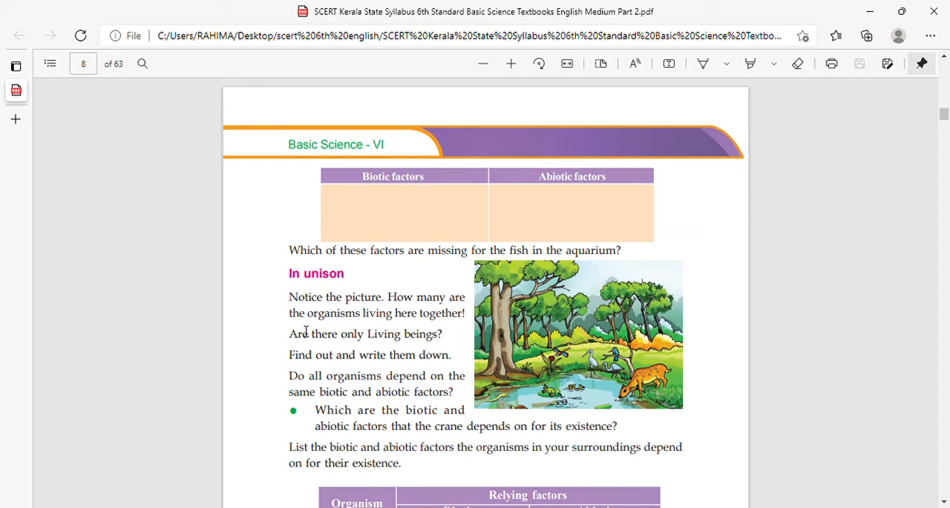
mouse_move(444, 345)
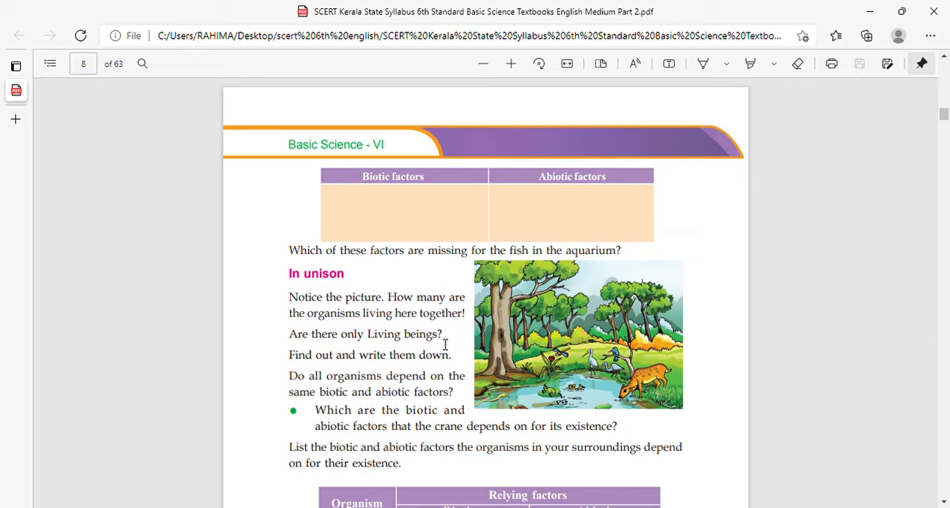
mouse_move(579, 285)
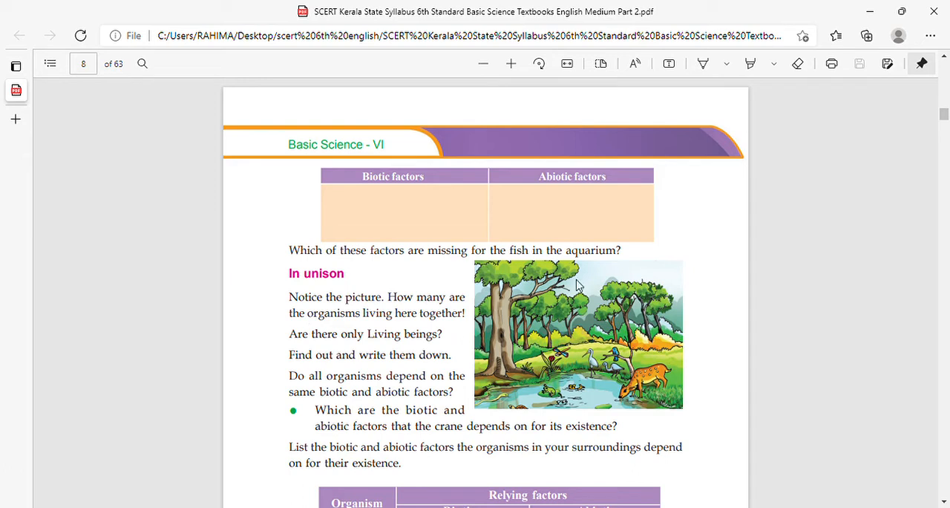
mouse_move(499, 329)
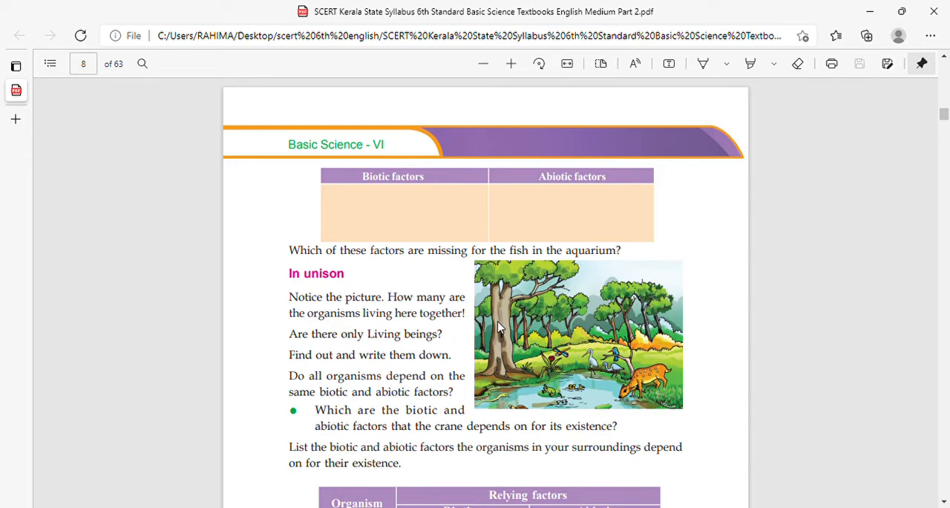
mouse_move(561, 403)
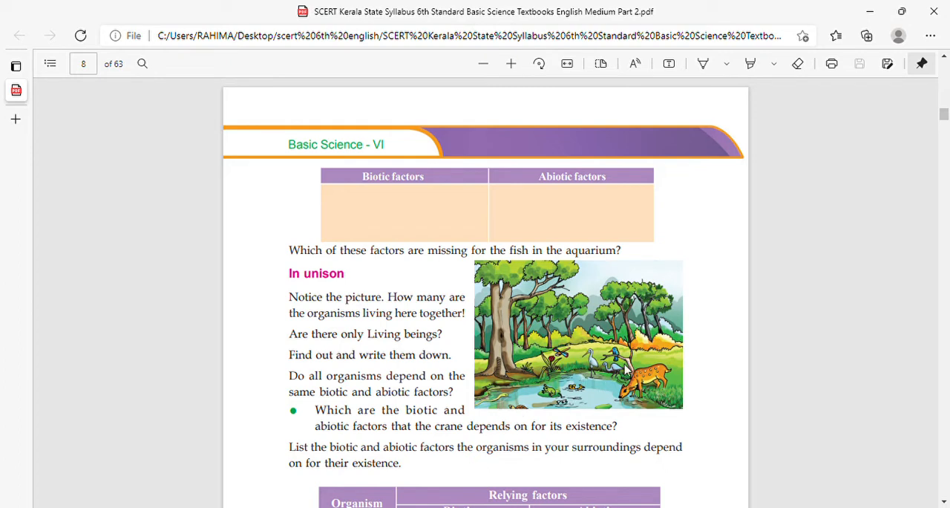
mouse_move(615, 400)
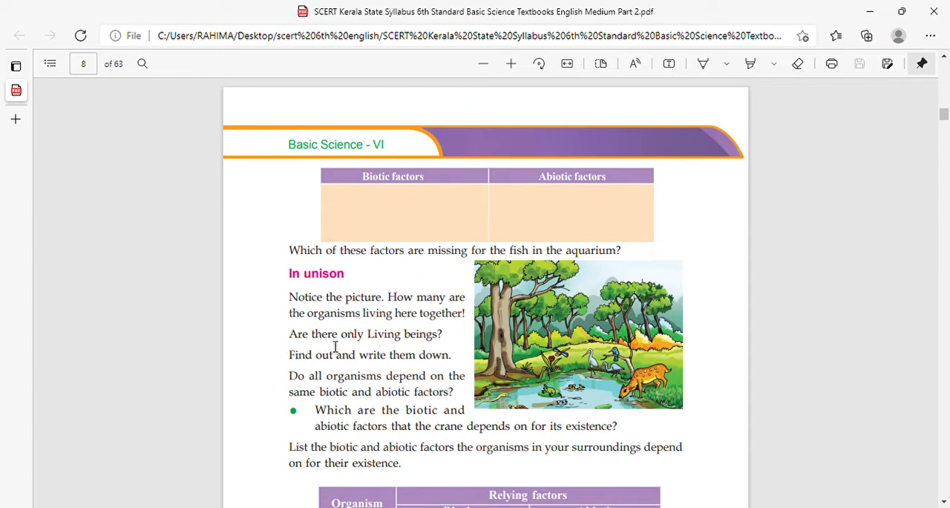
mouse_move(508, 336)
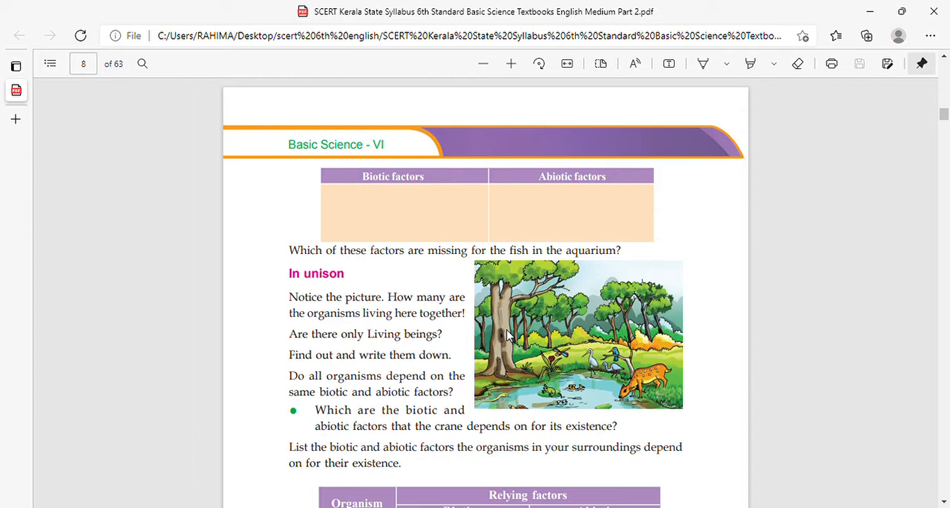
mouse_move(461, 402)
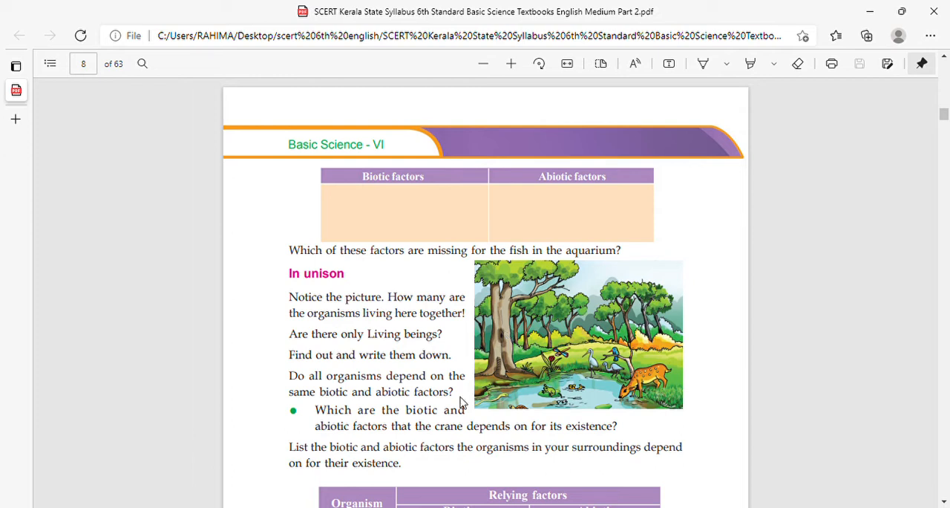
mouse_move(295, 401)
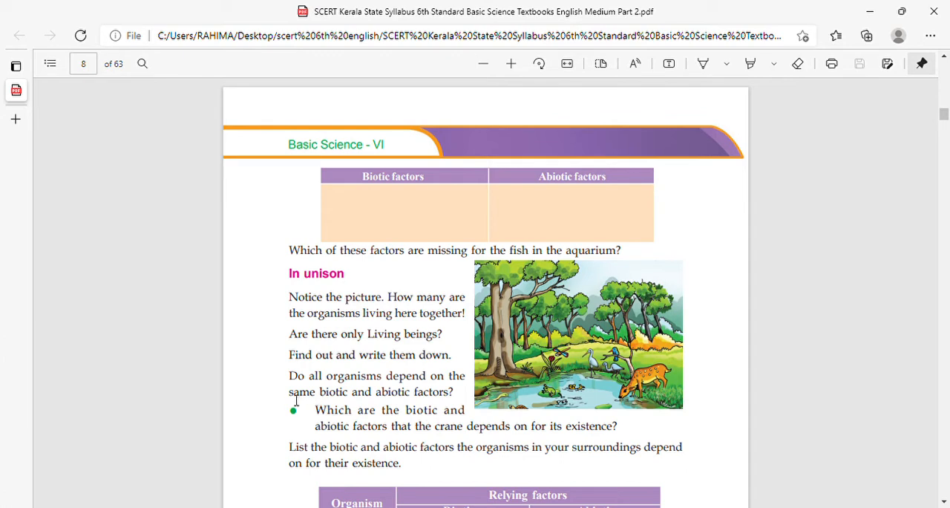
mouse_move(320, 401)
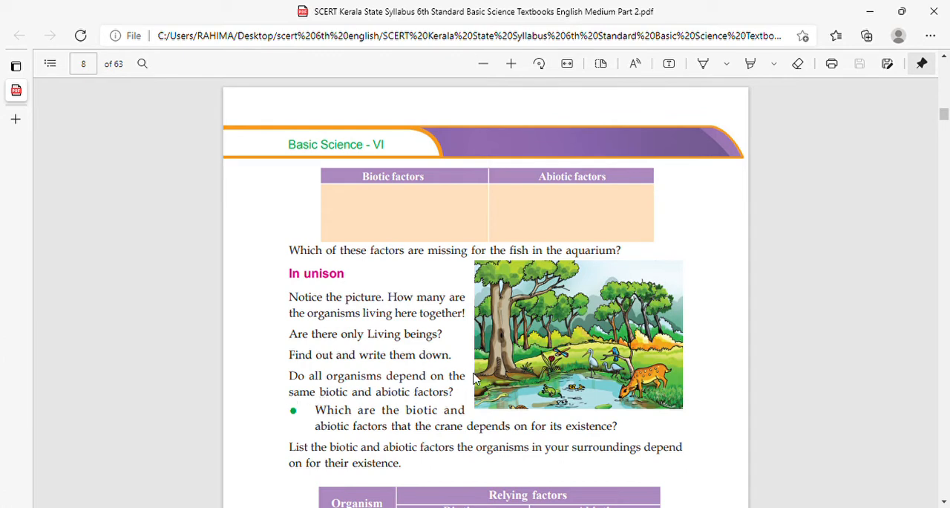
mouse_move(511, 389)
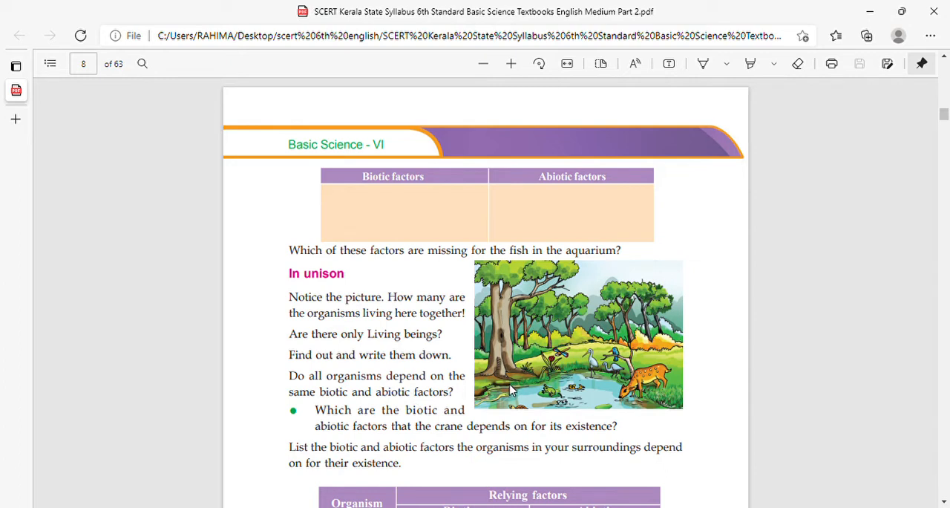
mouse_move(436, 427)
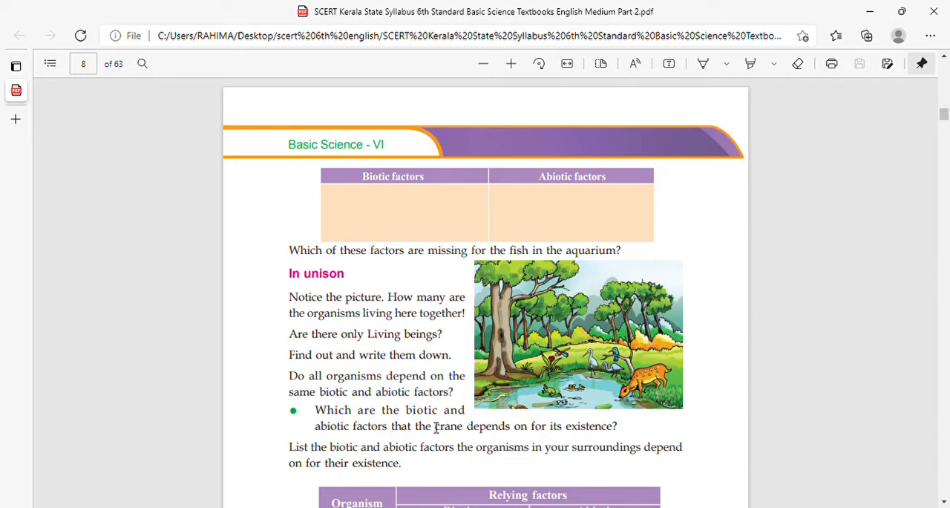
mouse_move(553, 386)
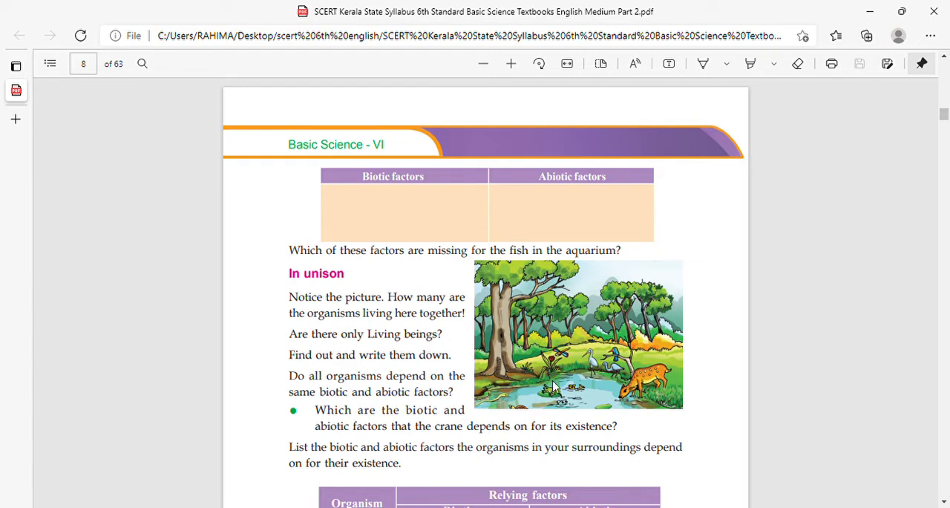
mouse_move(545, 345)
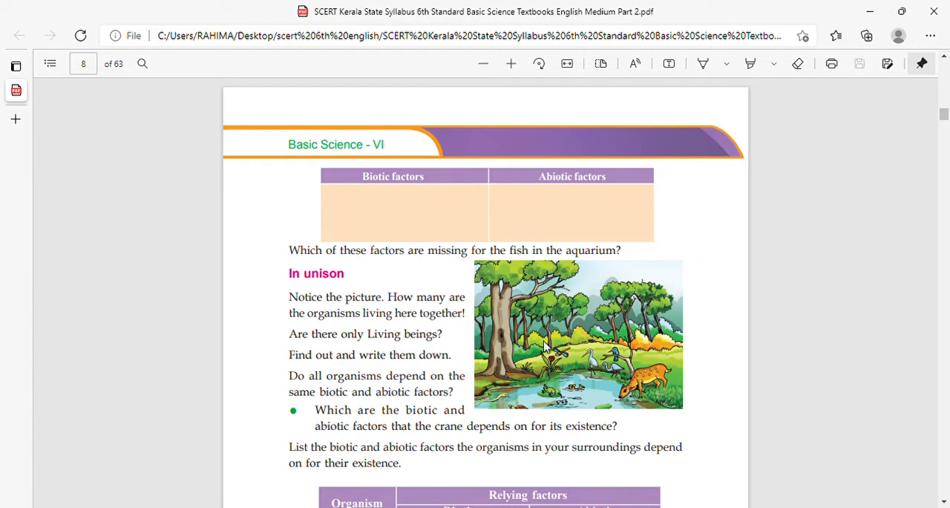
mouse_move(579, 353)
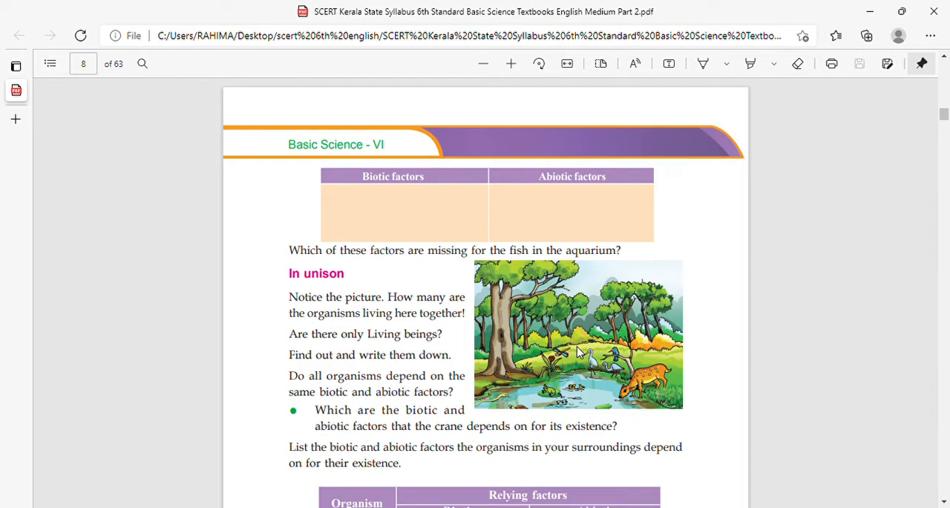
mouse_move(618, 345)
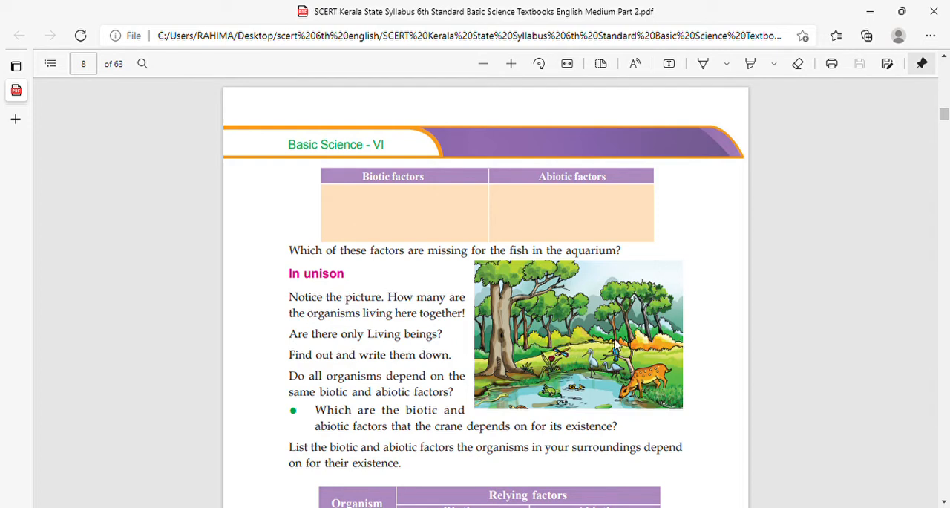
scroll(down, 3)
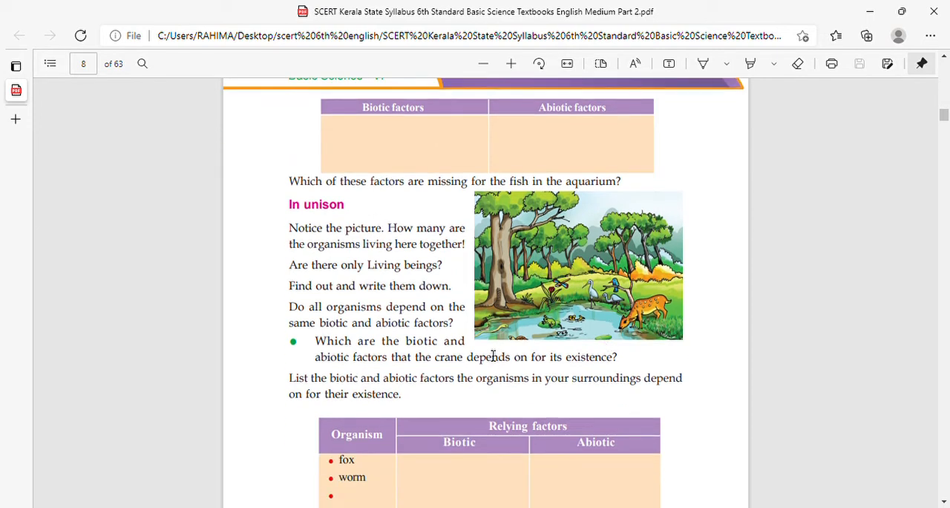
mouse_move(630, 362)
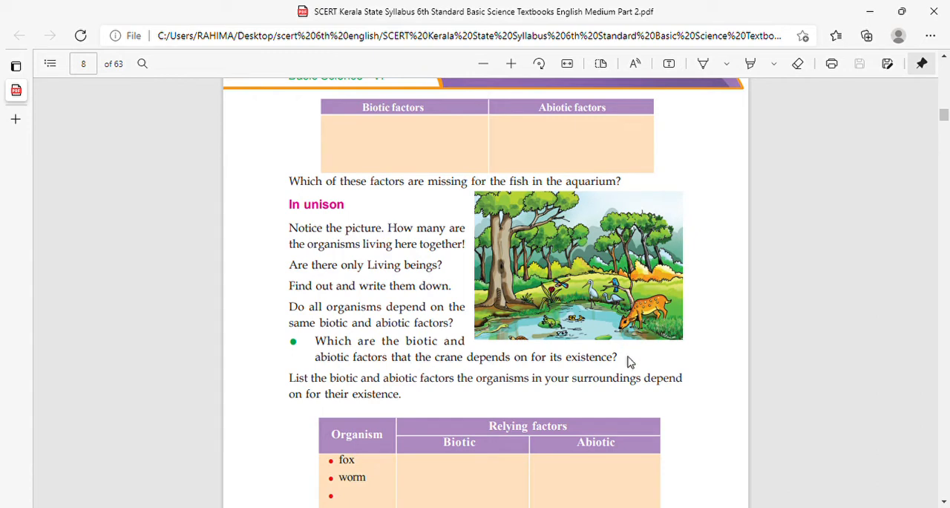
scroll(down, 3)
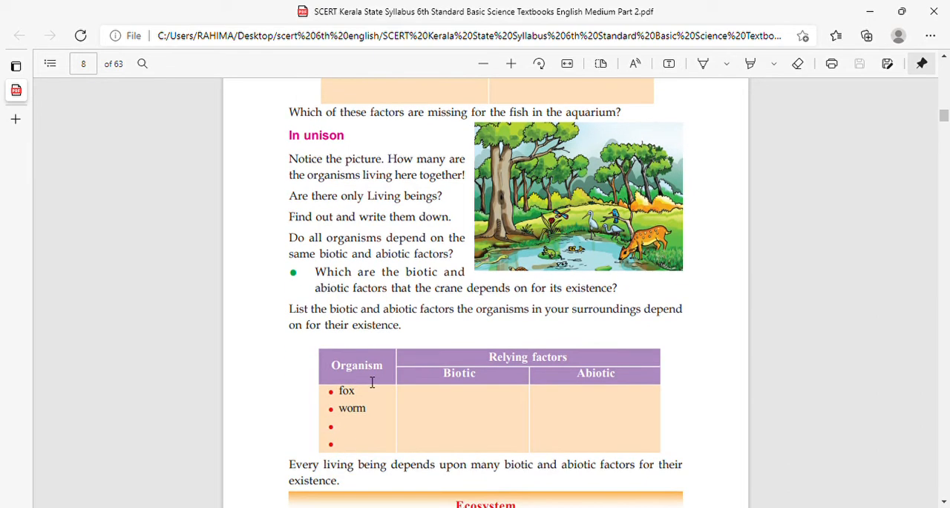
mouse_move(599, 318)
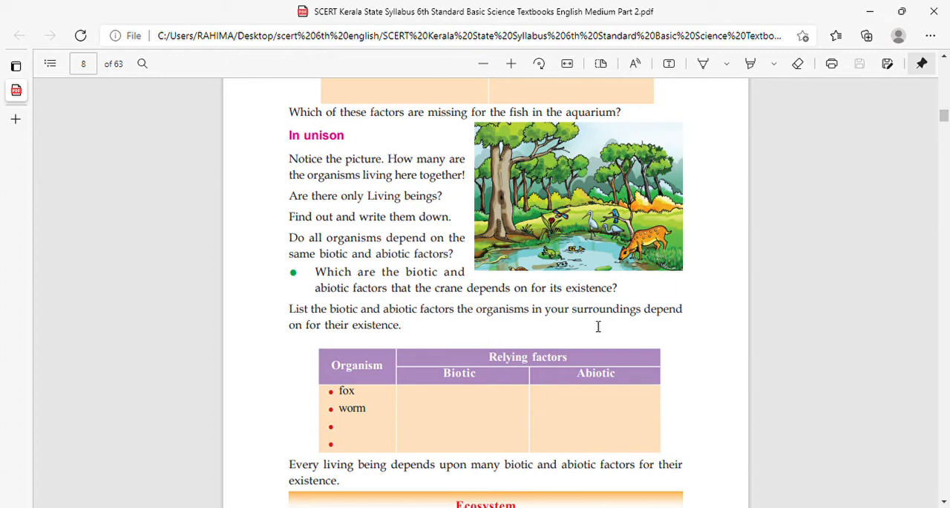
scroll(down, 3)
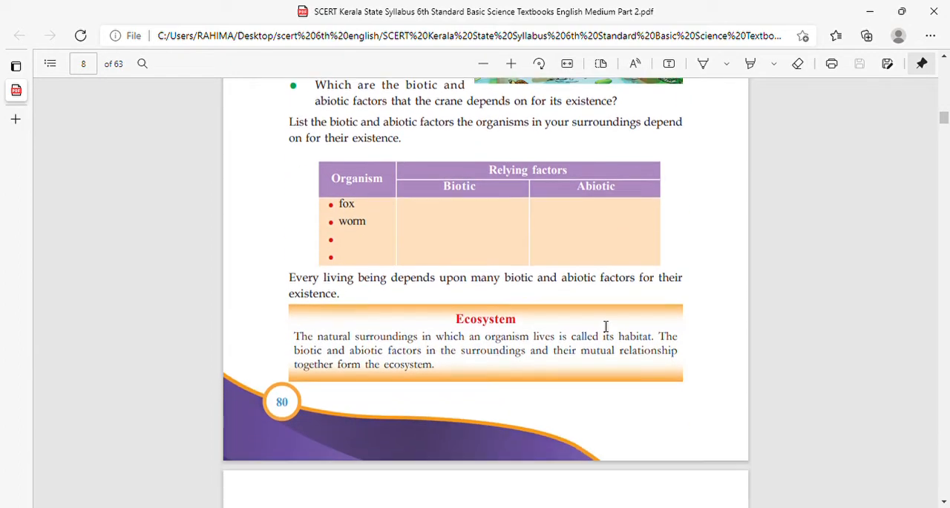
scroll(down, 3)
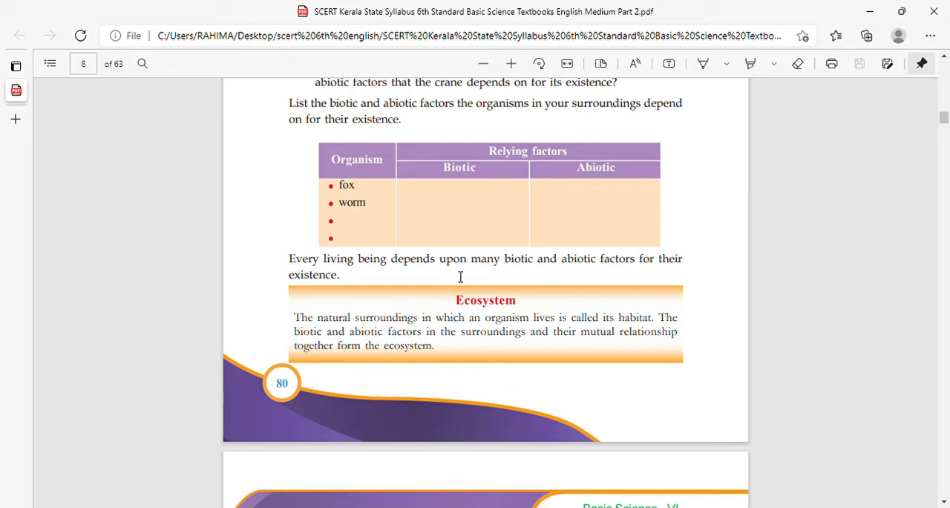
mouse_move(369, 281)
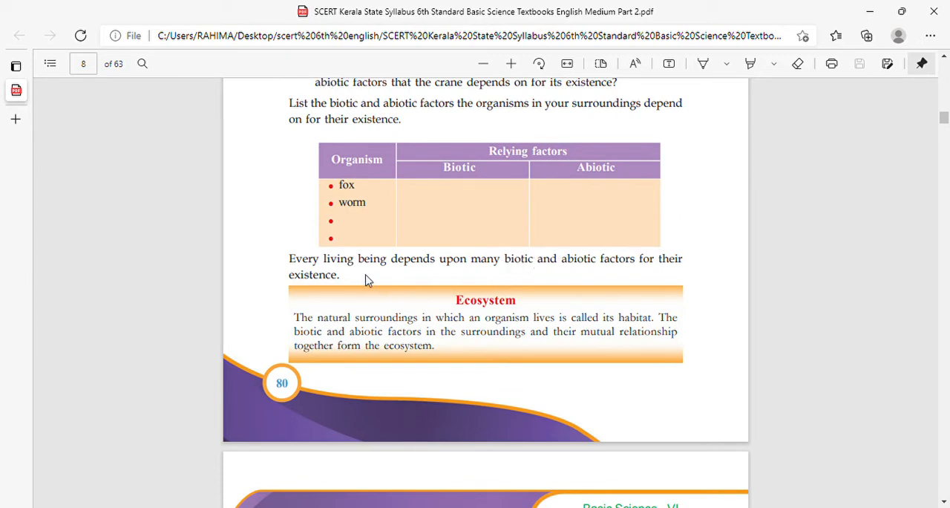
mouse_move(487, 282)
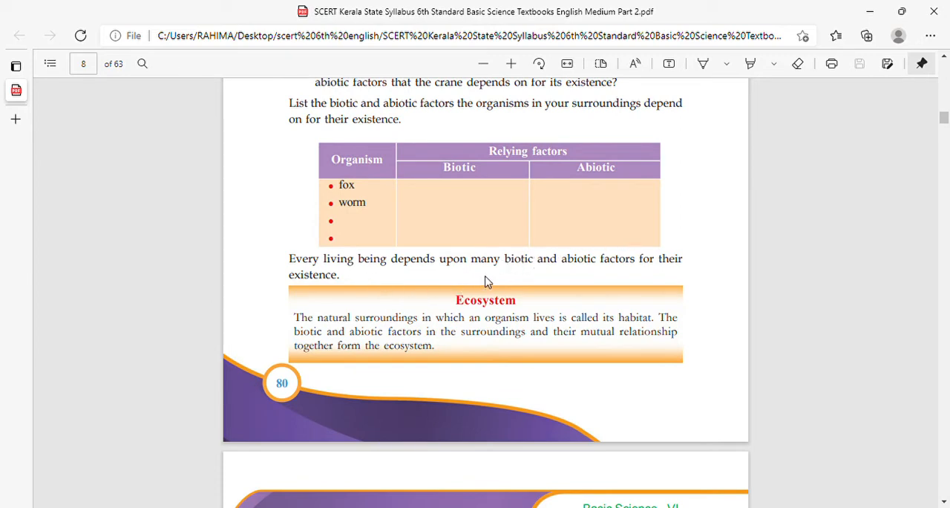
mouse_move(492, 318)
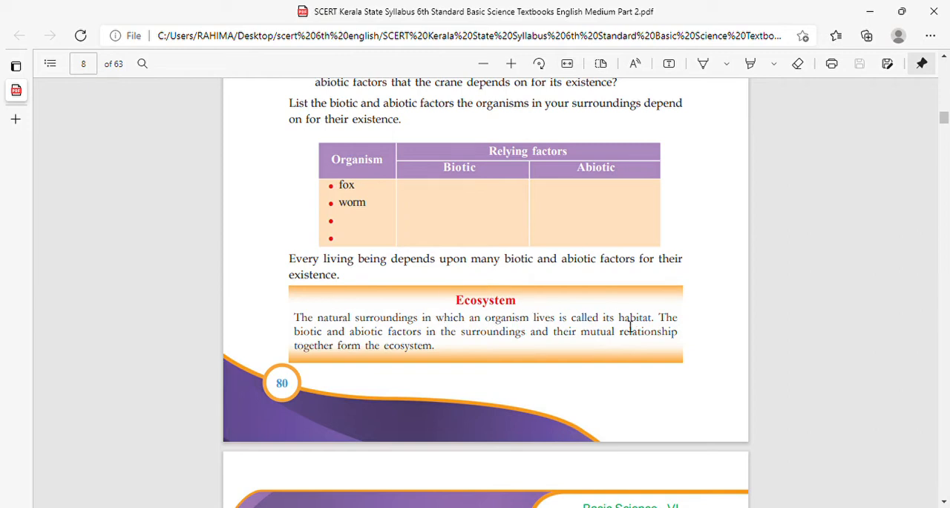
mouse_move(383, 319)
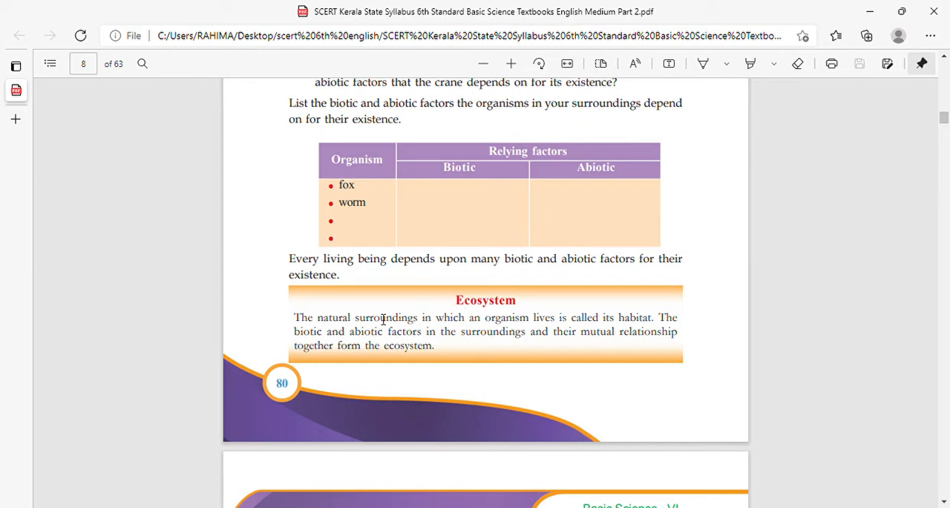
mouse_move(468, 327)
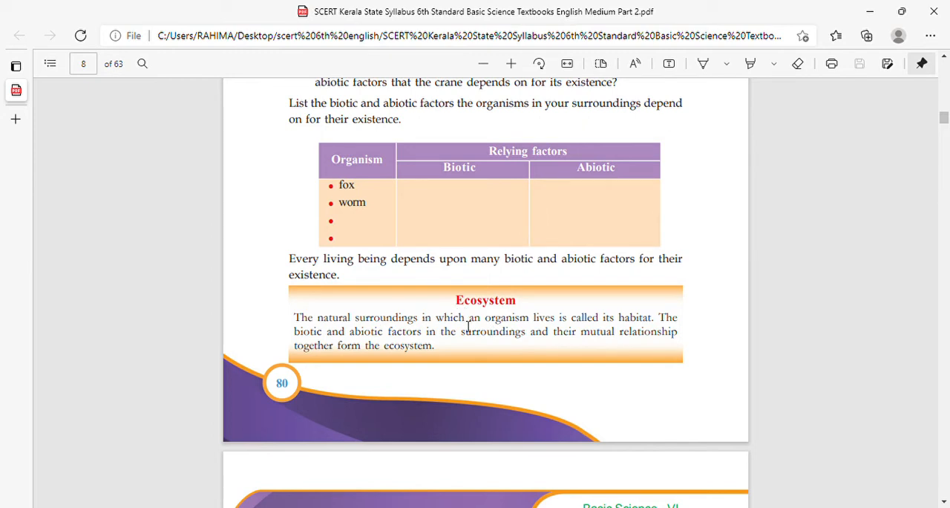
mouse_move(332, 294)
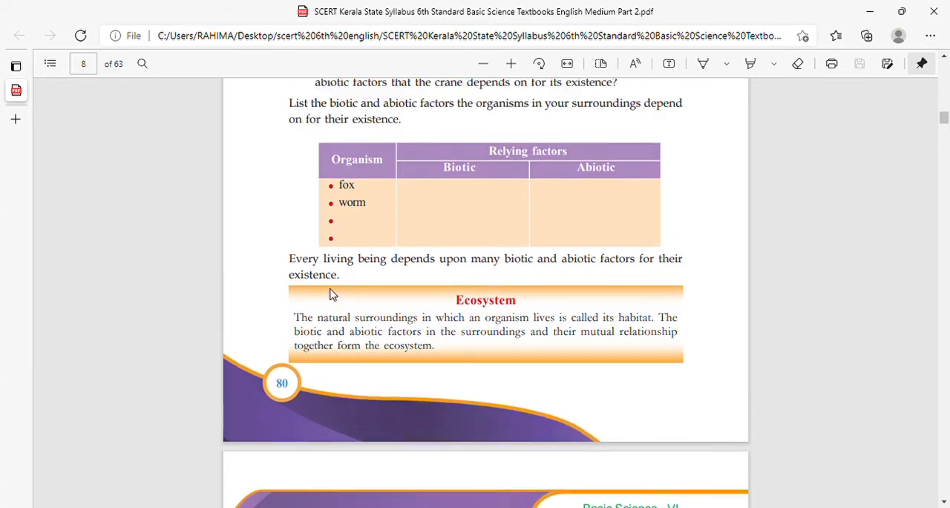
scroll(down, 3)
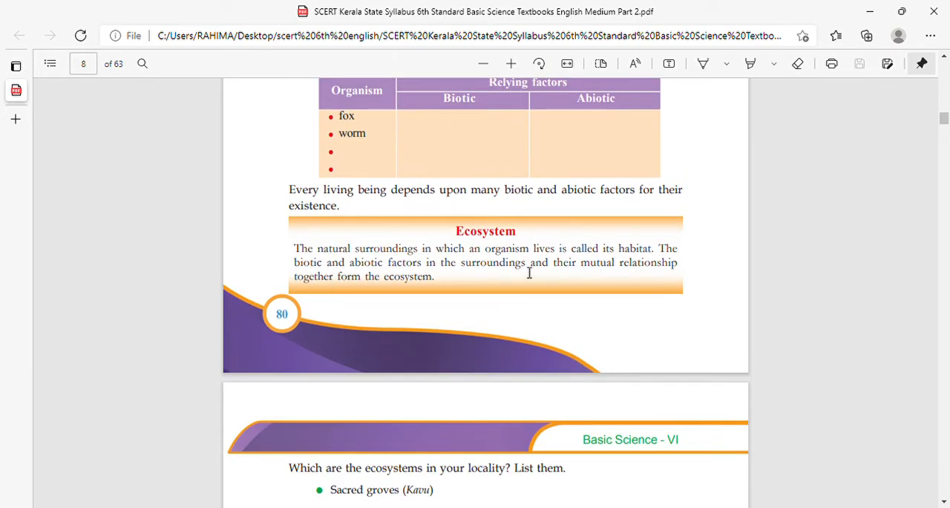
mouse_move(511, 300)
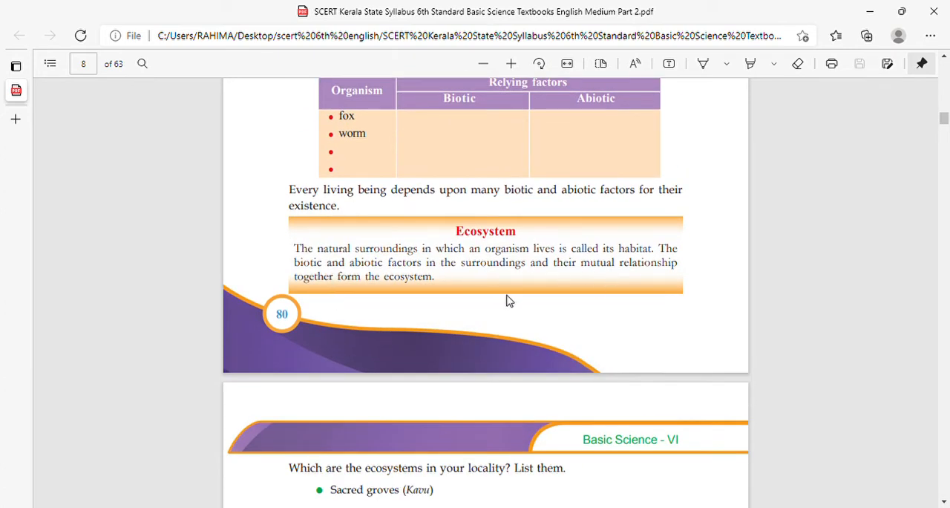
mouse_move(416, 297)
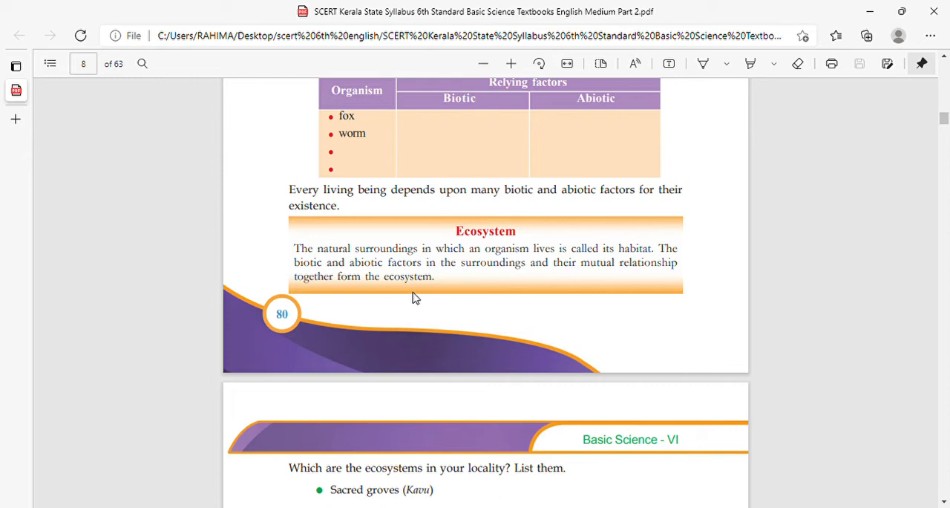
scroll(down, 3)
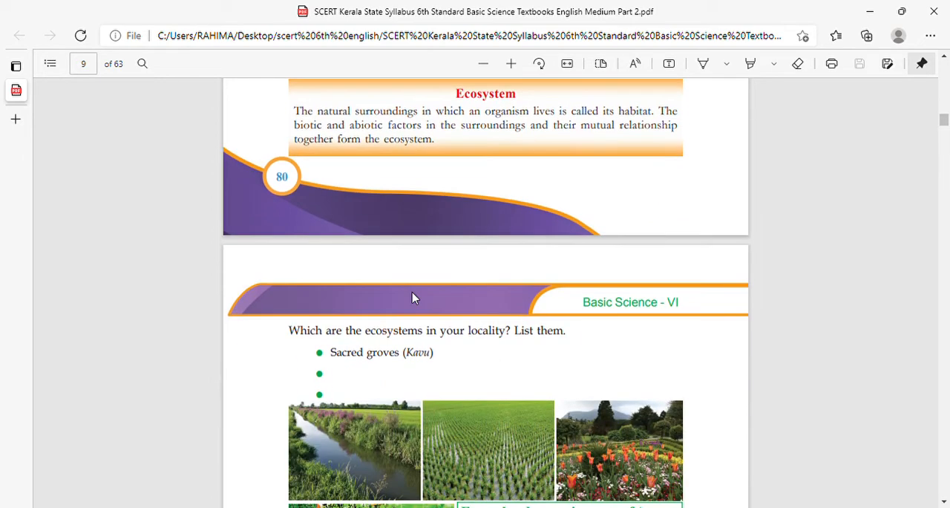
mouse_move(489, 344)
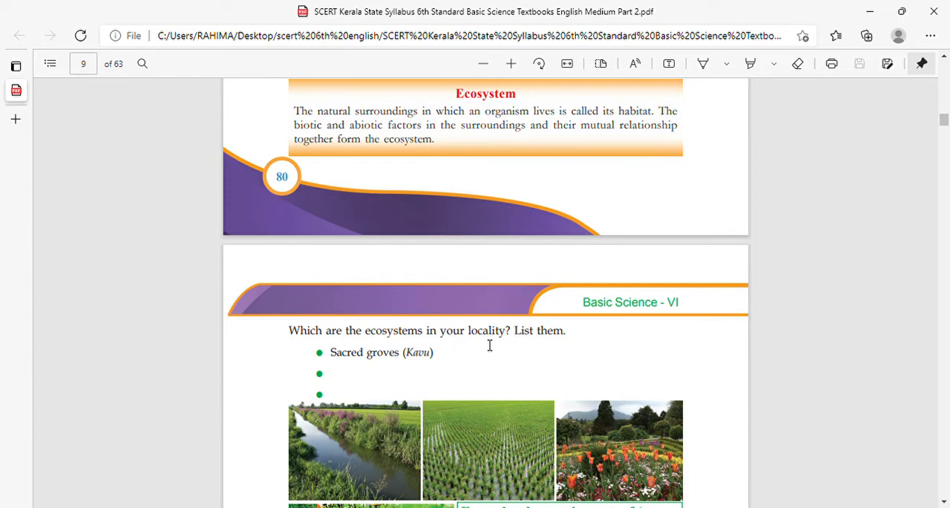
scroll(down, 3)
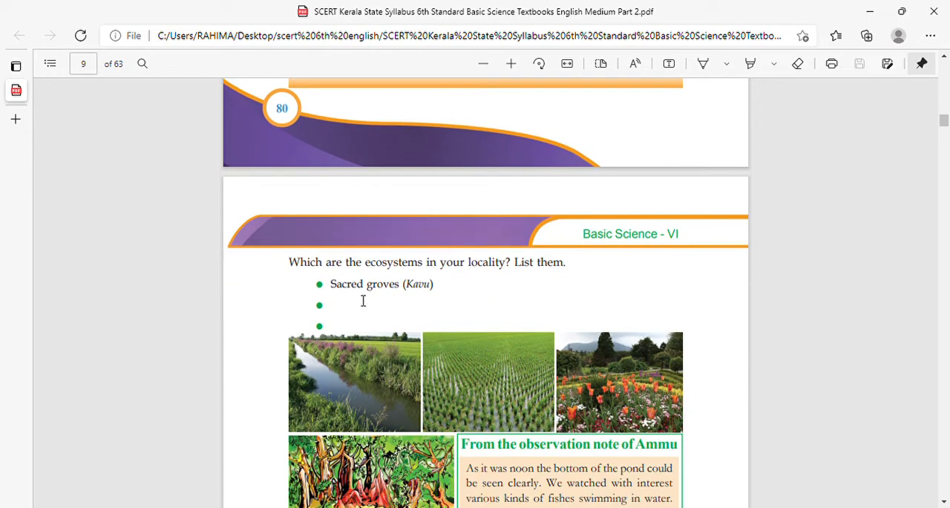
mouse_move(410, 309)
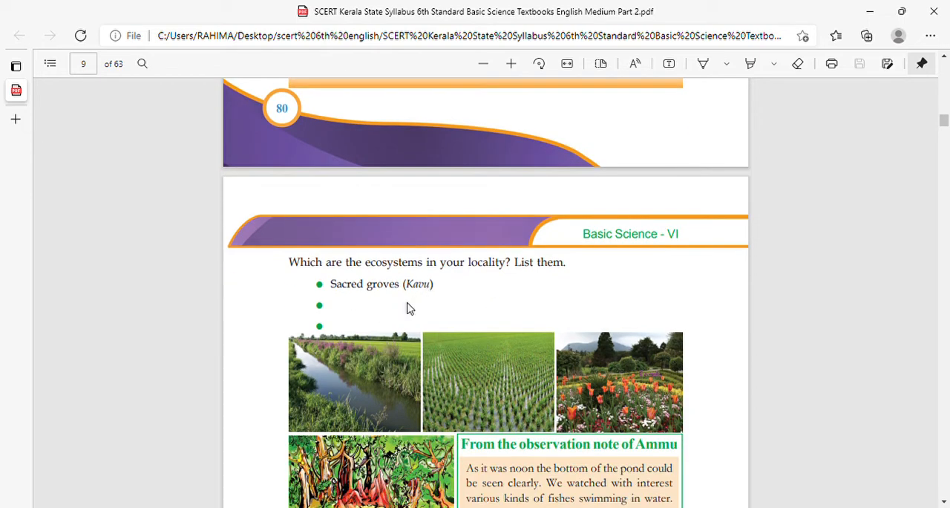
scroll(down, 3)
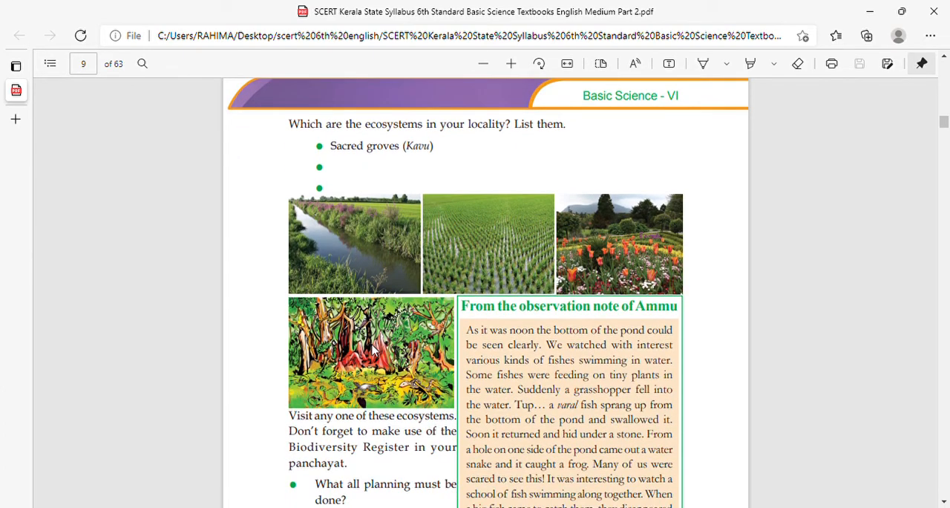
scroll(down, 3)
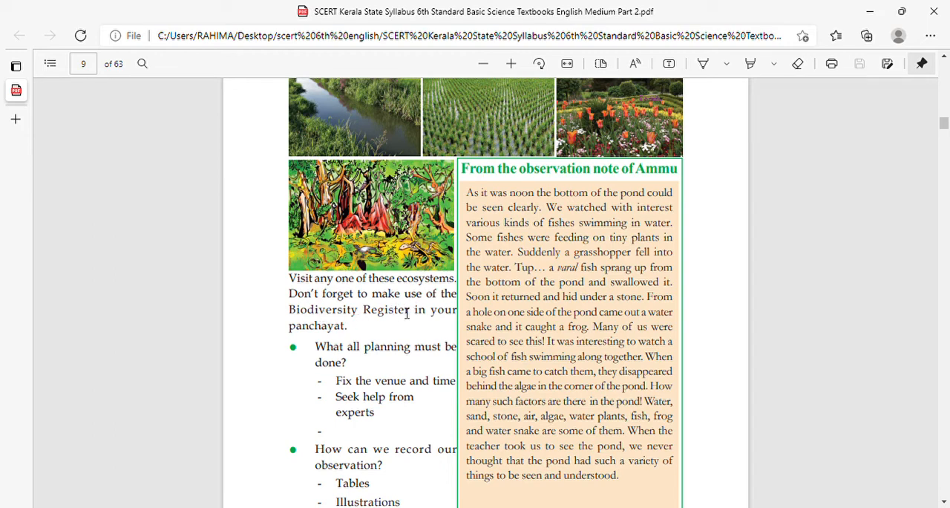
mouse_move(389, 327)
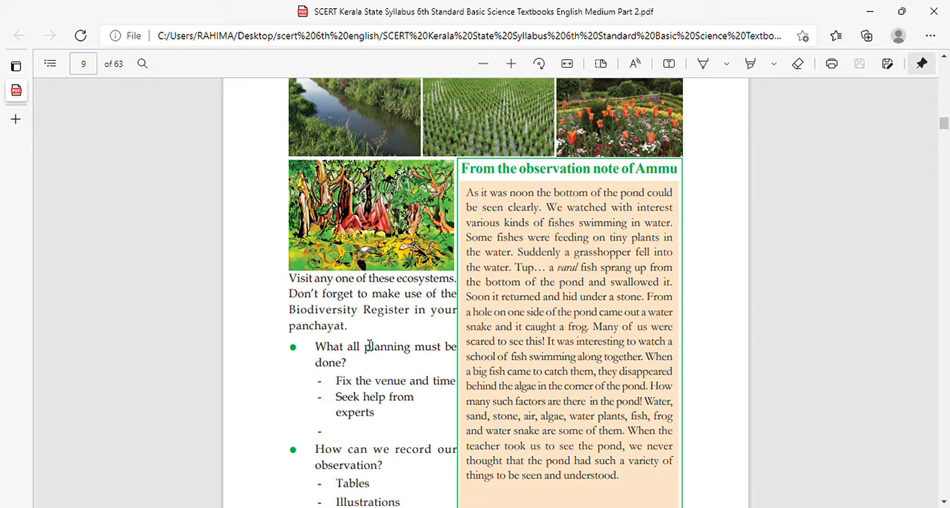
mouse_move(407, 348)
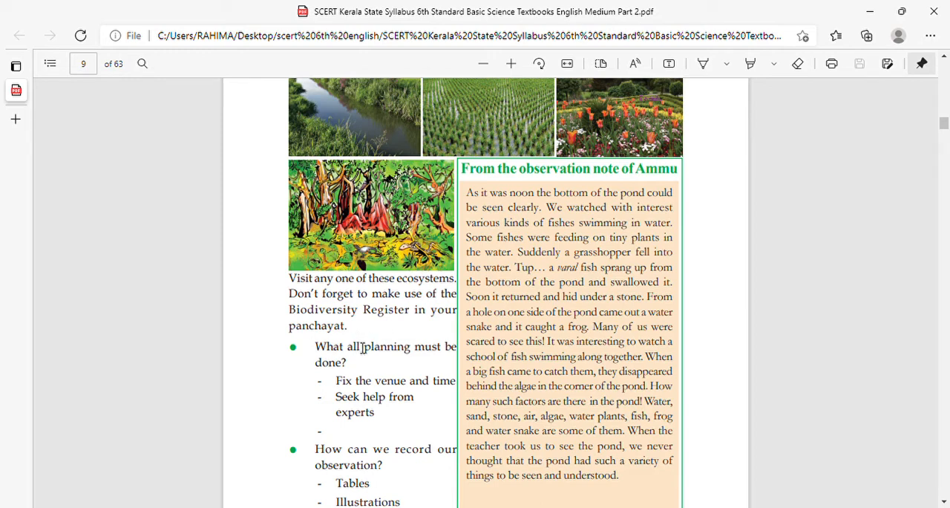
scroll(down, 3)
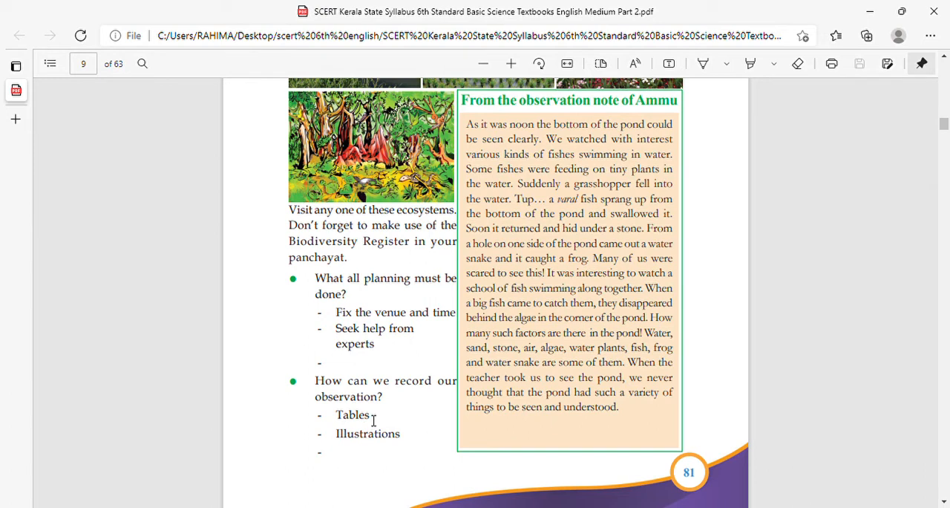
mouse_move(392, 421)
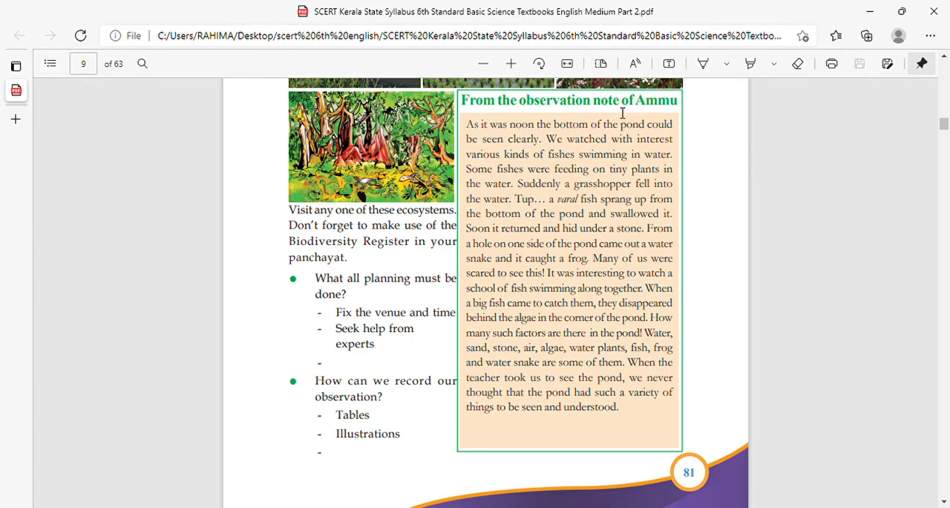
mouse_move(579, 230)
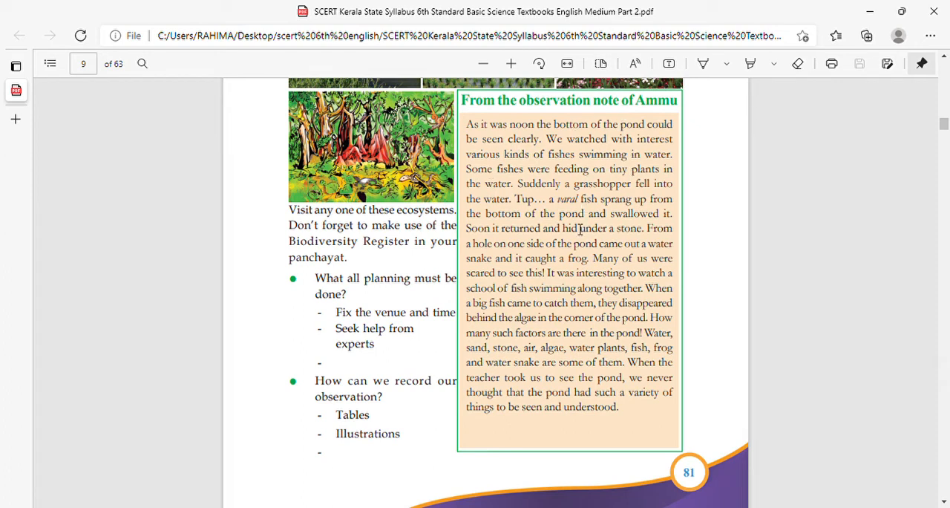
mouse_move(512, 154)
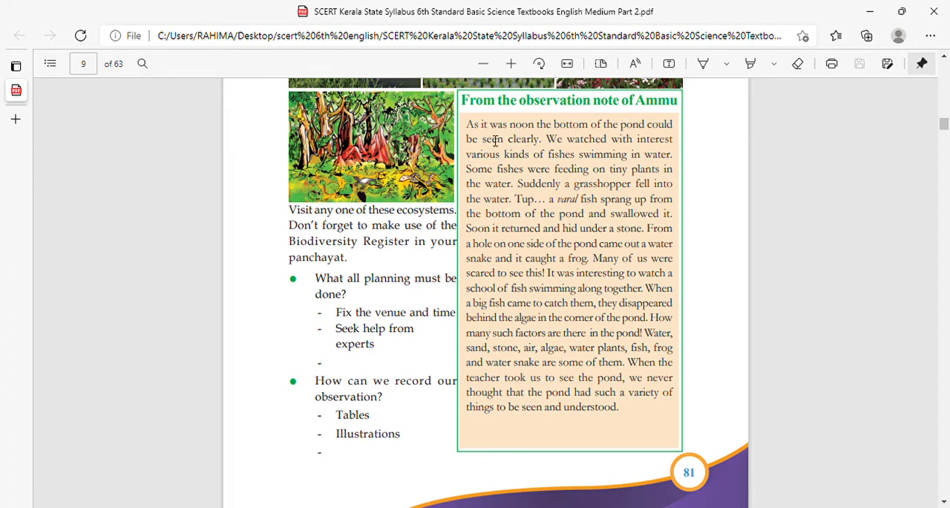
mouse_move(537, 141)
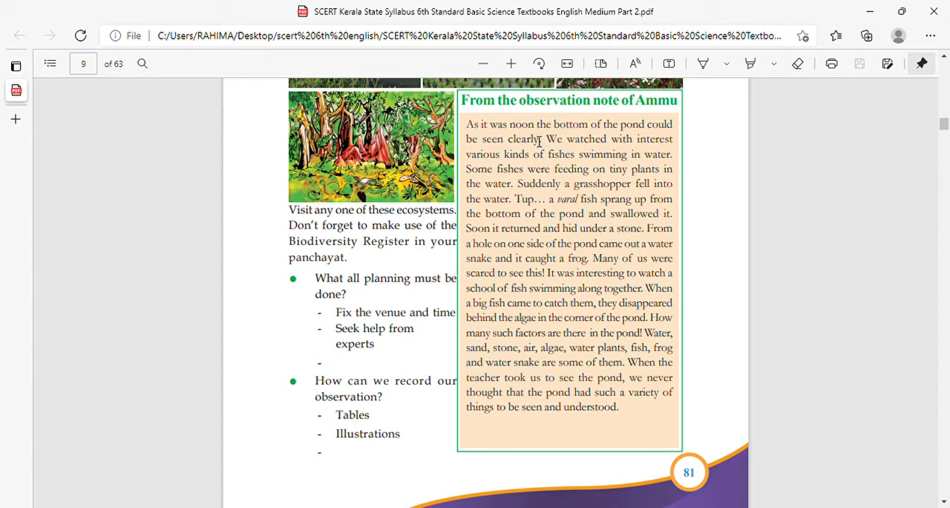
mouse_move(552, 154)
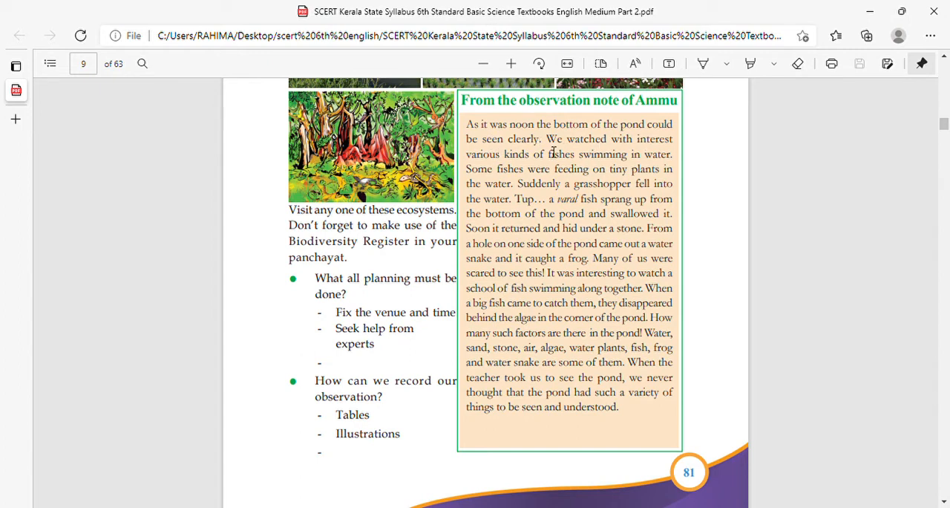
mouse_move(419, 153)
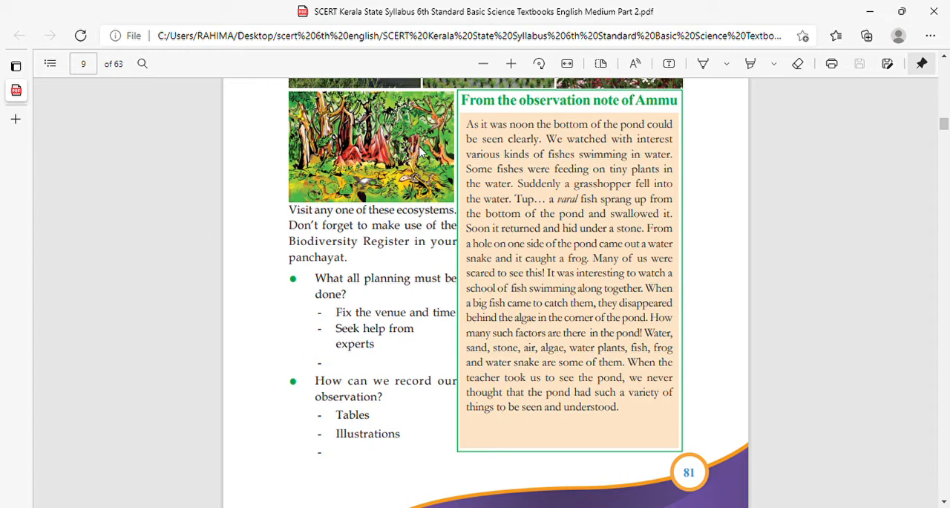
mouse_move(562, 166)
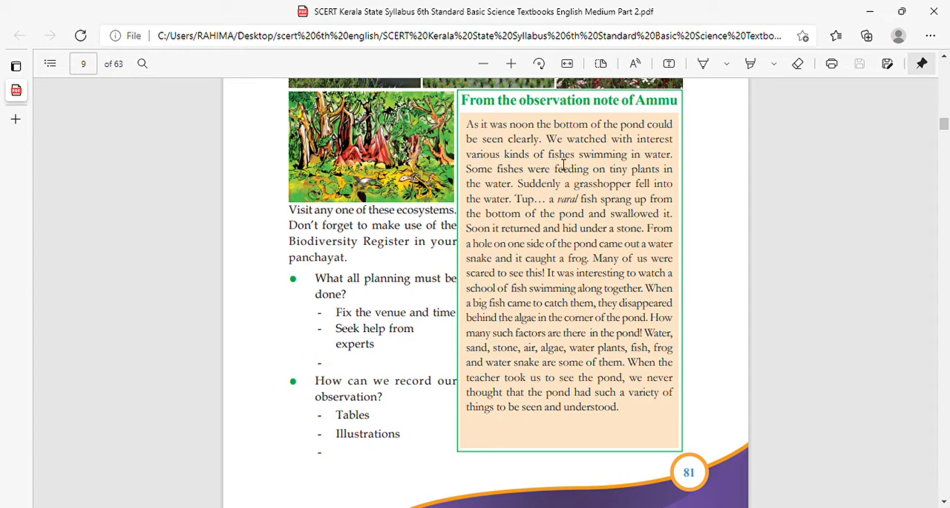
mouse_move(630, 169)
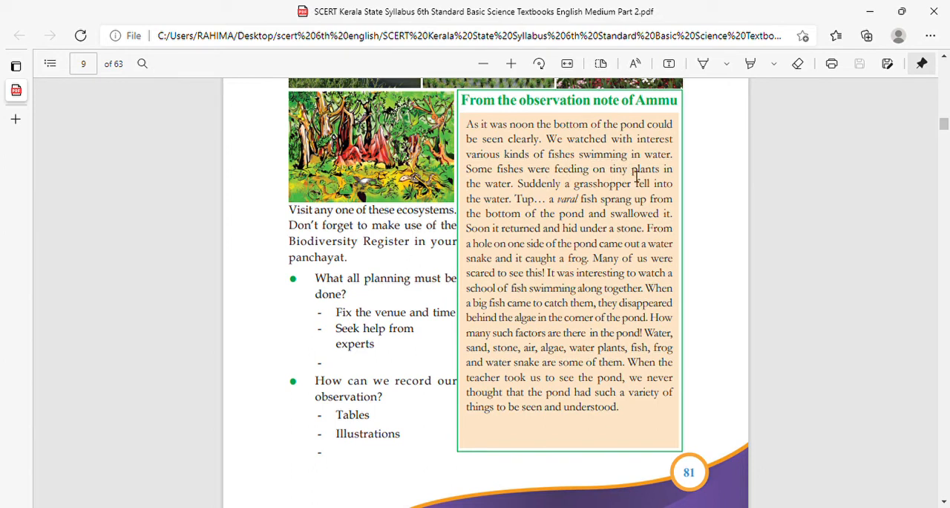
mouse_move(533, 191)
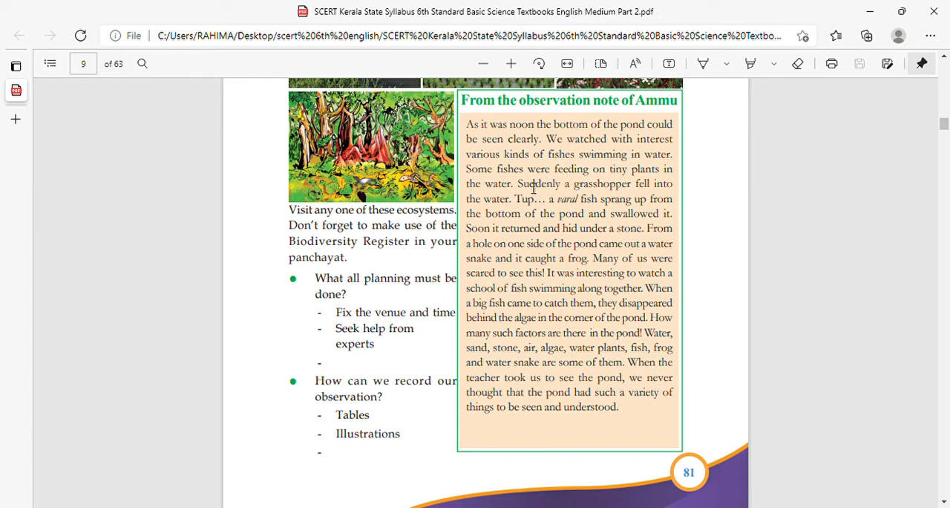
mouse_move(526, 195)
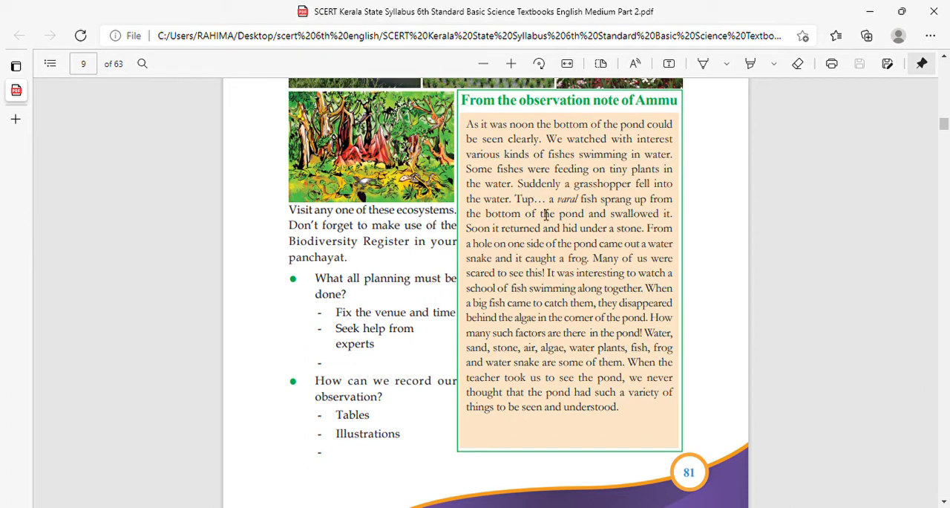
mouse_move(529, 214)
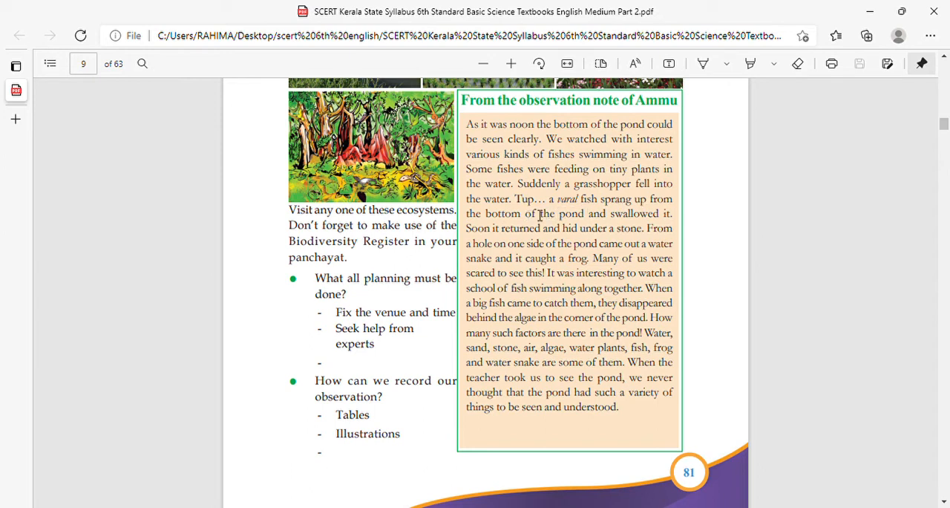
mouse_move(543, 240)
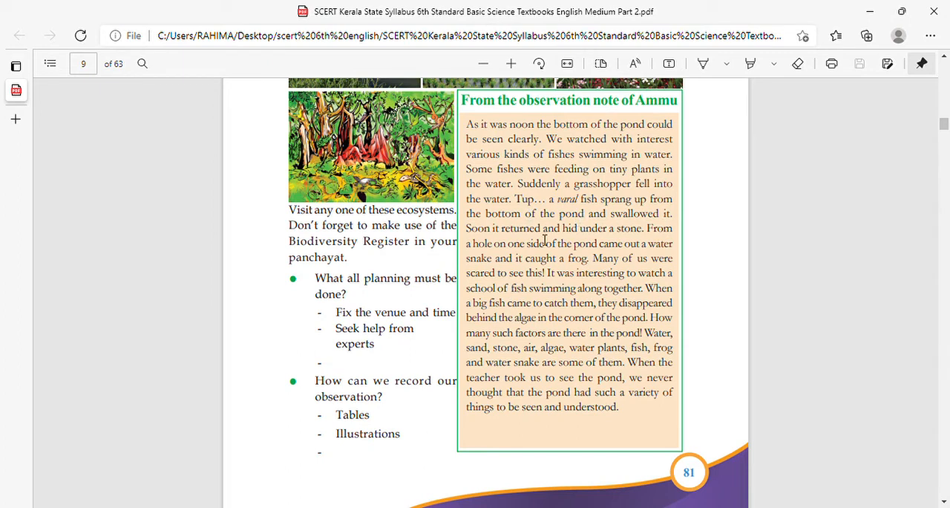
mouse_move(594, 236)
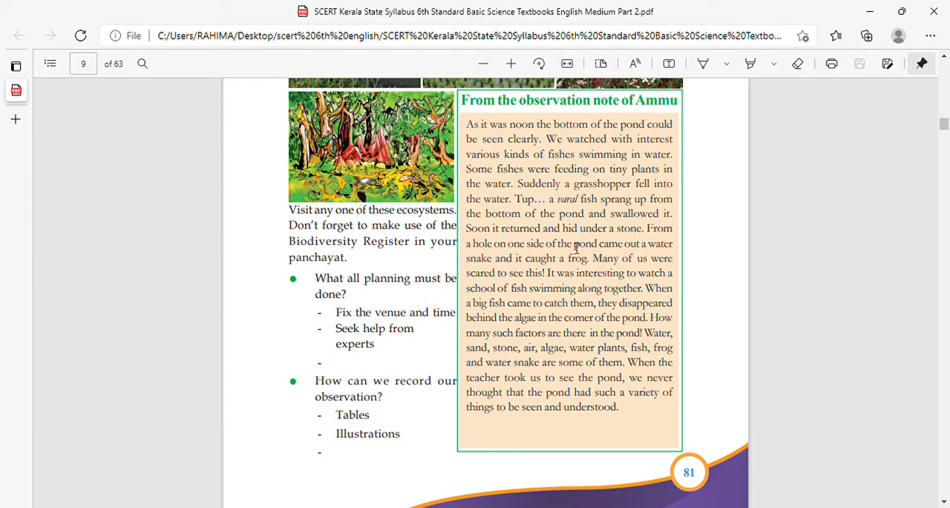
mouse_move(477, 267)
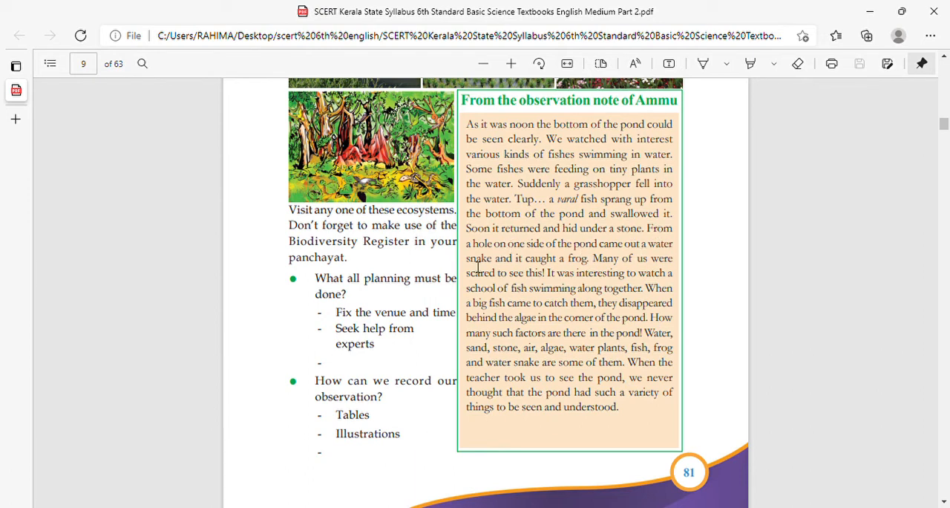
mouse_move(502, 266)
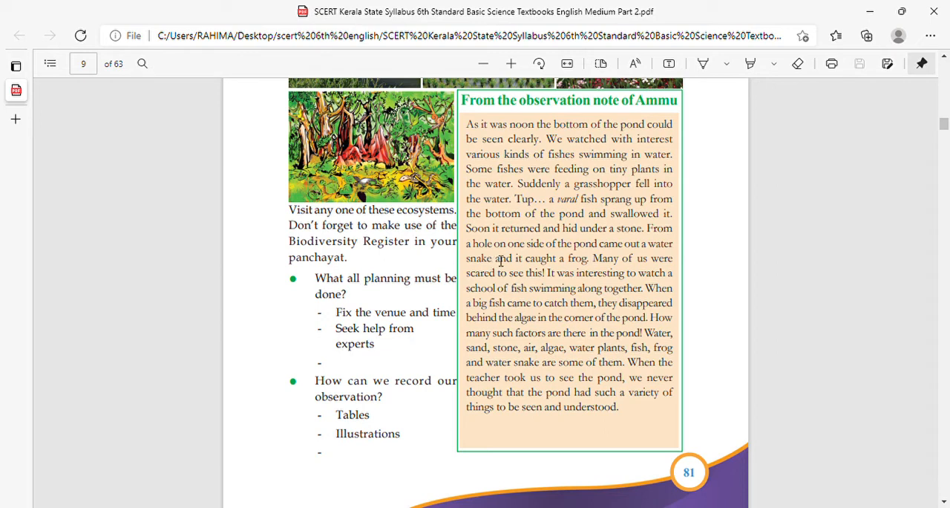
mouse_move(570, 254)
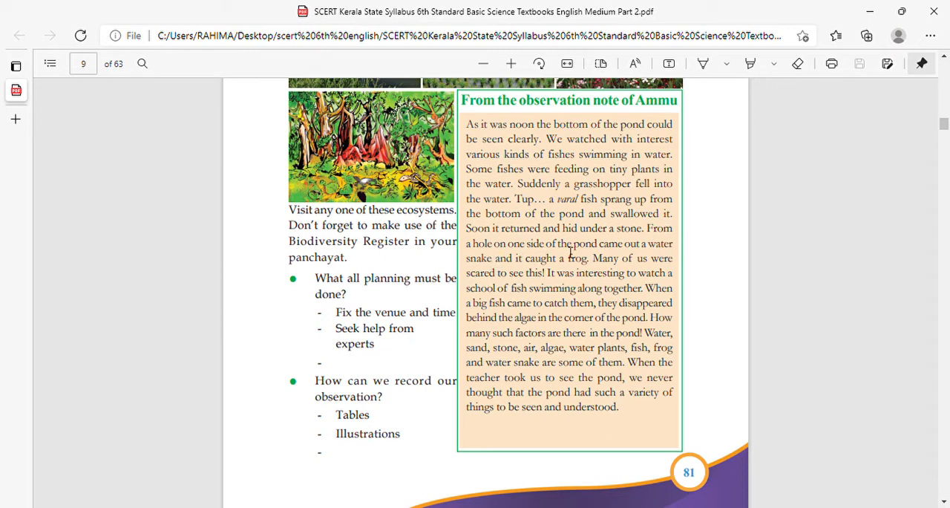
mouse_move(502, 277)
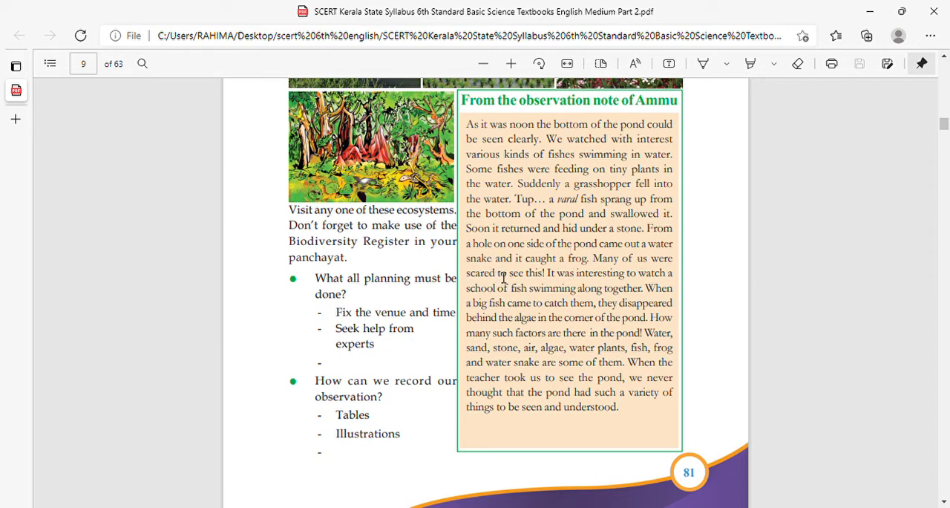
mouse_move(627, 266)
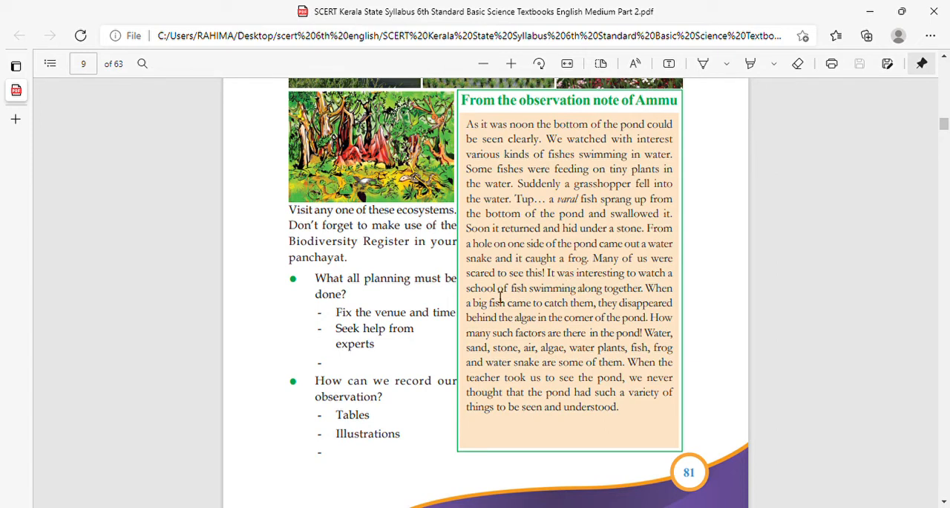
mouse_move(576, 313)
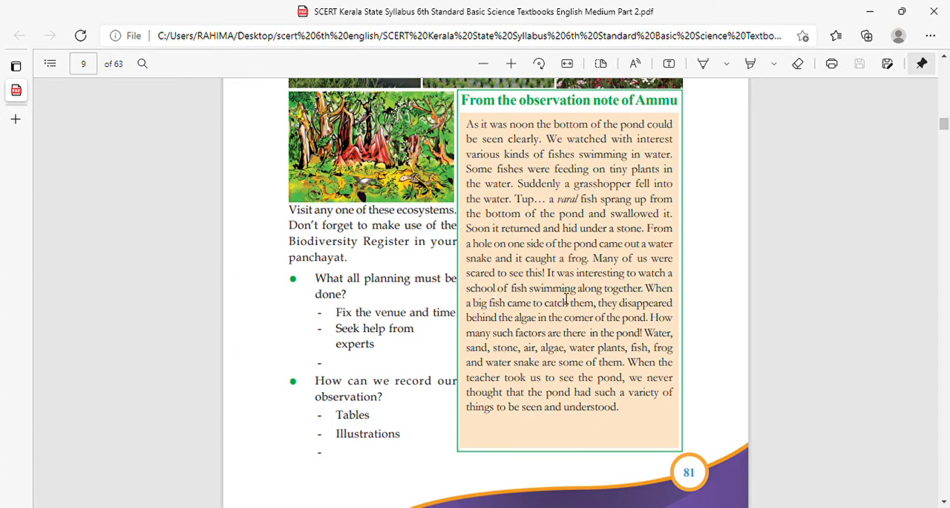
mouse_move(607, 305)
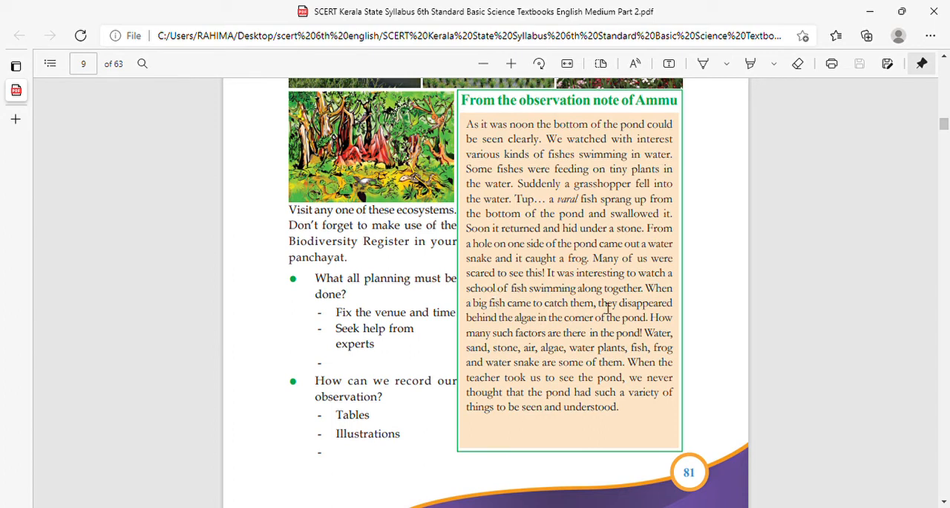
mouse_move(555, 330)
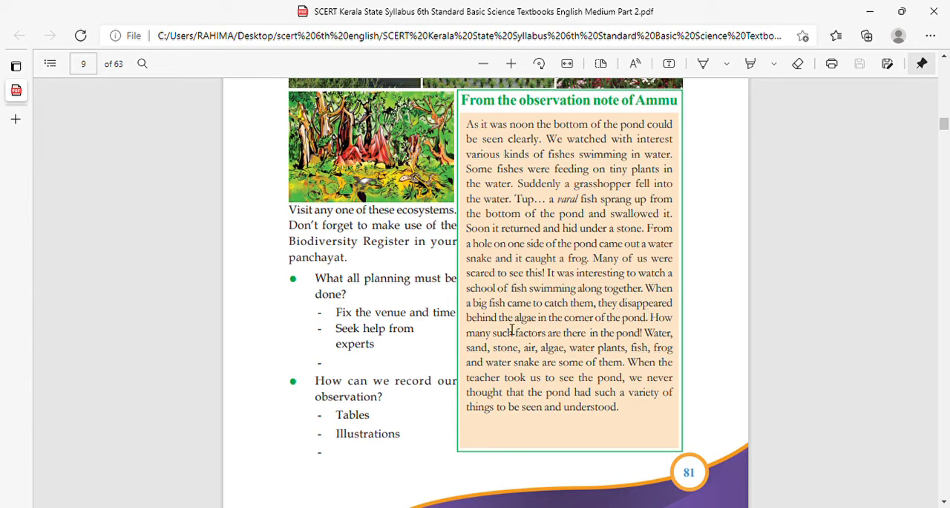
mouse_move(537, 327)
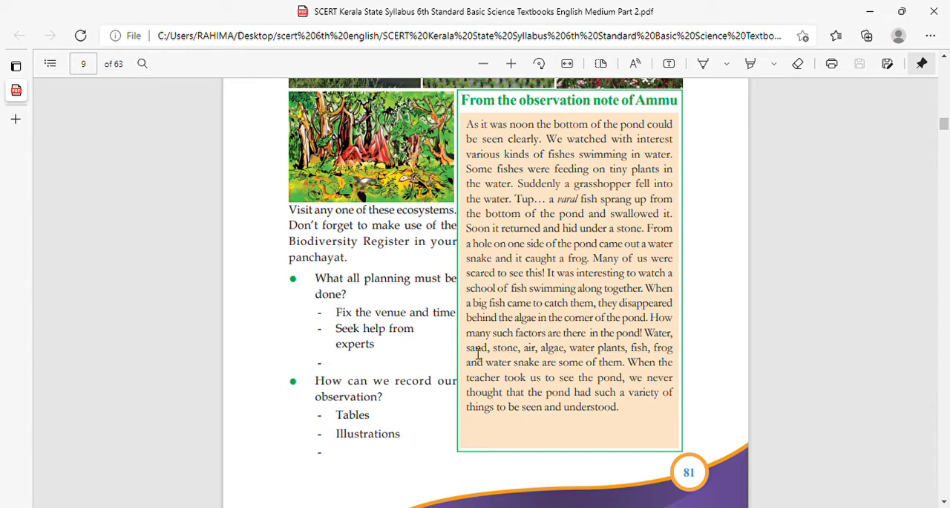
mouse_move(496, 340)
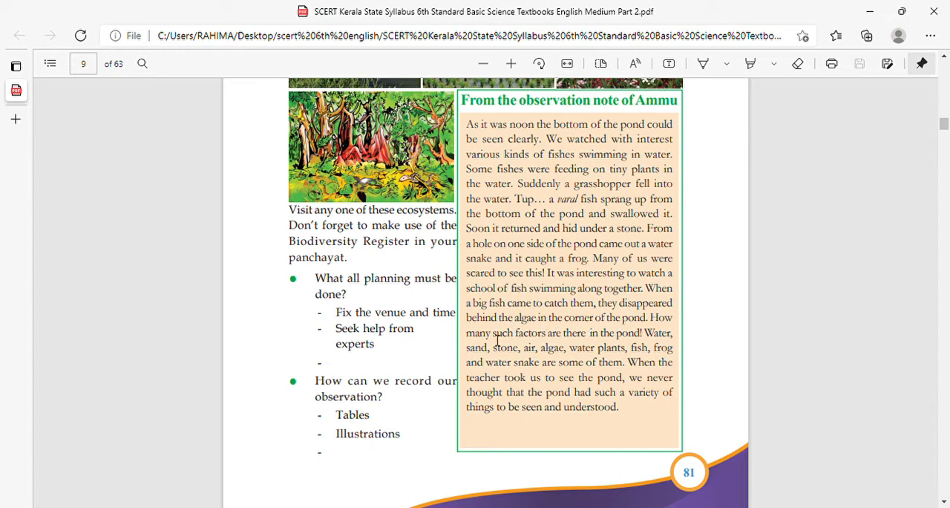
mouse_move(505, 338)
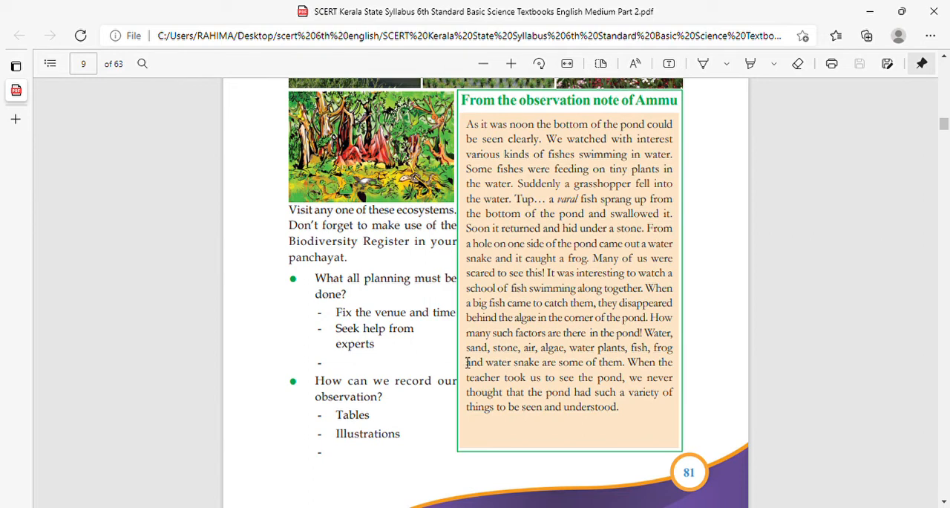
mouse_move(611, 340)
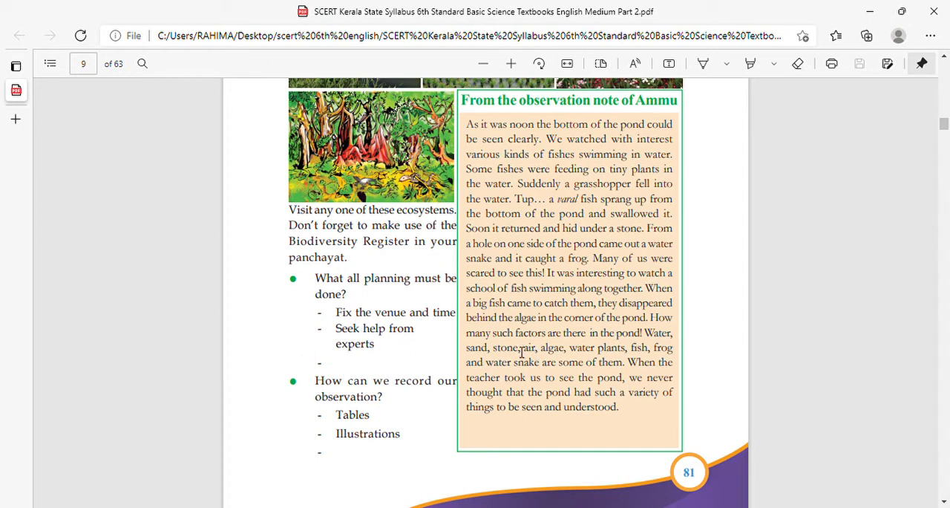
mouse_move(558, 349)
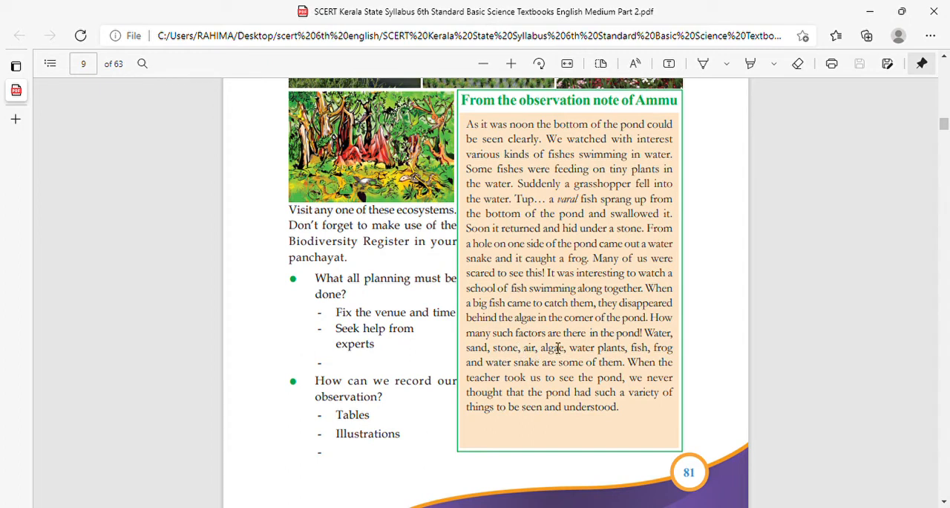
scroll(down, 3)
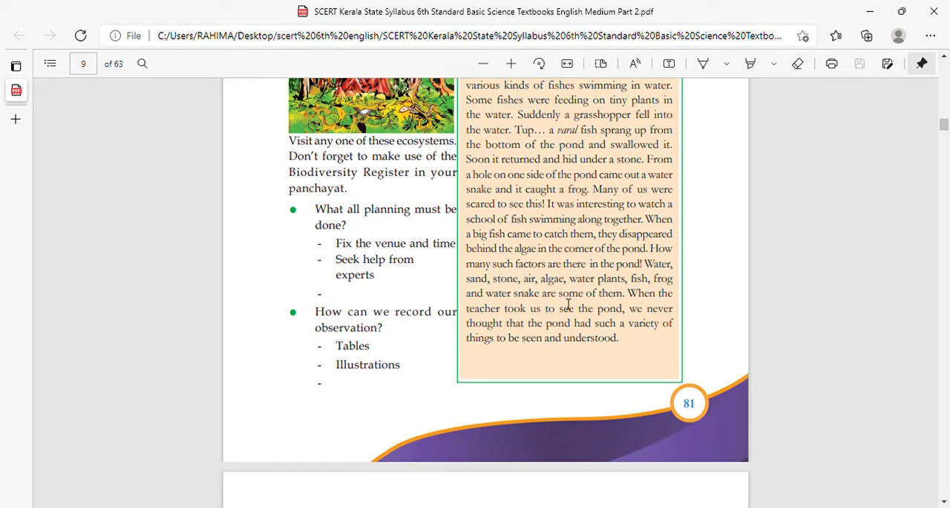
mouse_move(537, 296)
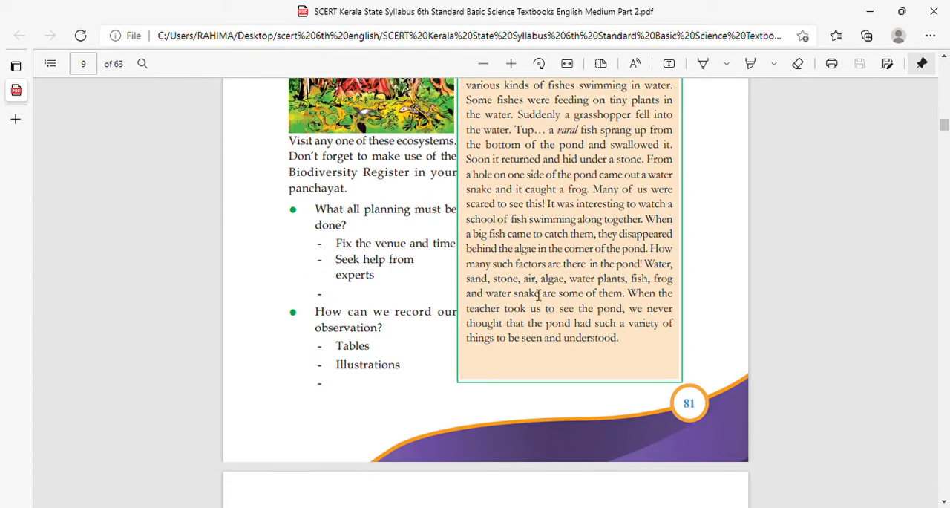
mouse_move(546, 323)
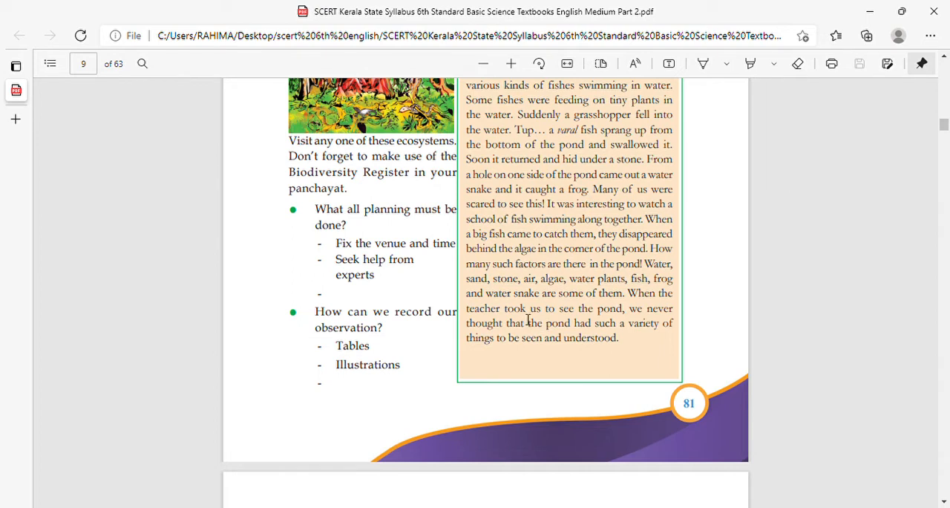
mouse_move(665, 318)
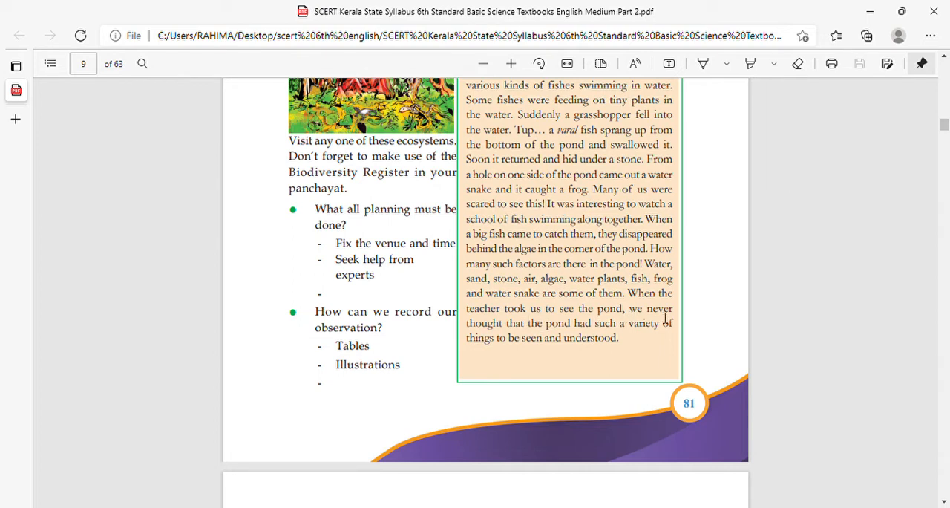
mouse_move(594, 336)
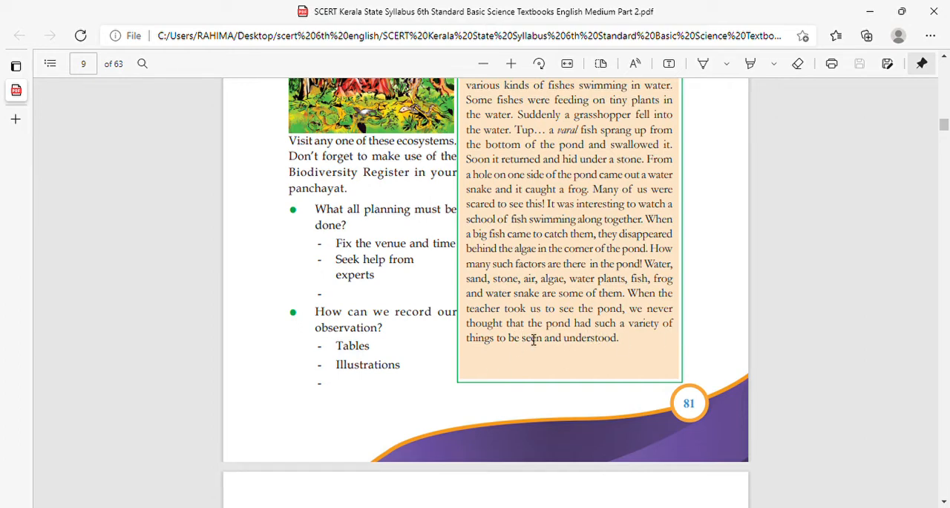
scroll(down, 3)
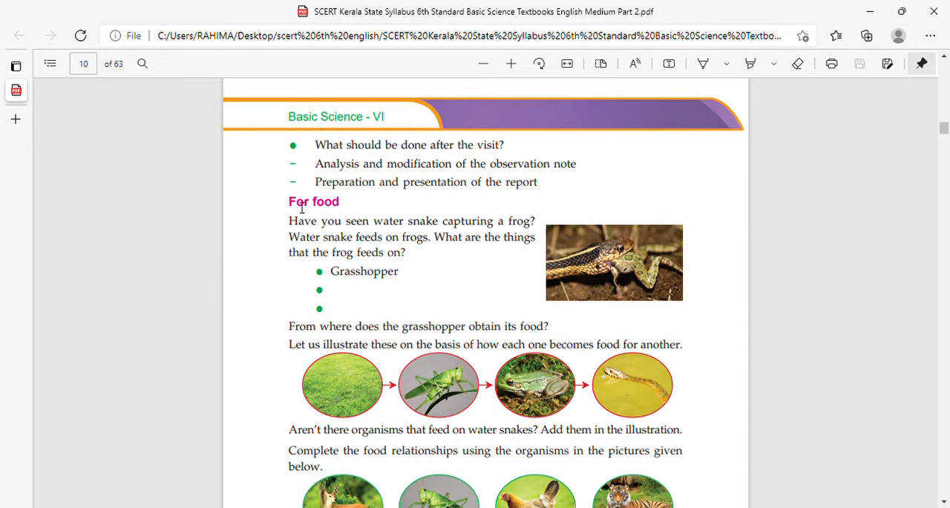
mouse_move(351, 211)
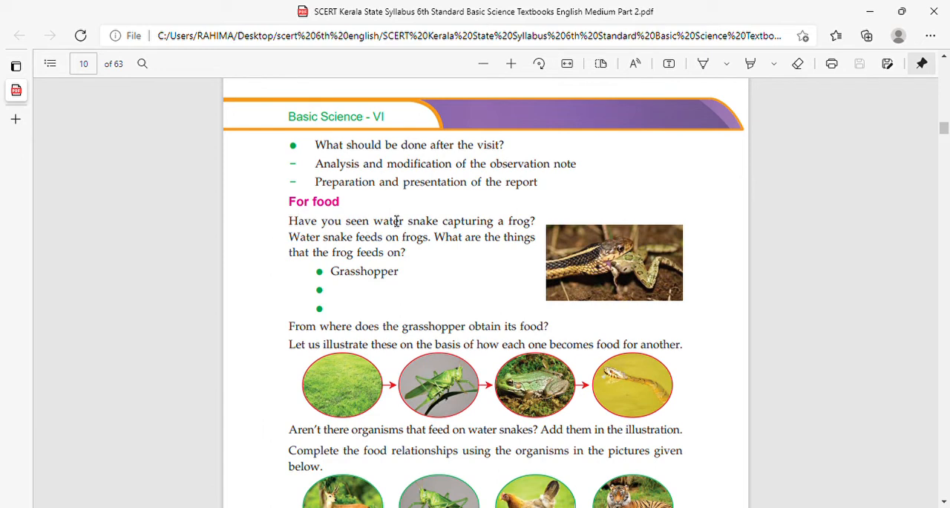
mouse_move(501, 273)
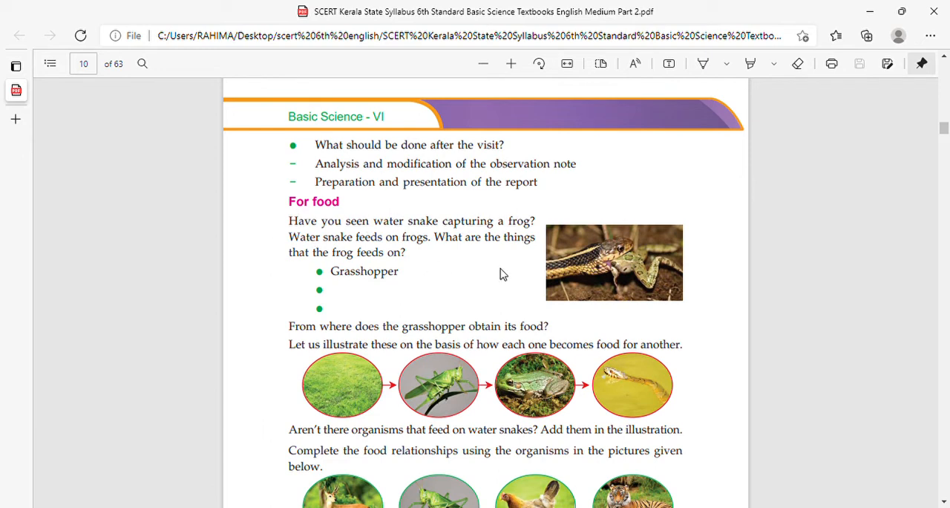
mouse_move(624, 273)
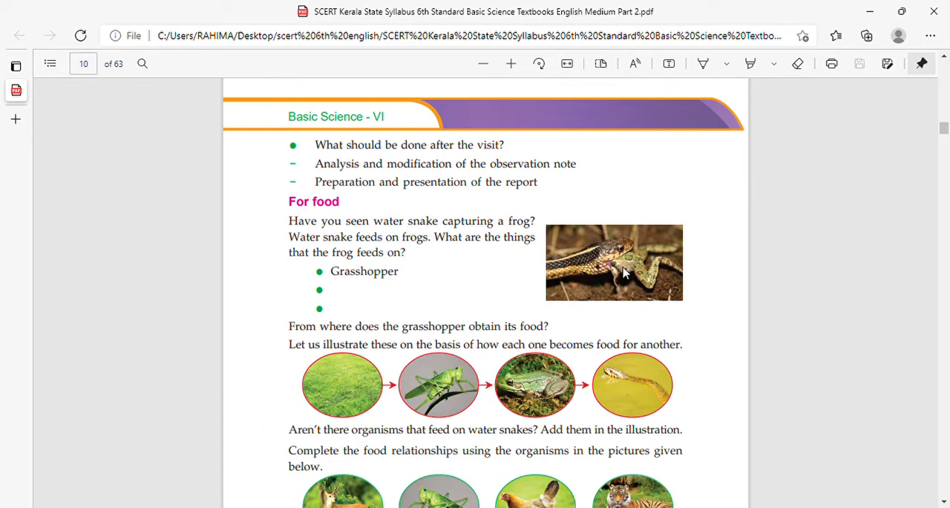
mouse_move(308, 259)
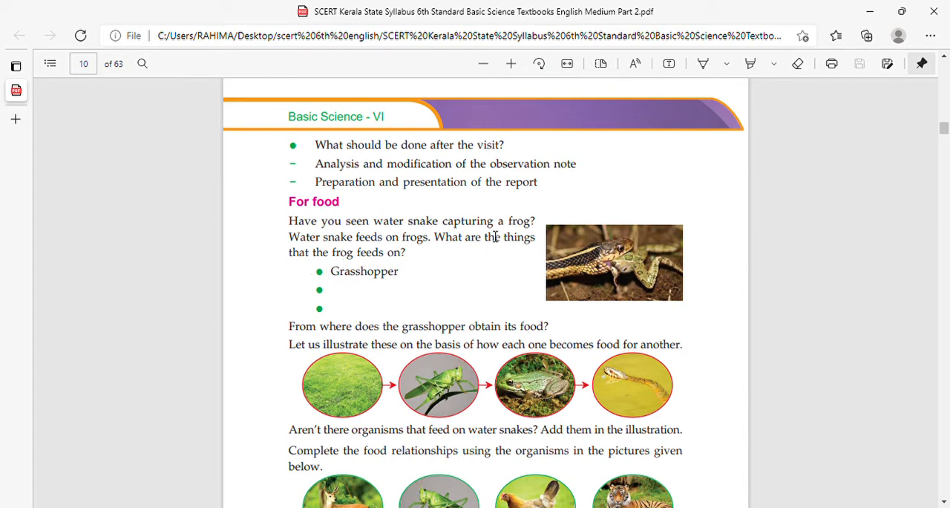
mouse_move(511, 293)
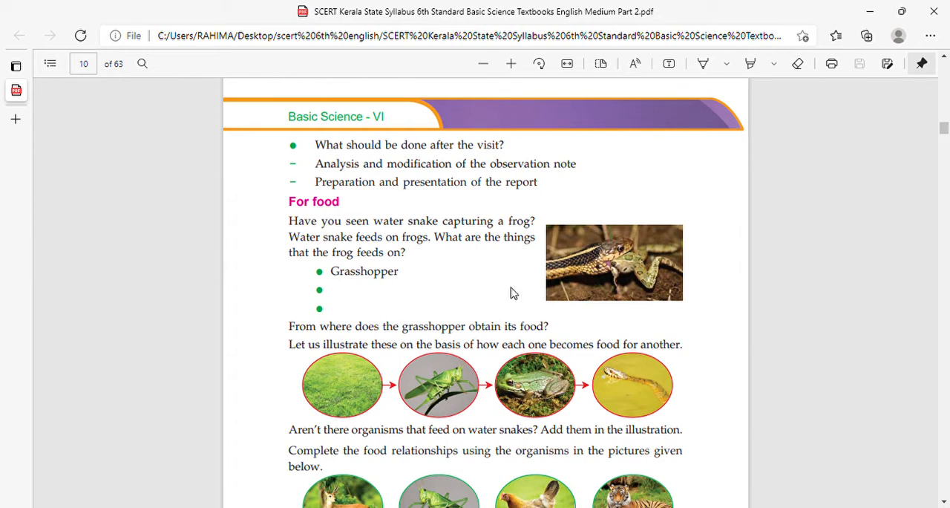
scroll(down, 3)
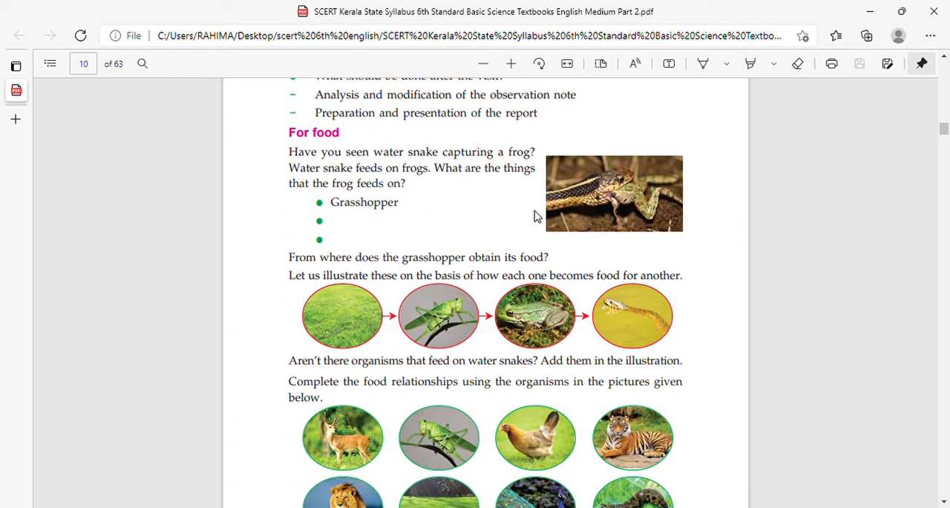
scroll(down, 3)
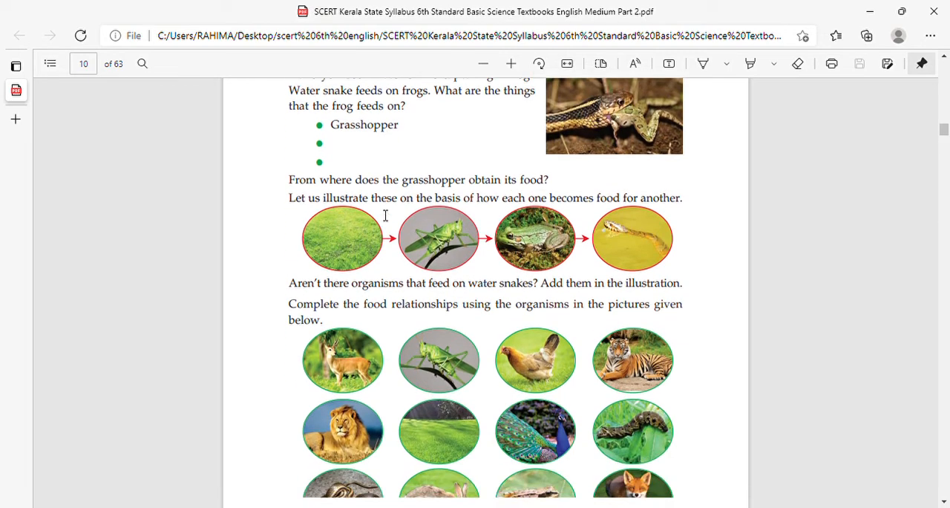
scroll(down, 3)
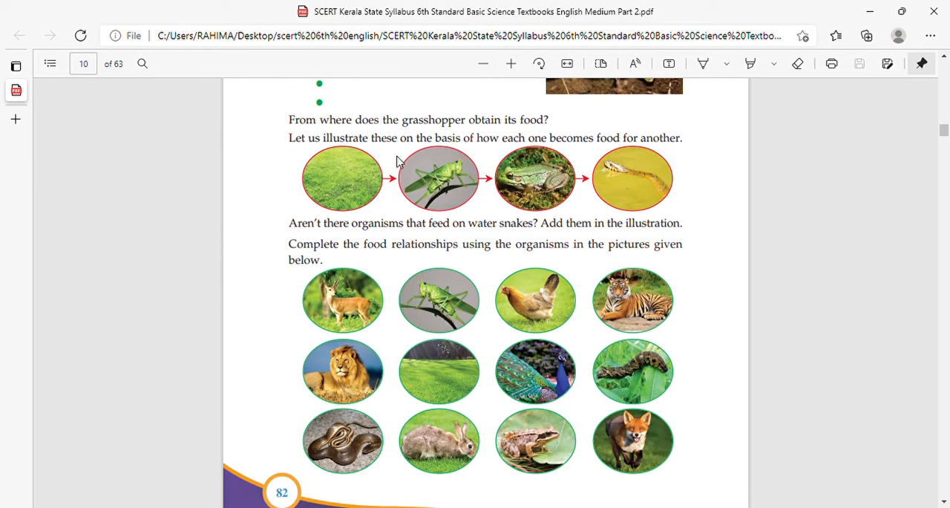
mouse_move(350, 162)
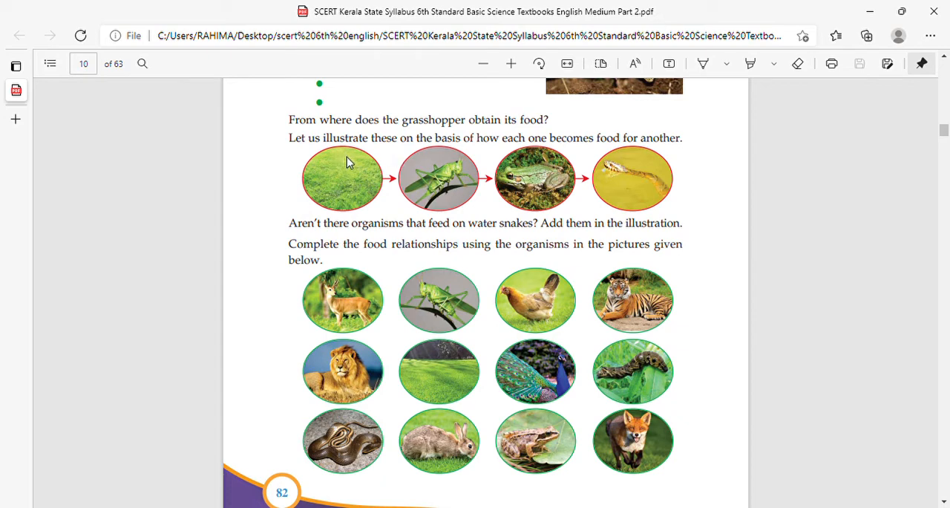
mouse_move(520, 144)
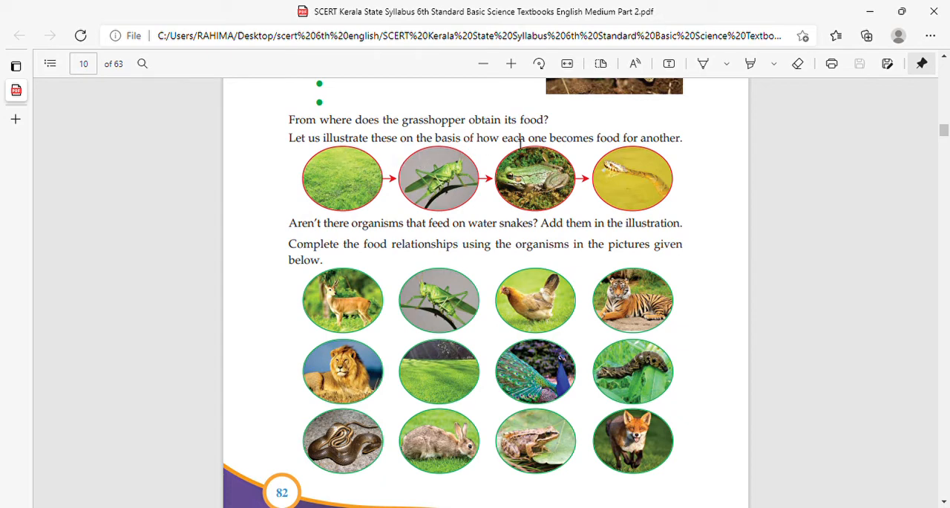
mouse_move(468, 184)
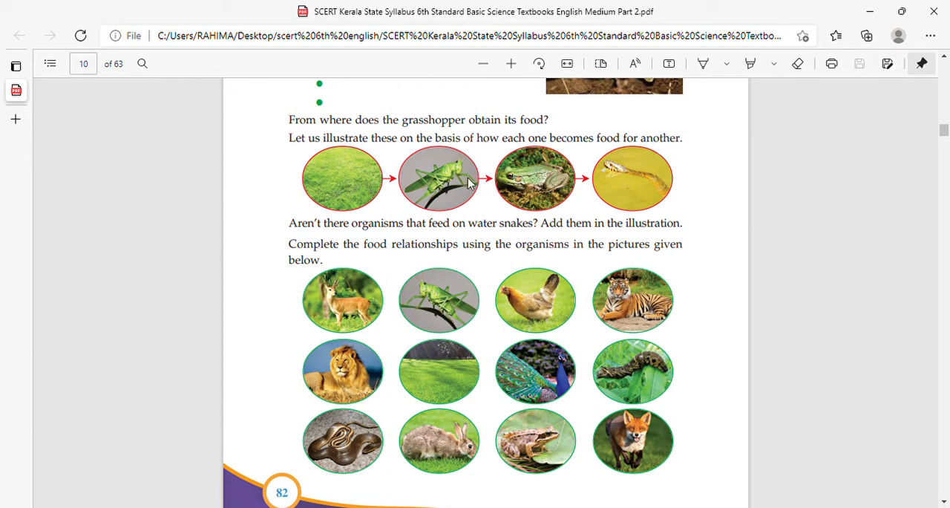
mouse_move(502, 214)
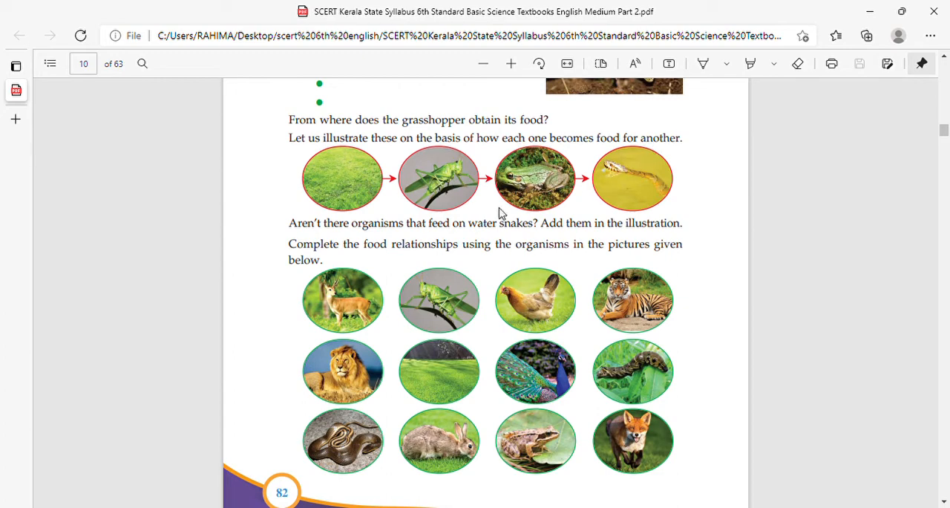
scroll(down, 3)
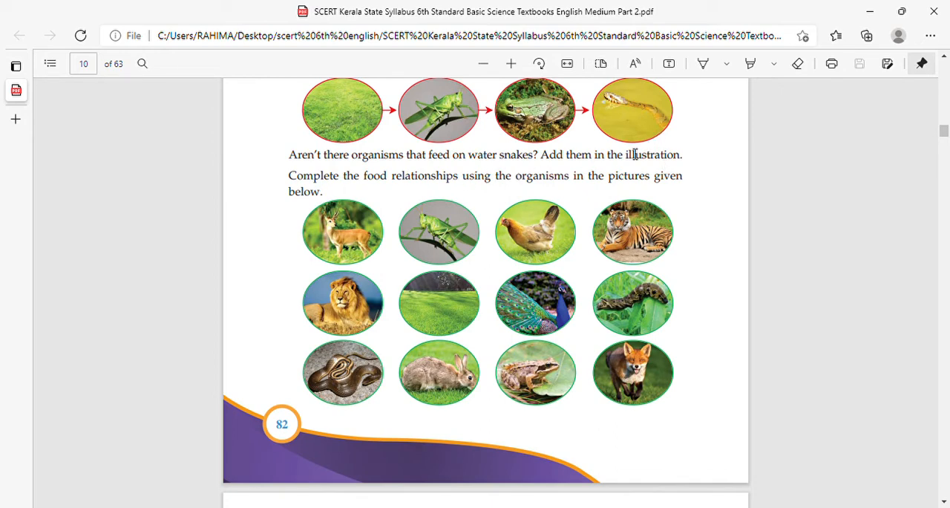
mouse_move(449, 205)
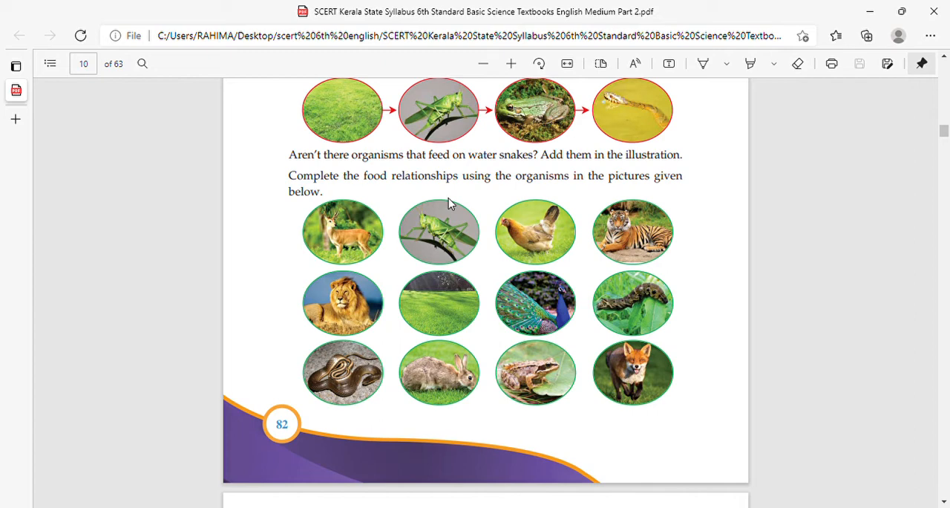
mouse_move(478, 215)
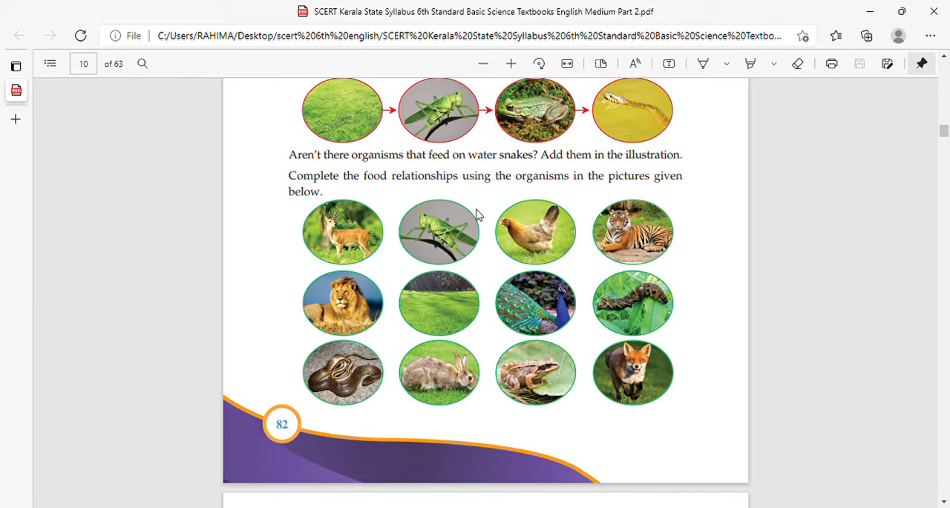
scroll(down, 3)
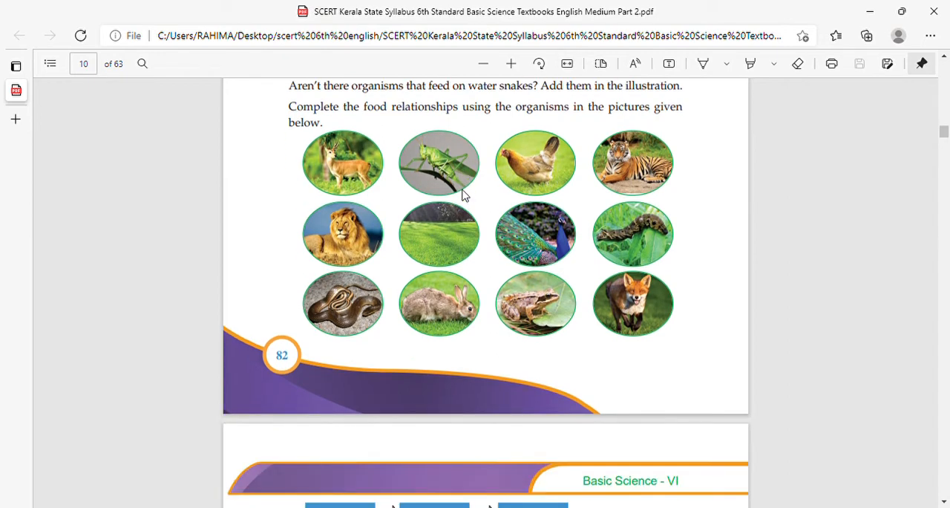
scroll(down, 3)
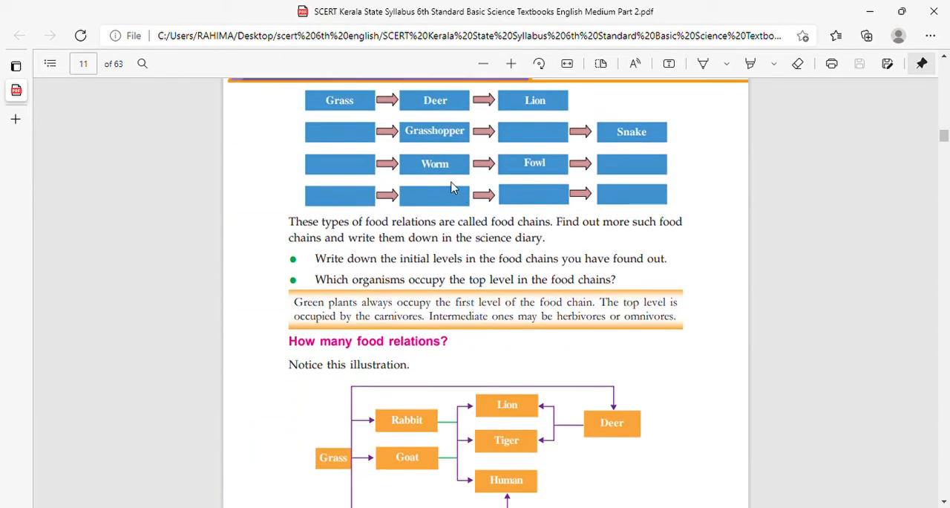
scroll(up, 3)
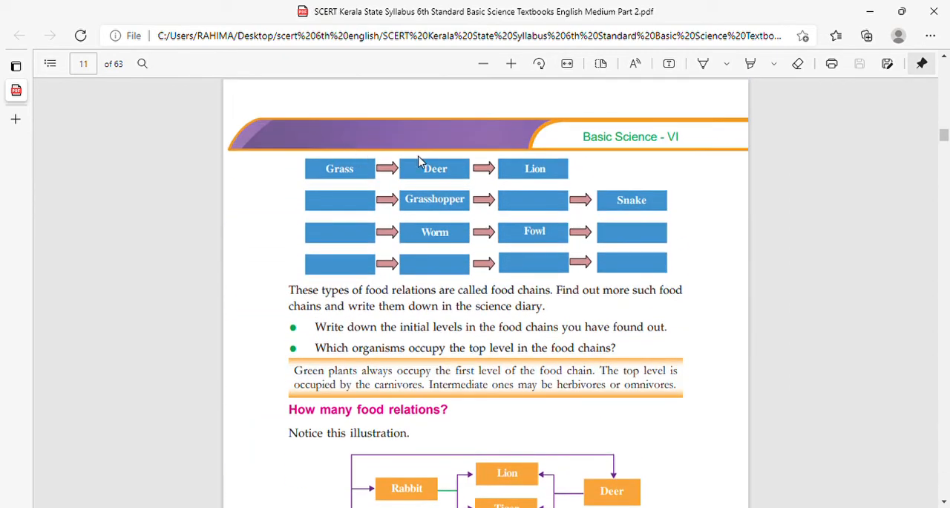
mouse_move(340, 215)
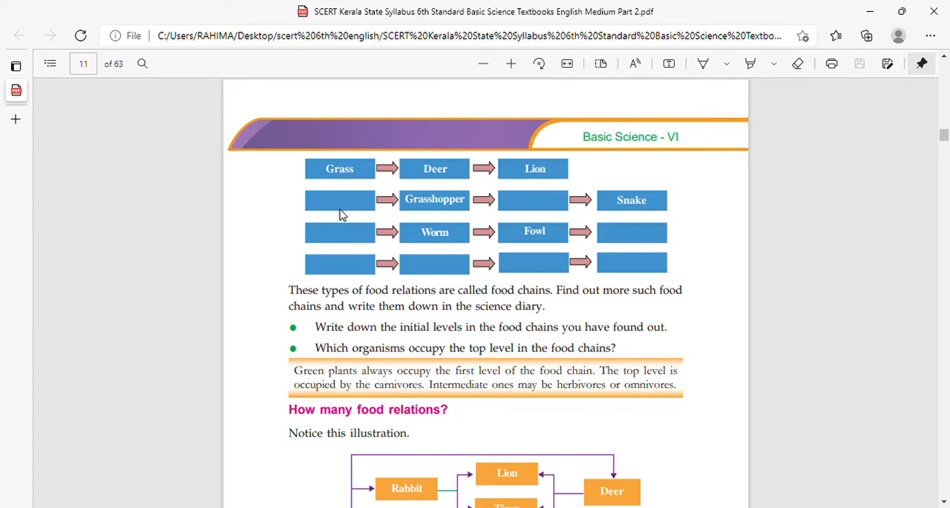
mouse_move(466, 208)
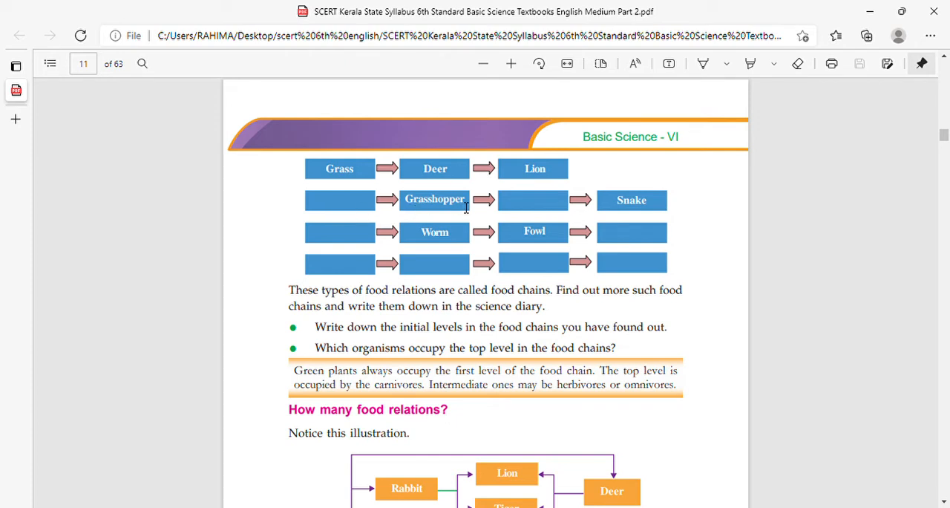
mouse_move(597, 211)
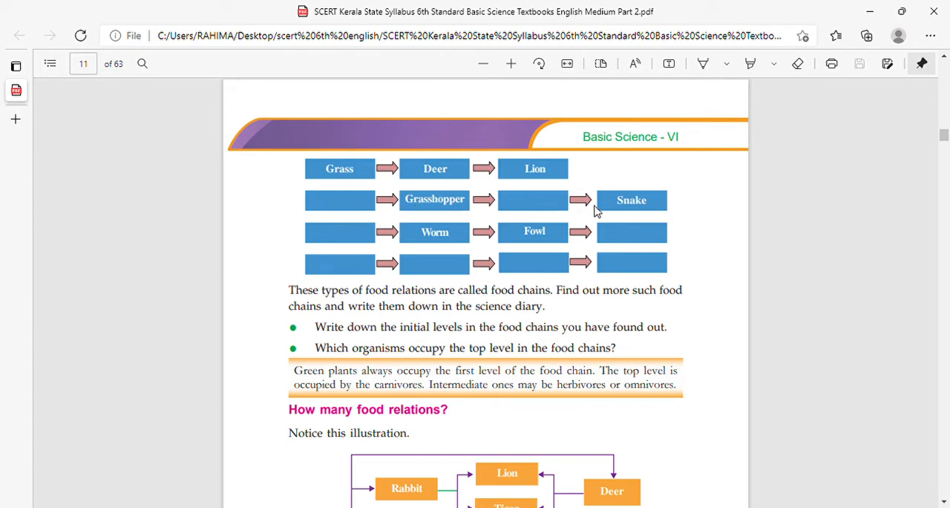
mouse_move(340, 244)
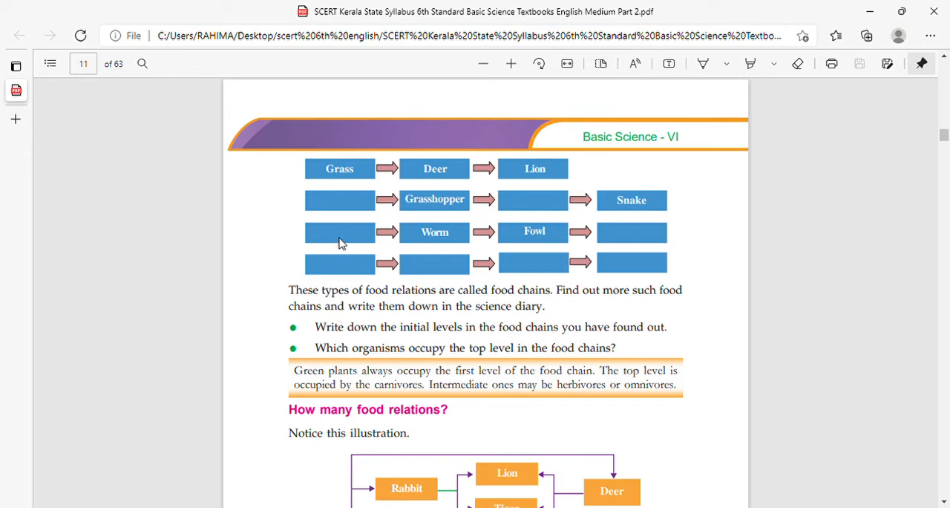
mouse_move(558, 248)
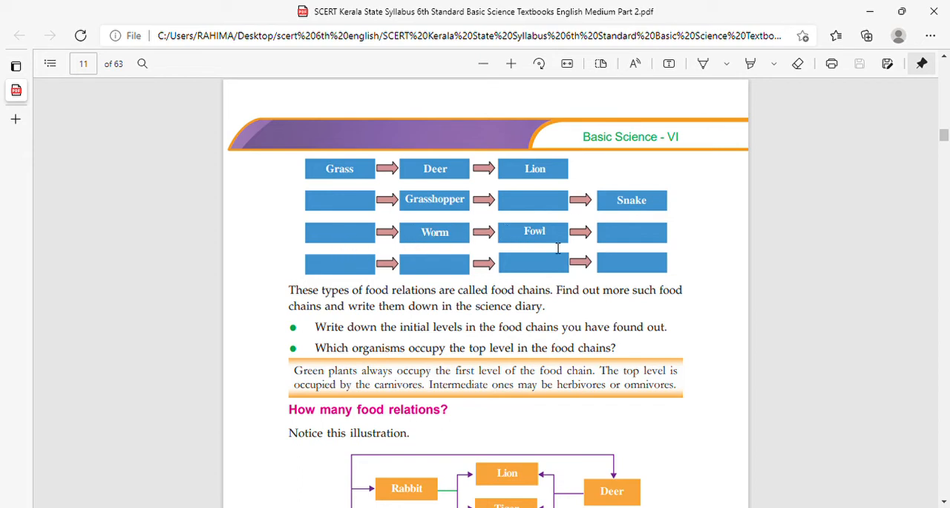
mouse_move(618, 240)
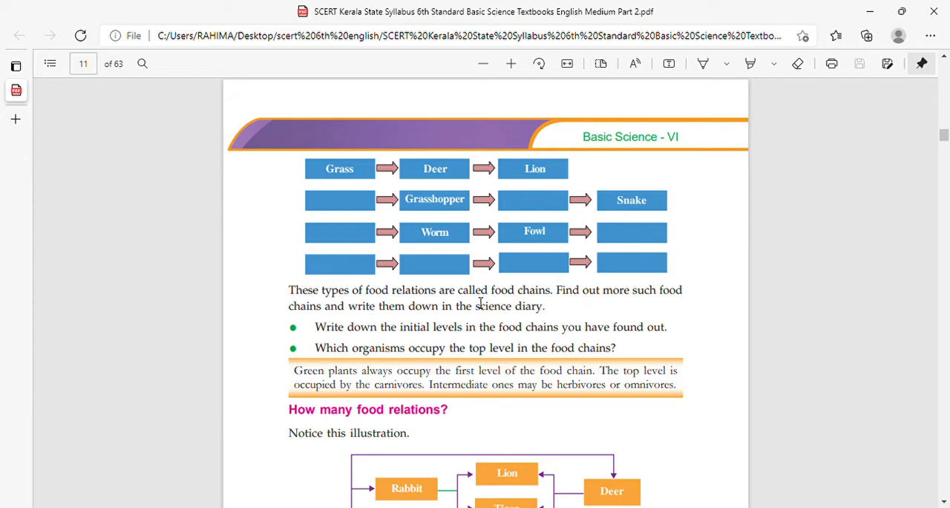
mouse_move(368, 312)
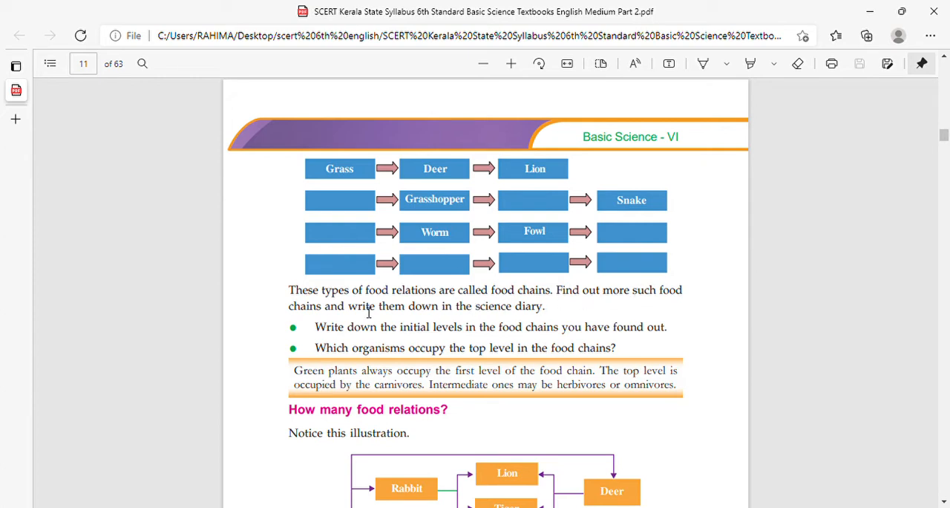
mouse_move(401, 312)
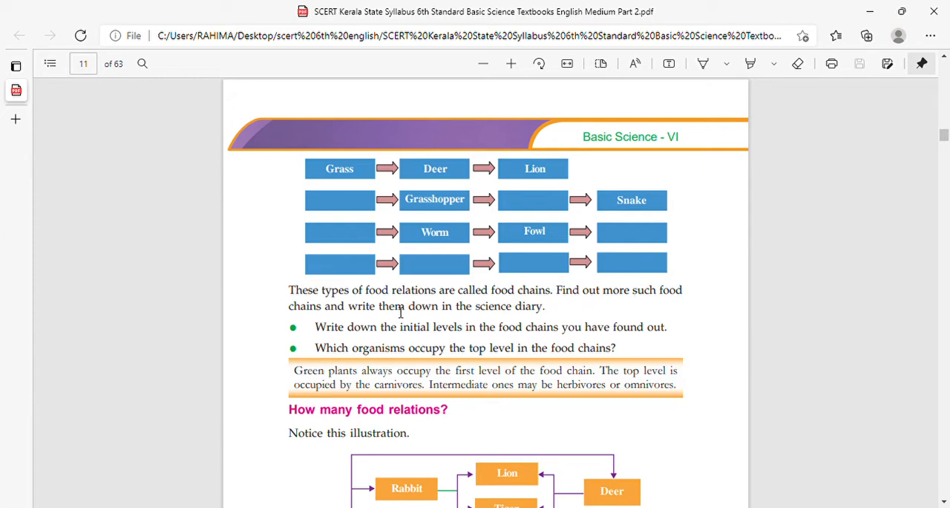
scroll(down, 3)
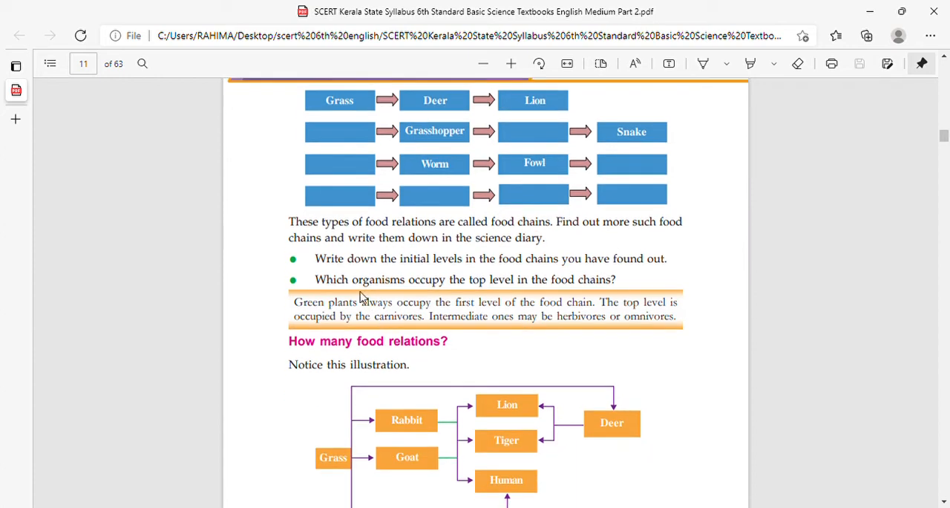
mouse_move(533, 273)
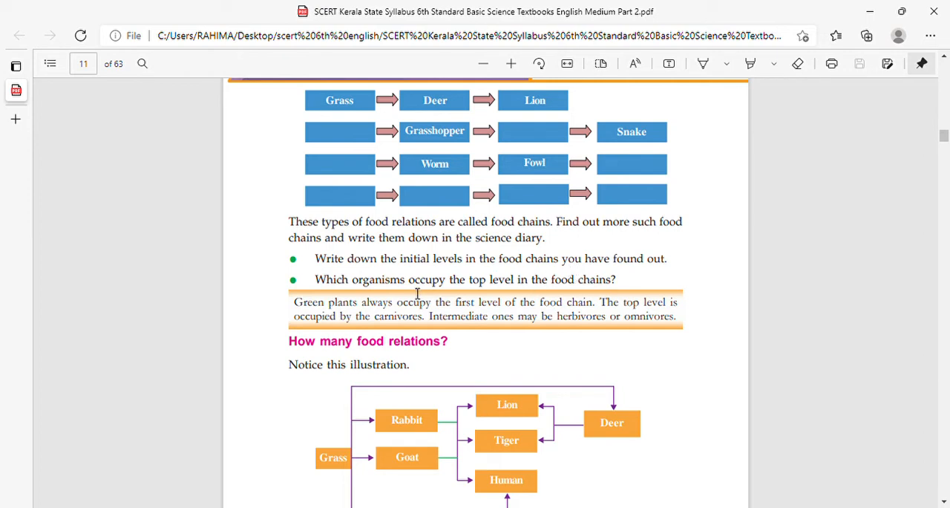
mouse_move(341, 315)
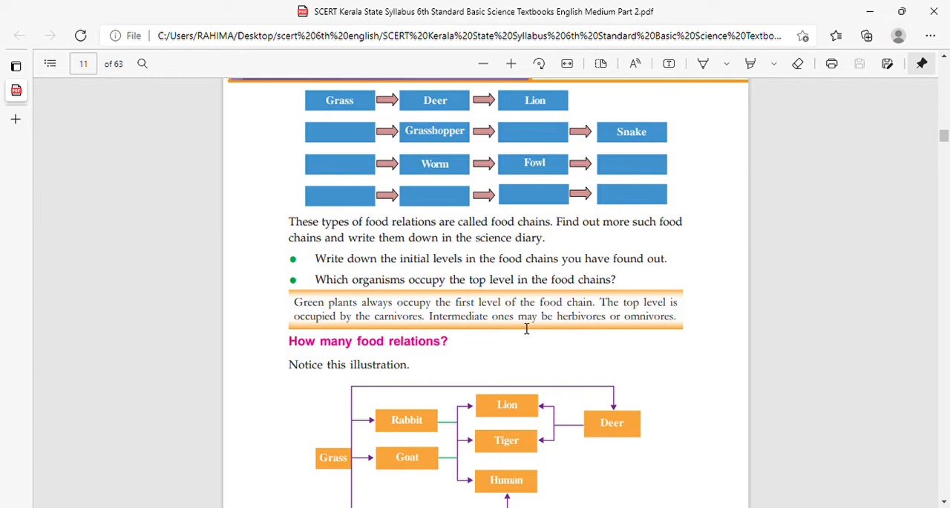
mouse_move(568, 333)
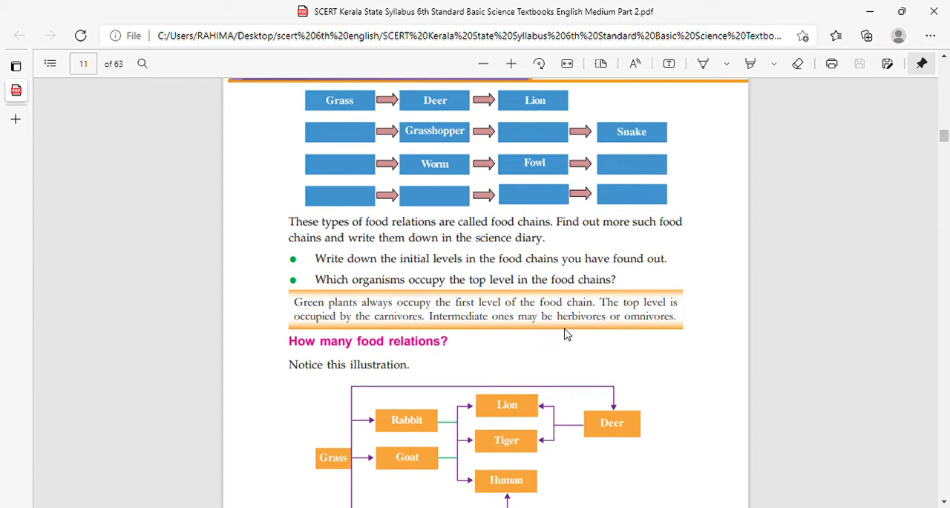
mouse_move(538, 332)
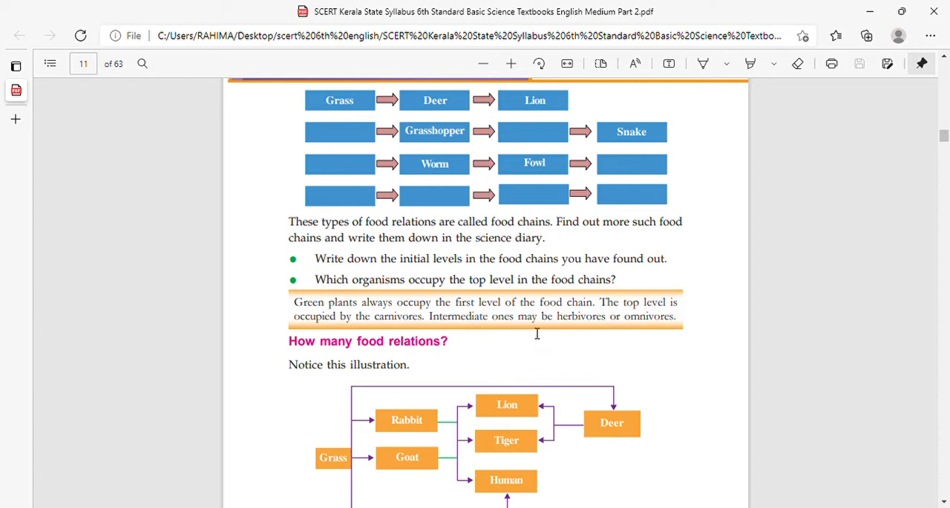
scroll(down, 3)
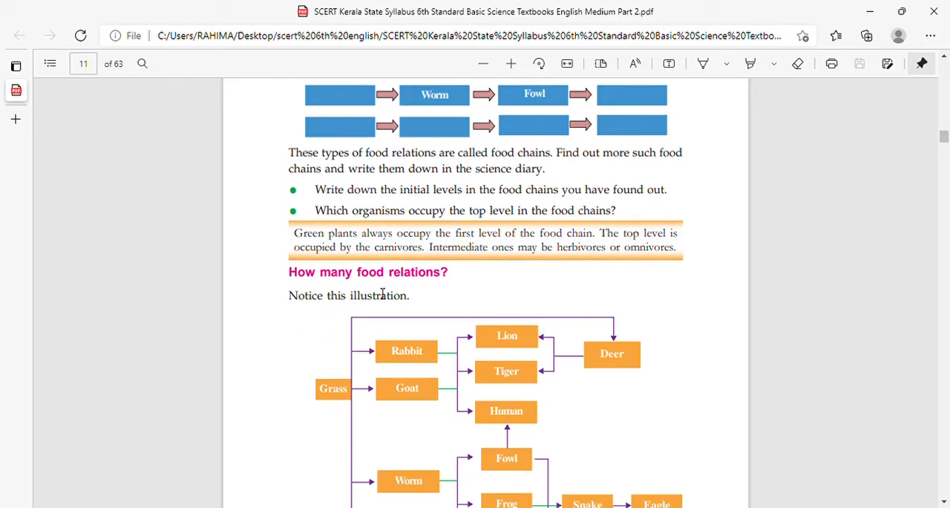
scroll(down, 3)
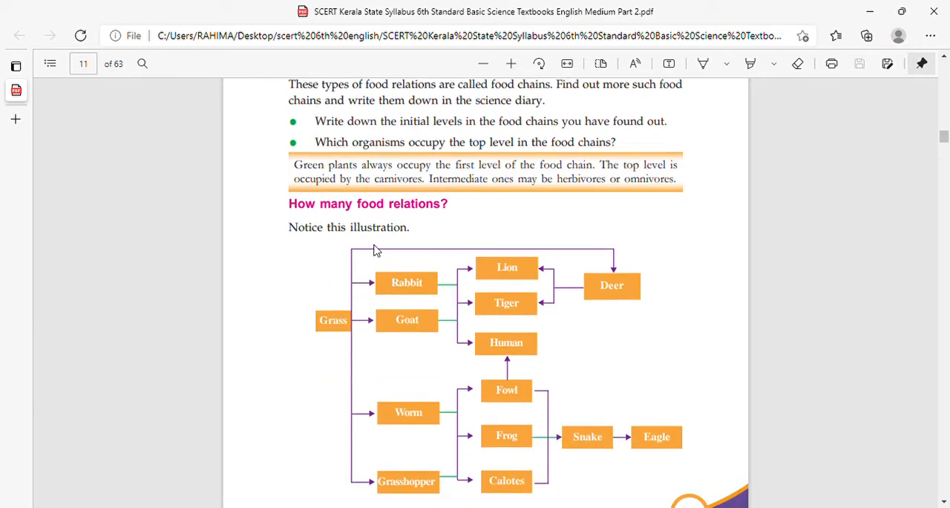
mouse_move(386, 300)
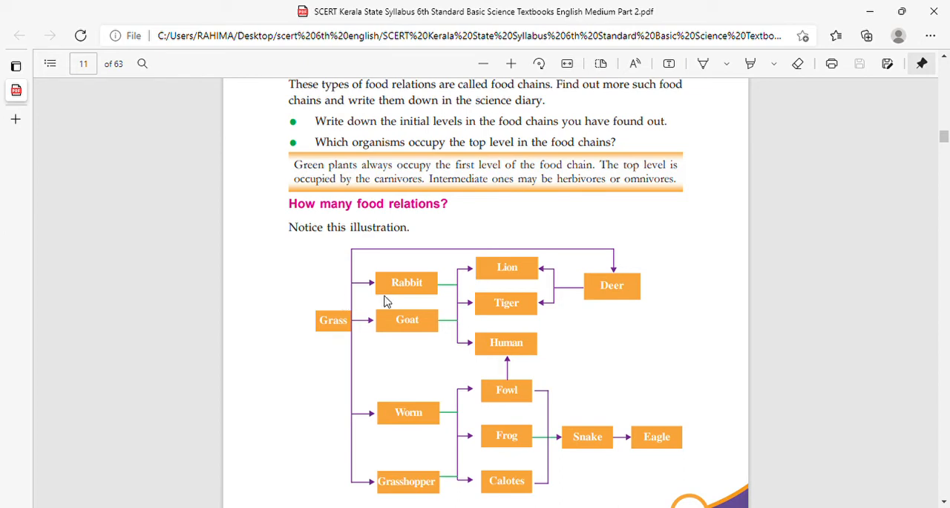
scroll(down, 3)
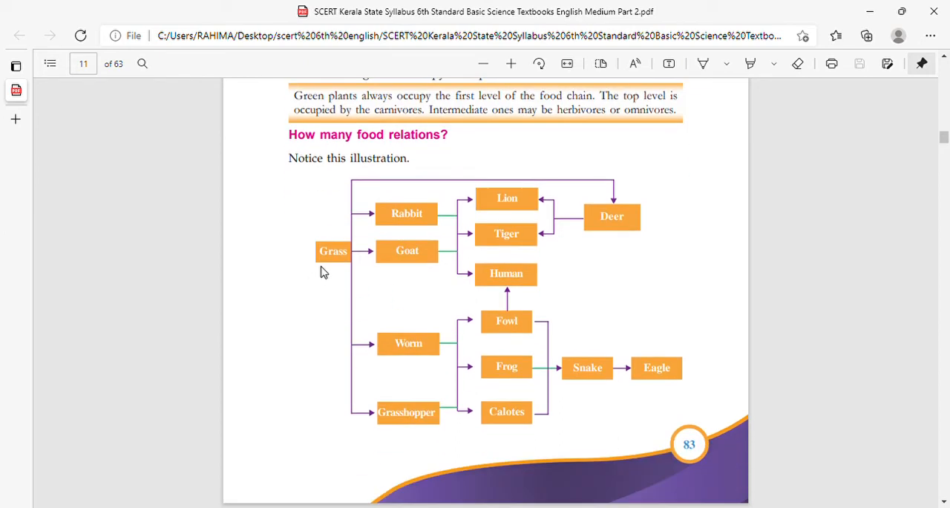
mouse_move(327, 271)
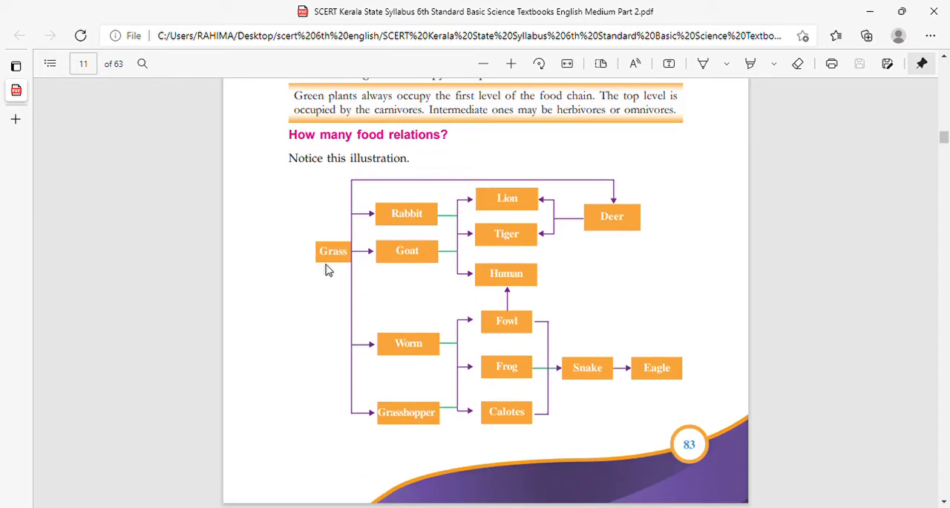
mouse_move(572, 219)
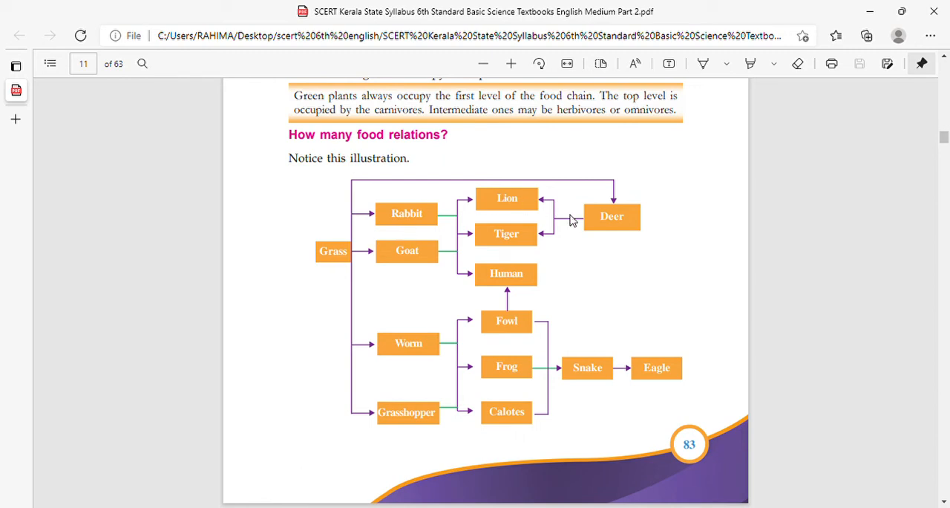
mouse_move(418, 306)
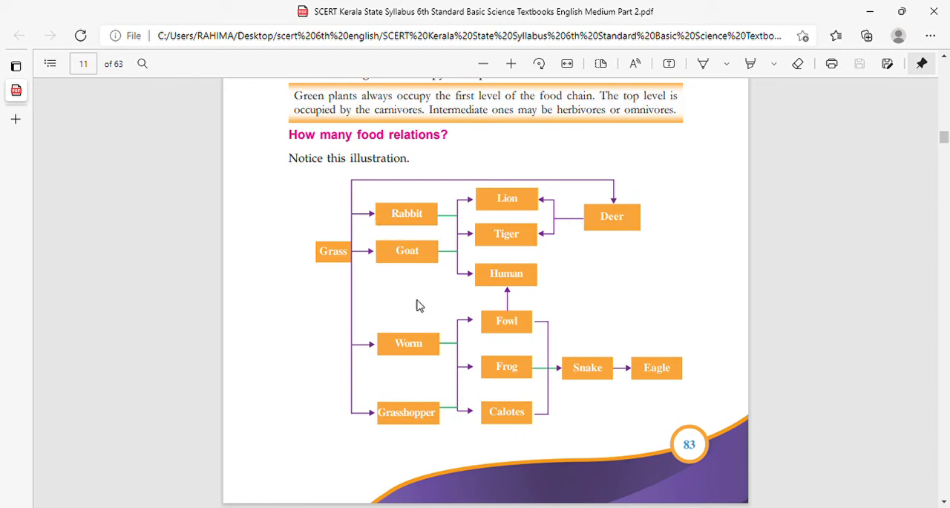
mouse_move(389, 243)
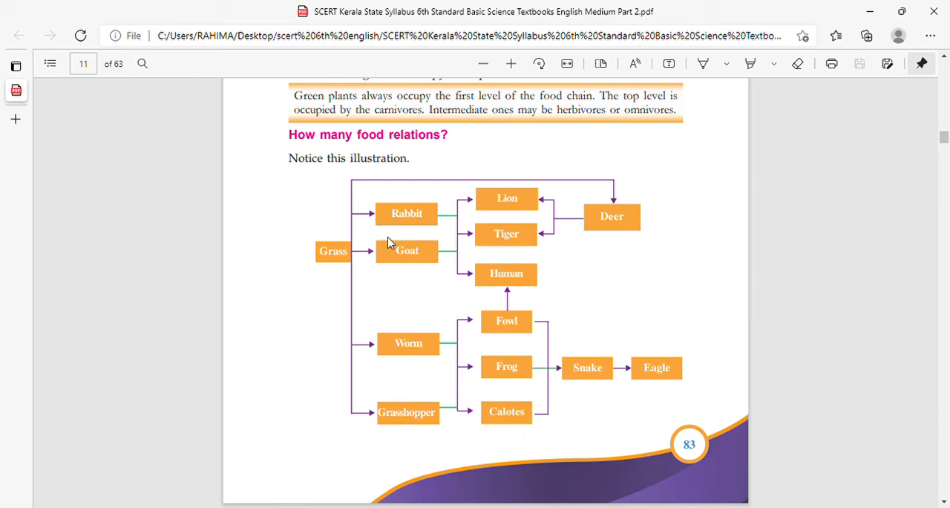
mouse_move(544, 205)
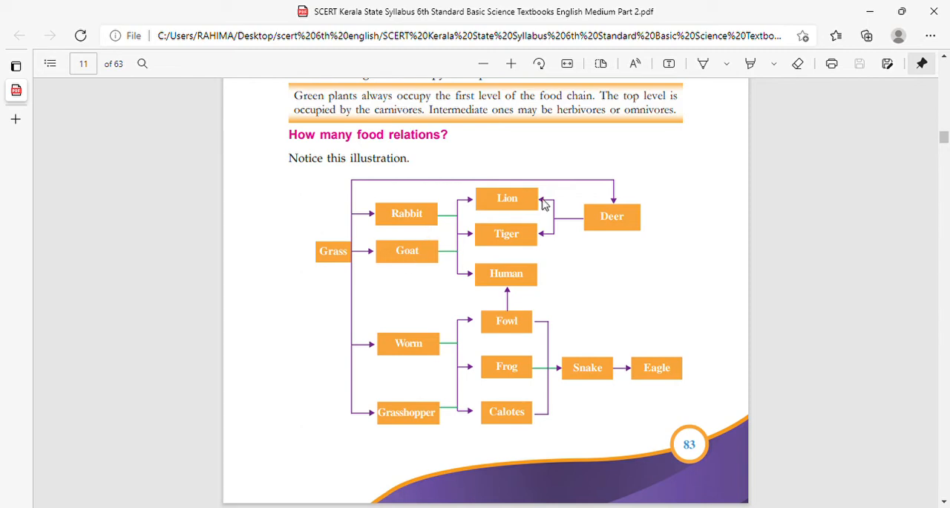
mouse_move(522, 279)
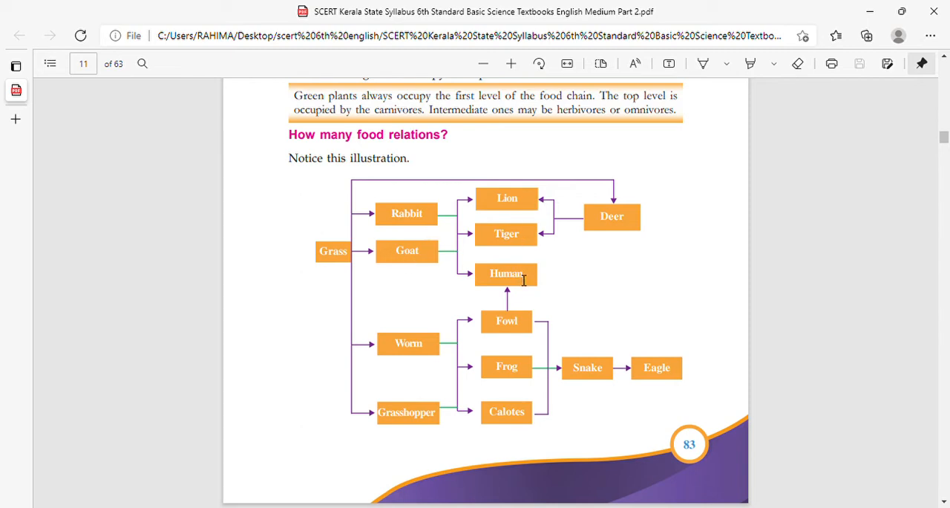
mouse_move(437, 338)
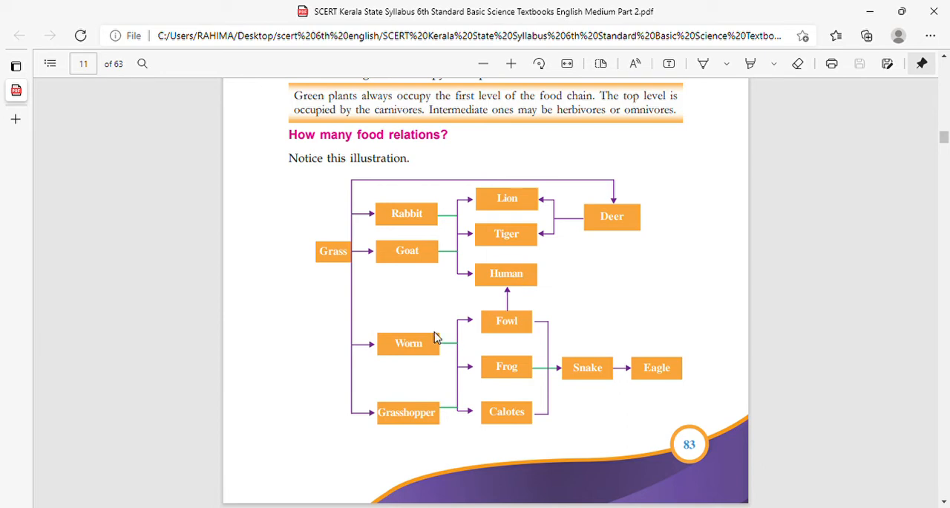
mouse_move(528, 353)
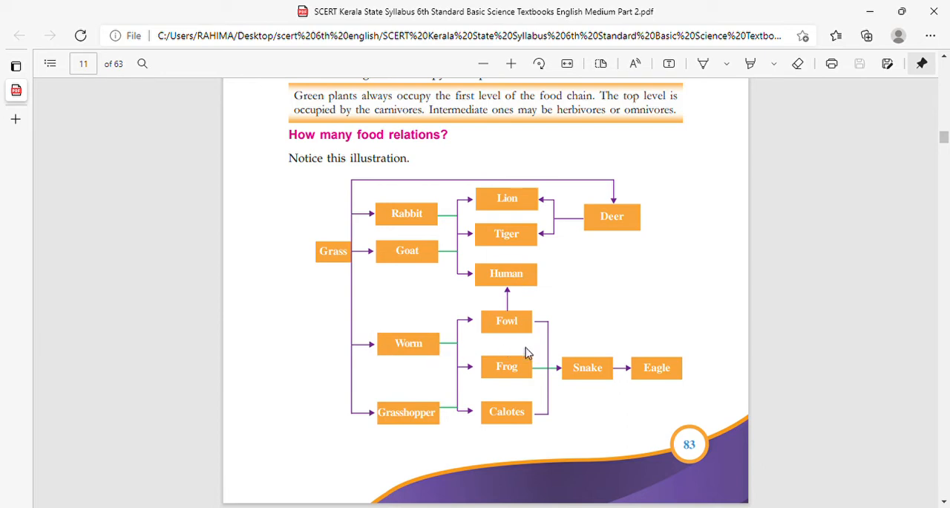
mouse_move(370, 398)
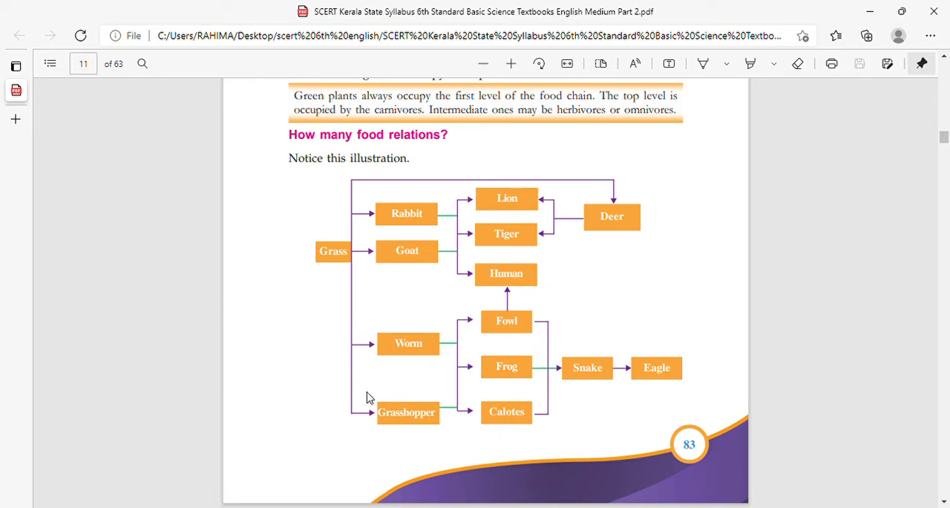
mouse_move(630, 395)
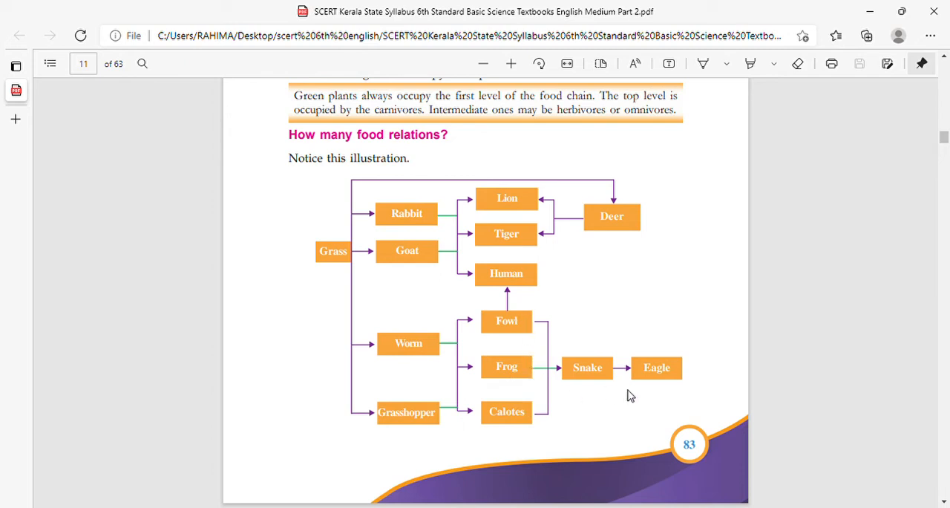
scroll(down, 3)
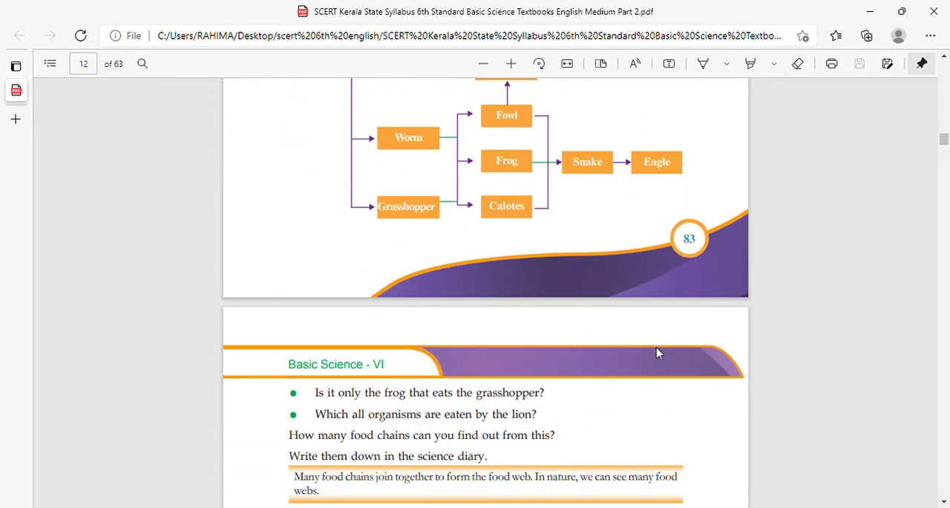
scroll(down, 3)
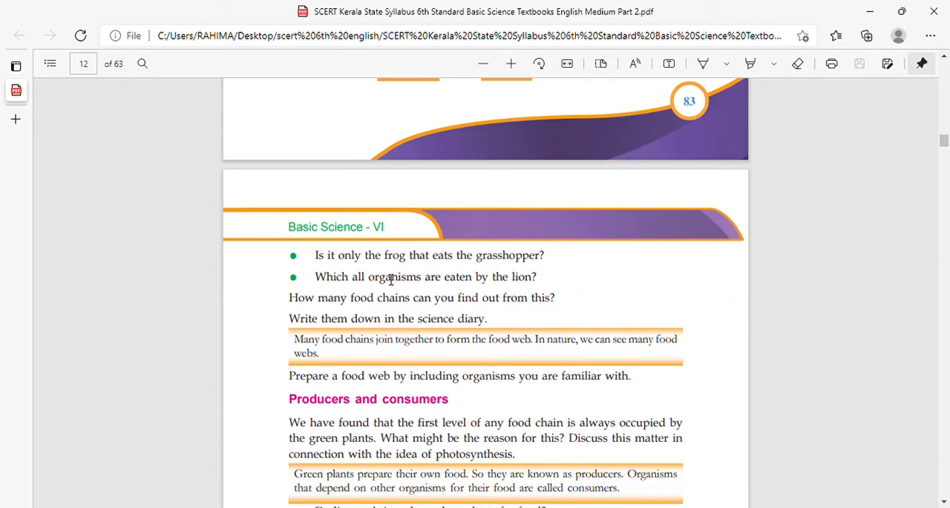
mouse_move(513, 260)
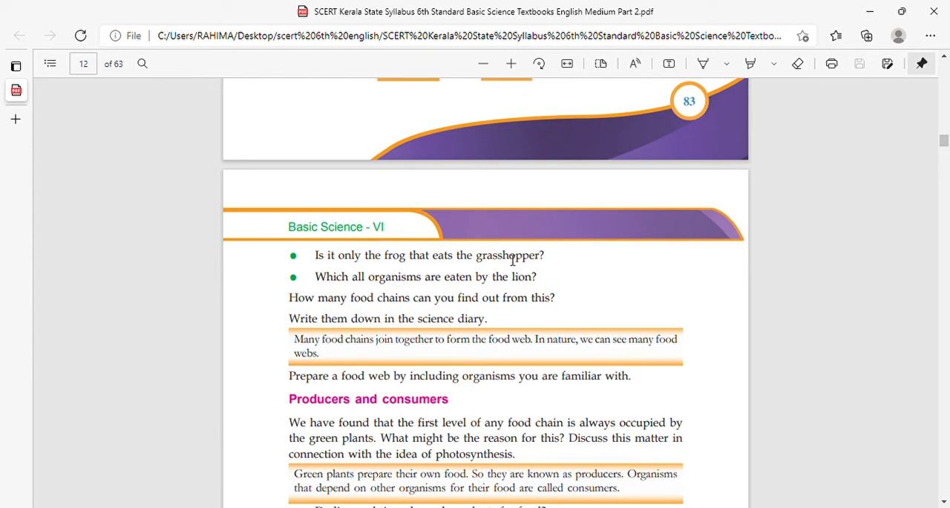
mouse_move(398, 267)
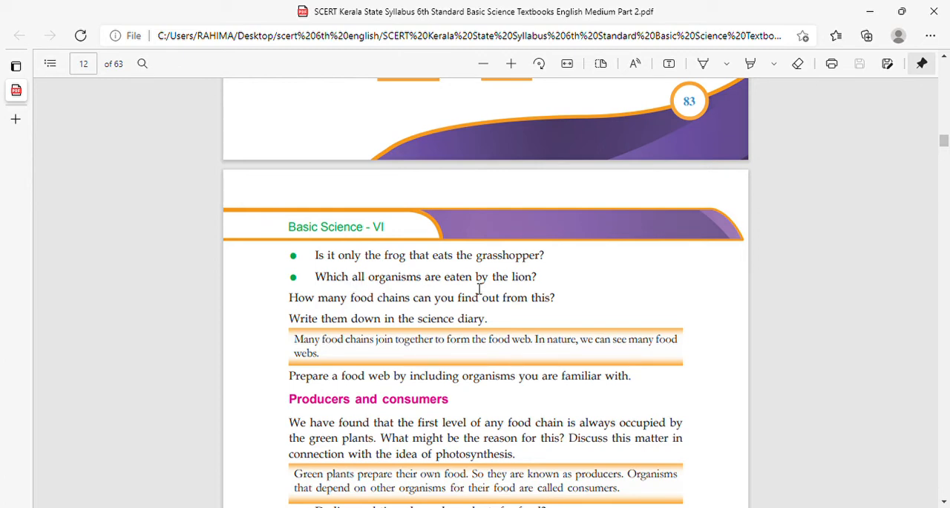
mouse_move(349, 300)
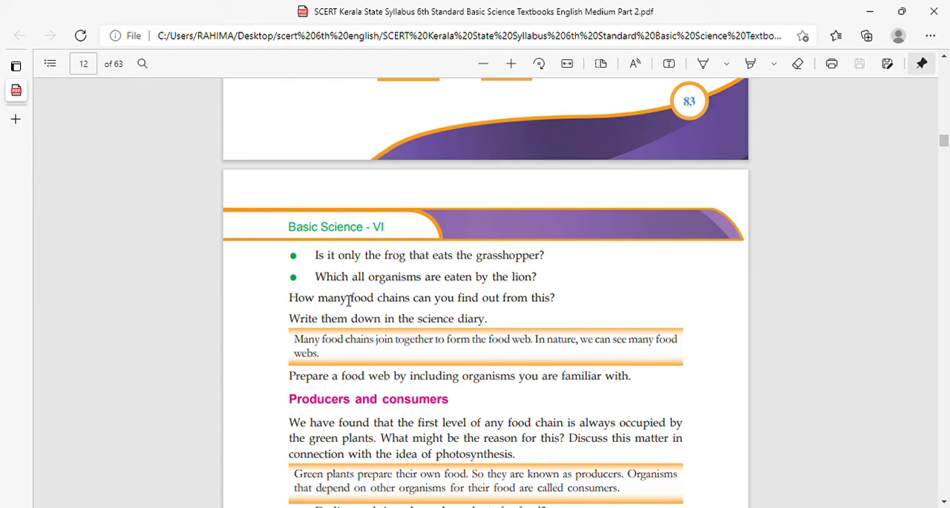
mouse_move(478, 300)
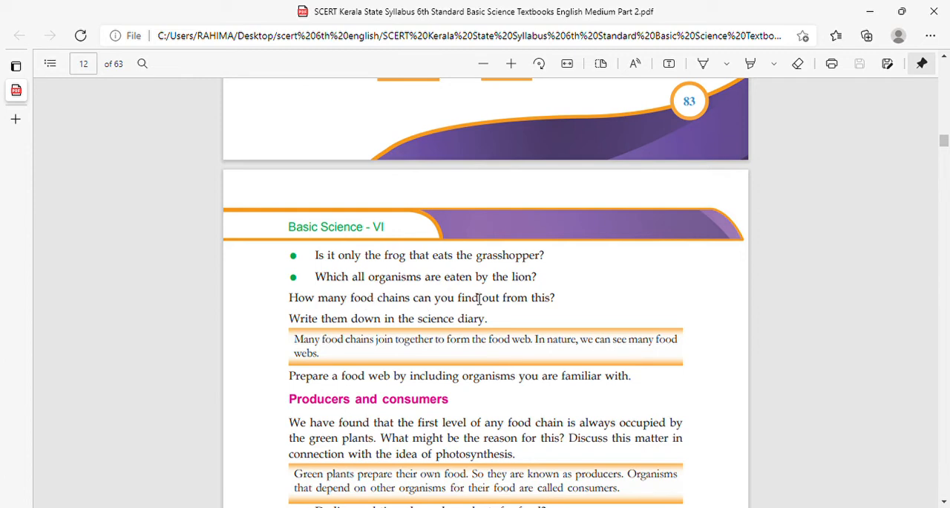
mouse_move(474, 314)
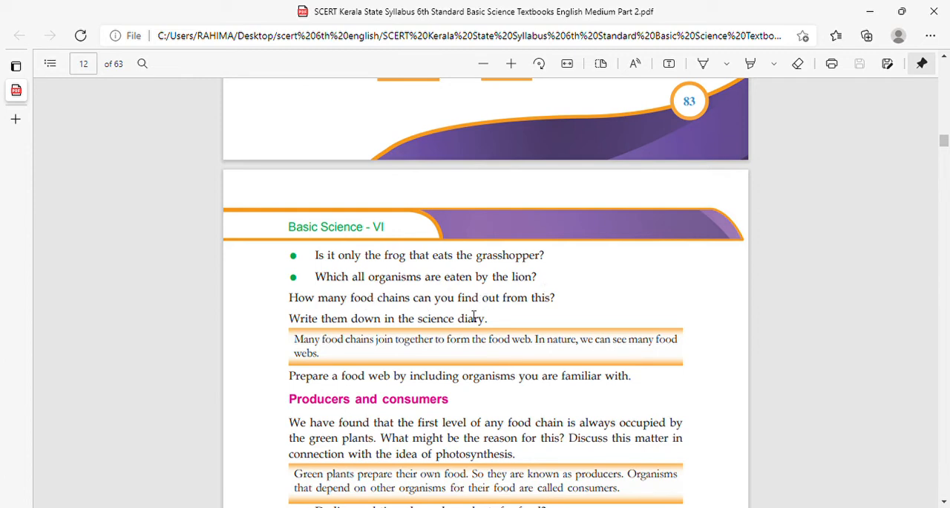
scroll(down, 3)
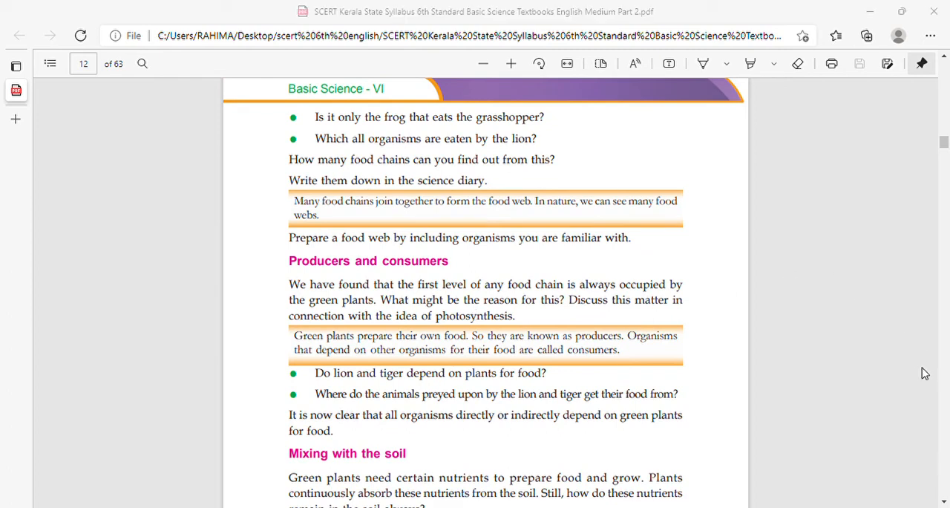
mouse_move(294, 246)
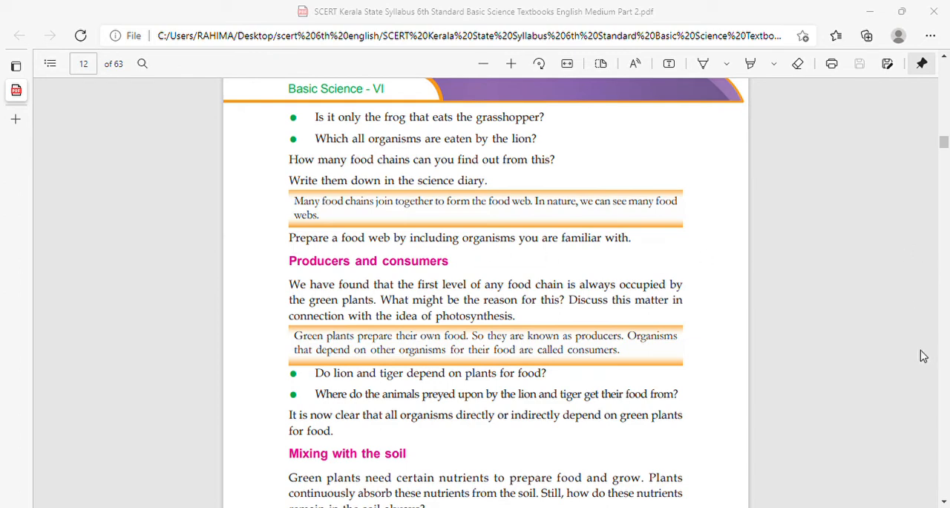
mouse_move(383, 249)
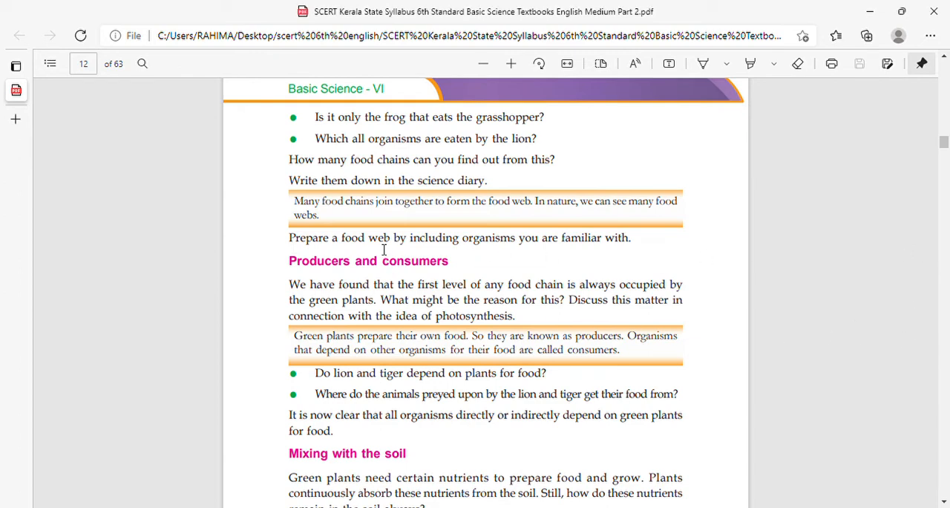
mouse_move(458, 281)
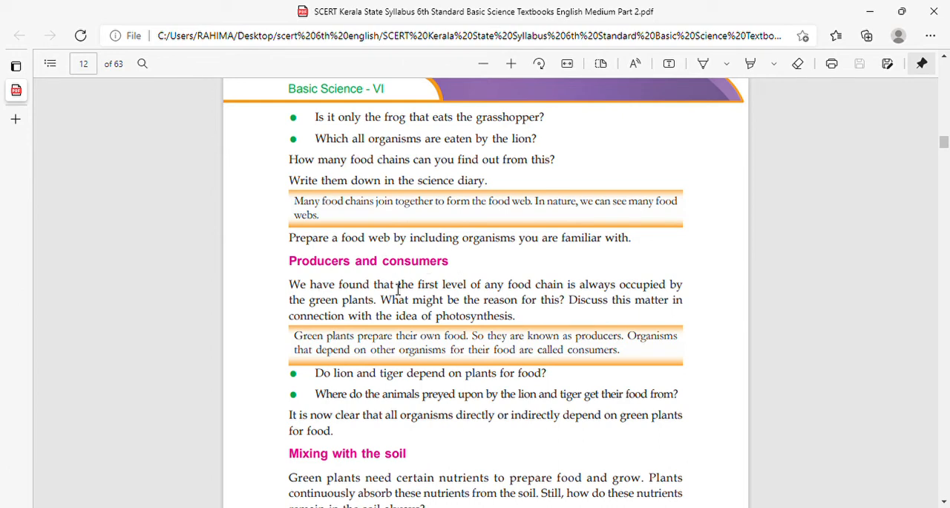
scroll(down, 3)
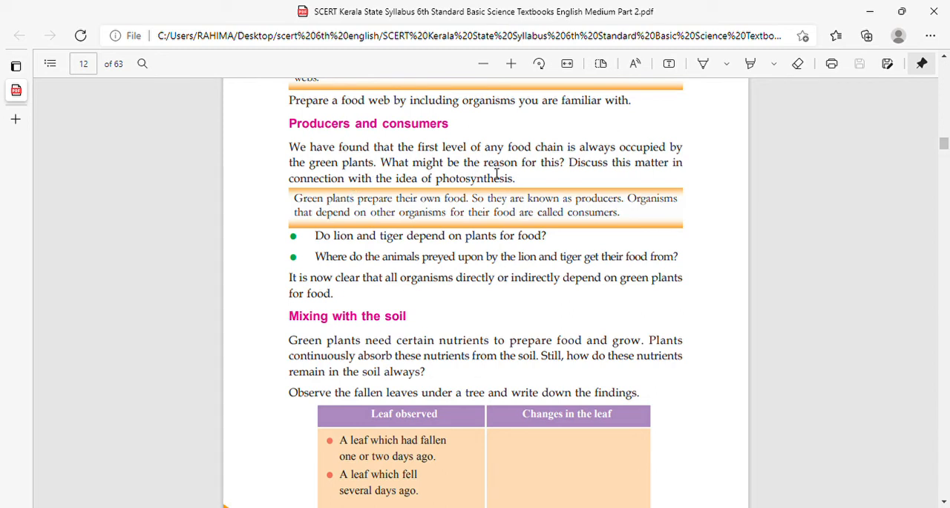
mouse_move(436, 183)
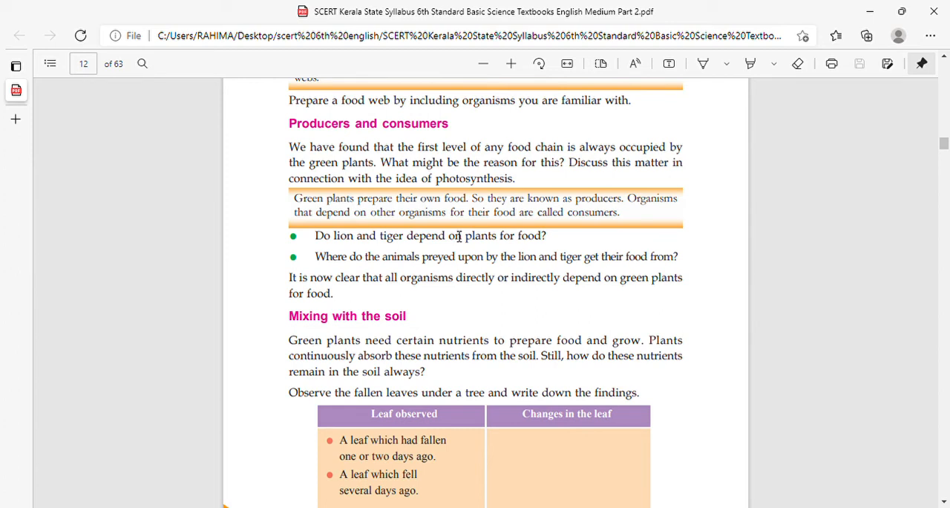
mouse_move(434, 264)
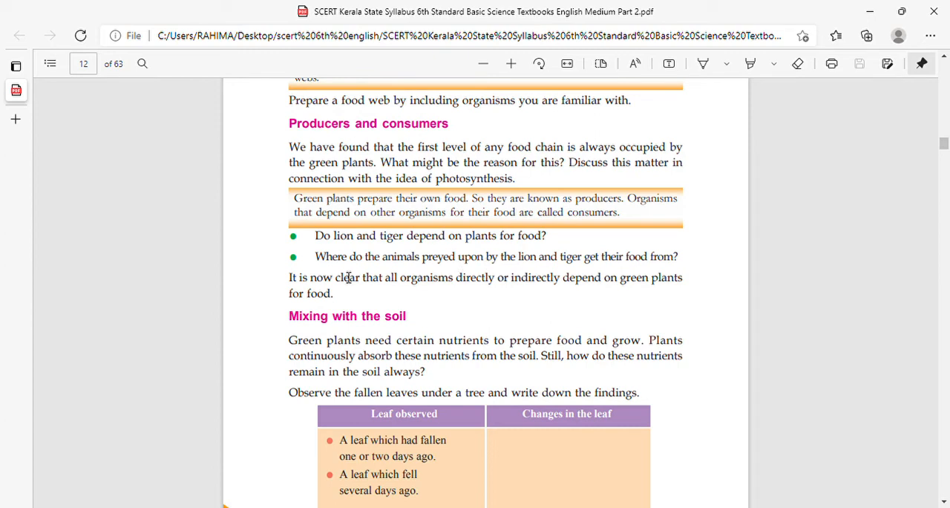
mouse_move(517, 277)
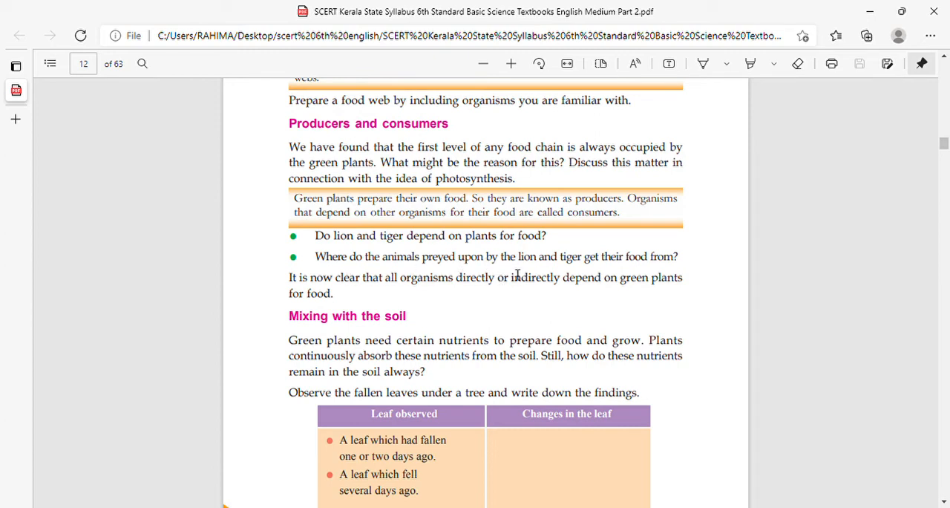
mouse_move(650, 268)
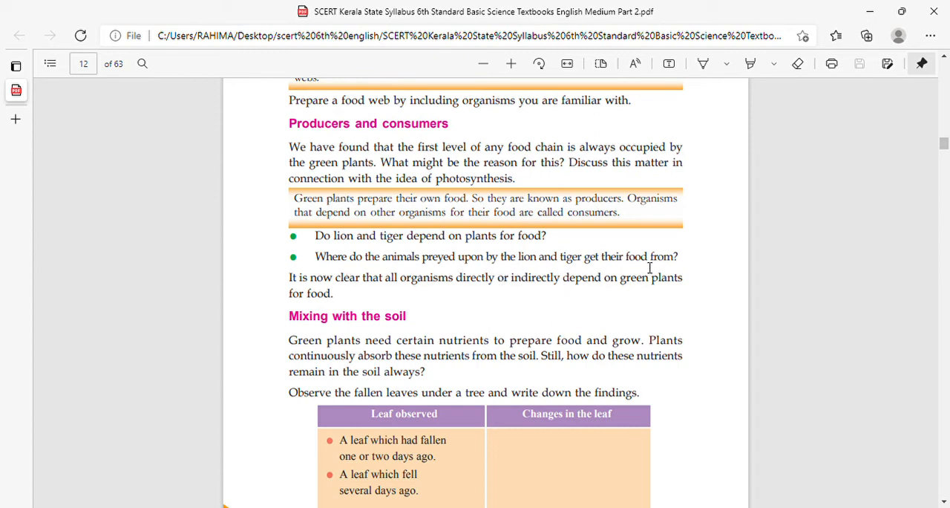
mouse_move(506, 274)
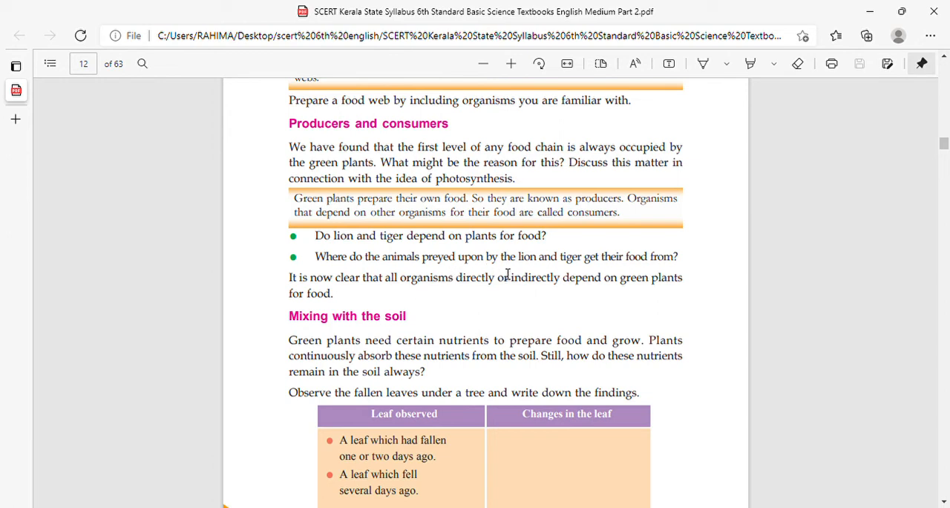
mouse_move(463, 288)
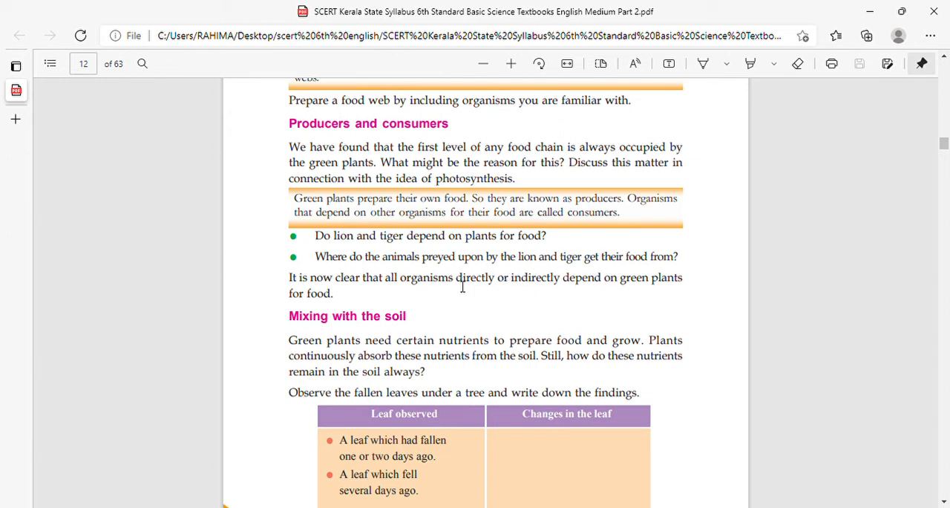
mouse_move(573, 274)
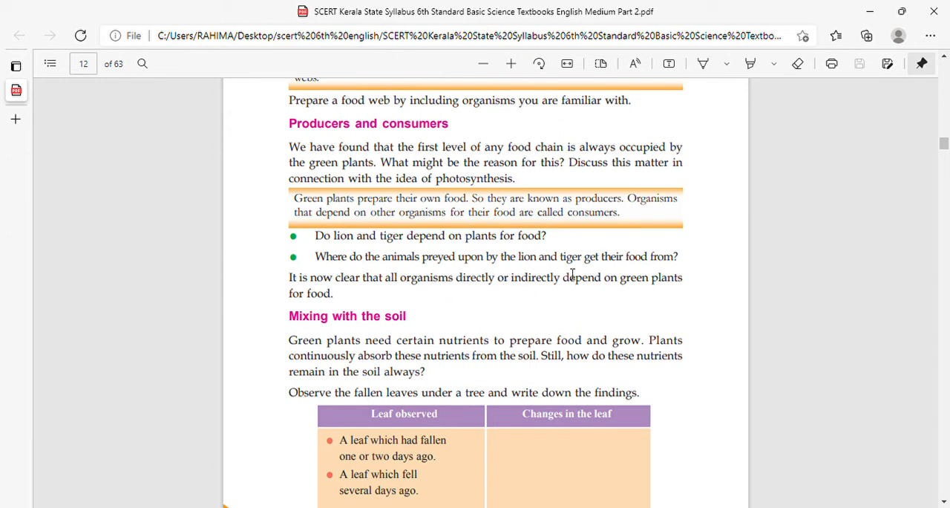
mouse_move(564, 297)
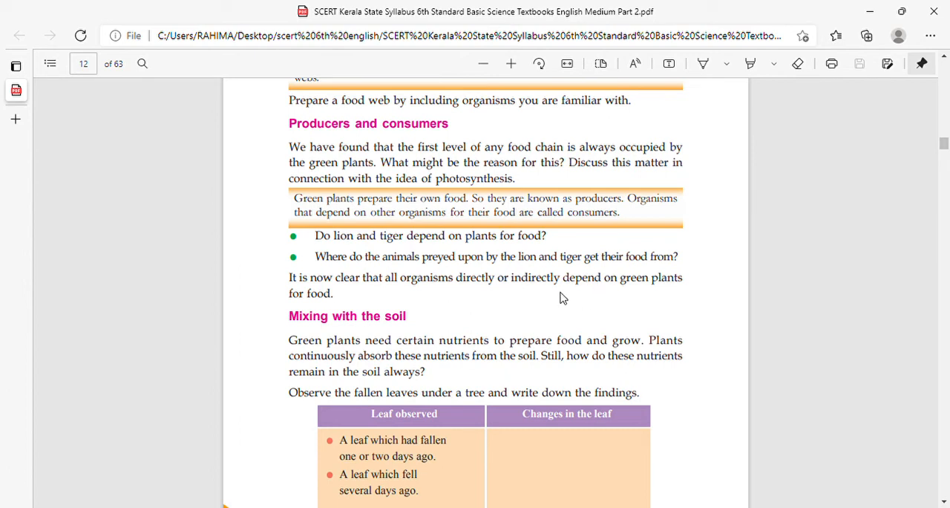
mouse_move(463, 294)
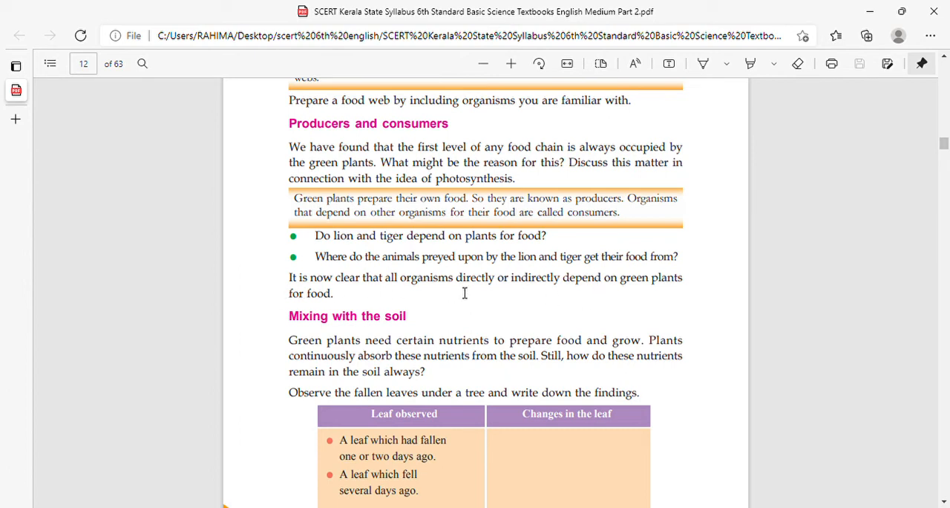
mouse_move(490, 306)
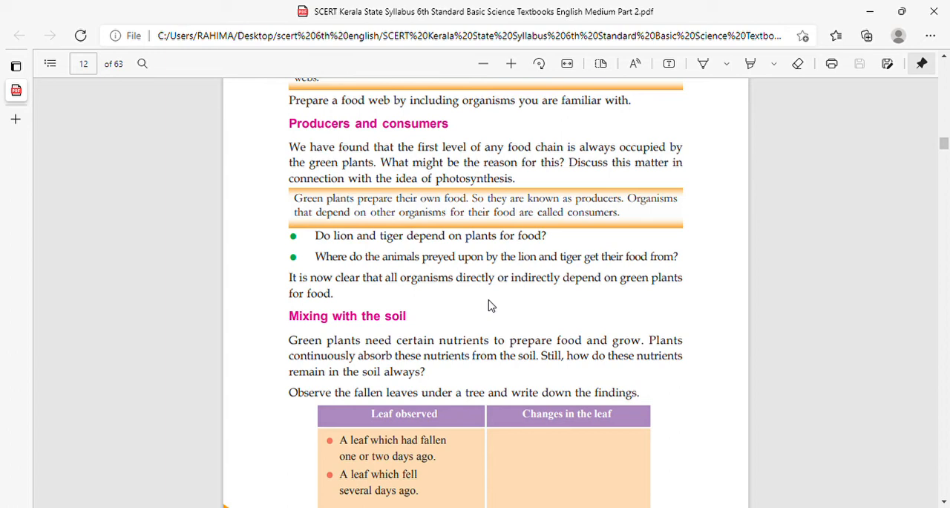
scroll(down, 3)
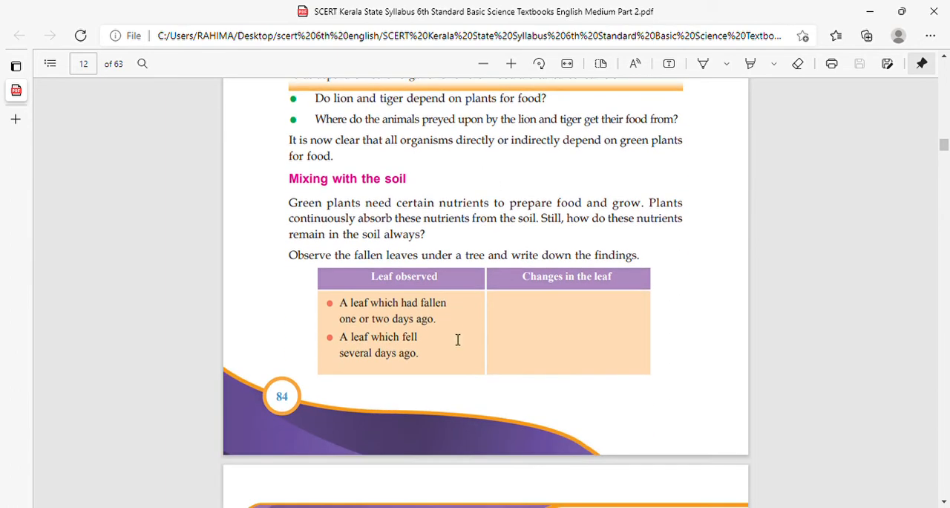
mouse_move(537, 216)
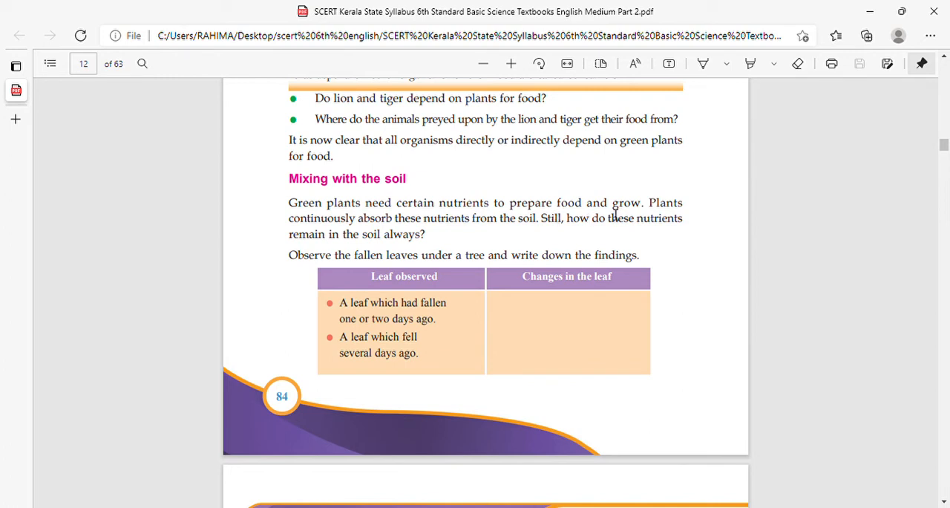
scroll(down, 3)
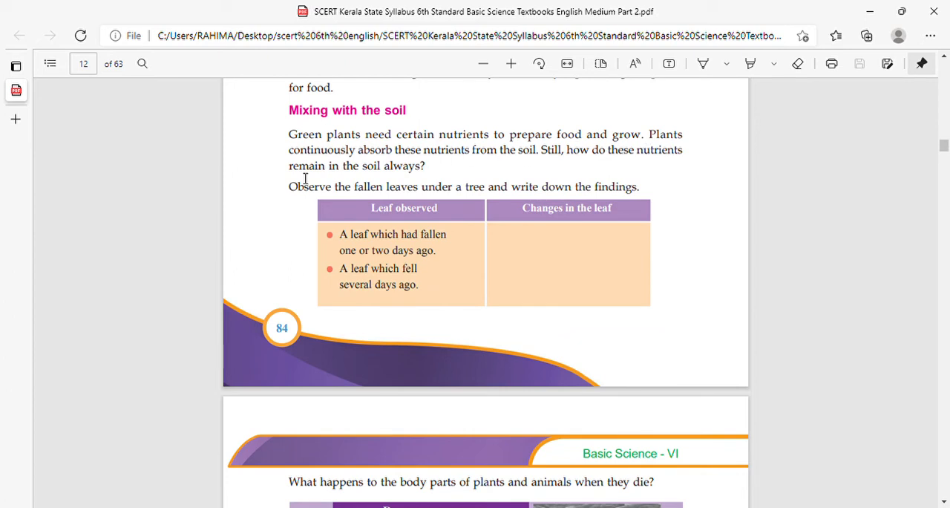
mouse_move(557, 155)
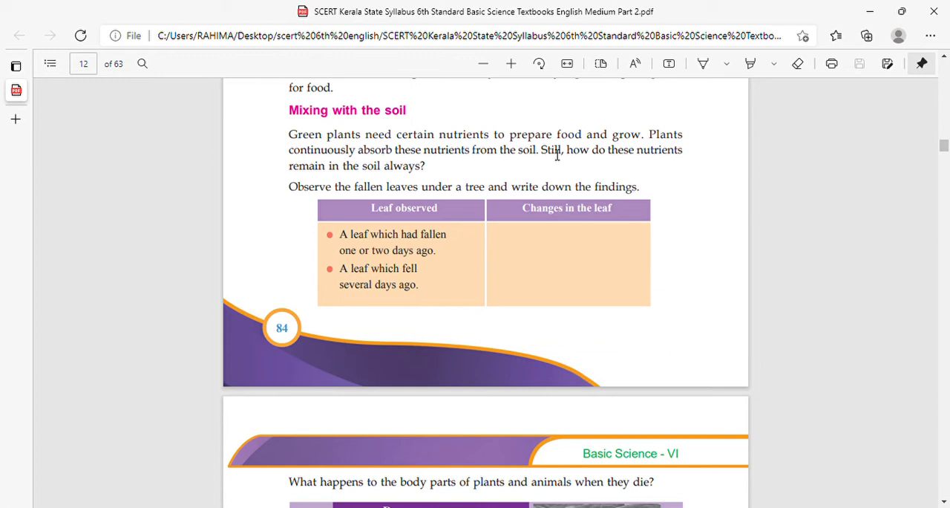
mouse_move(596, 154)
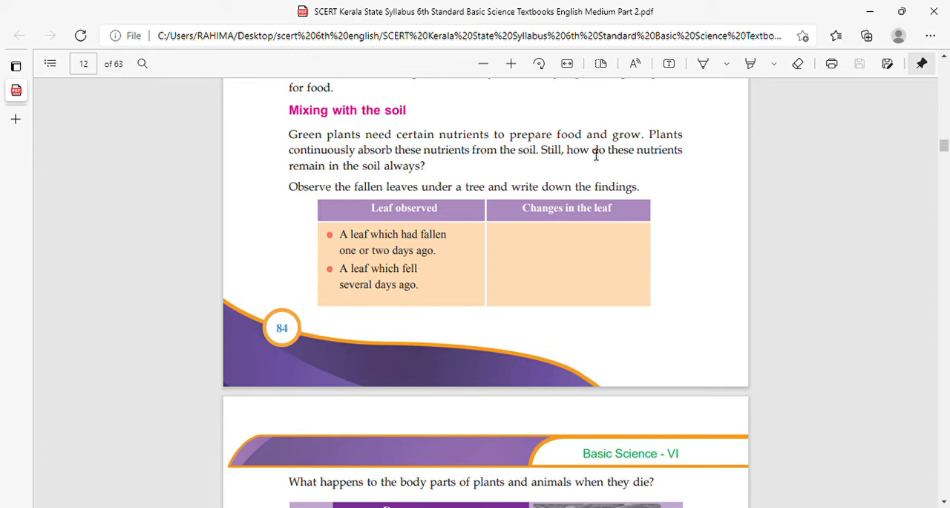
mouse_move(427, 175)
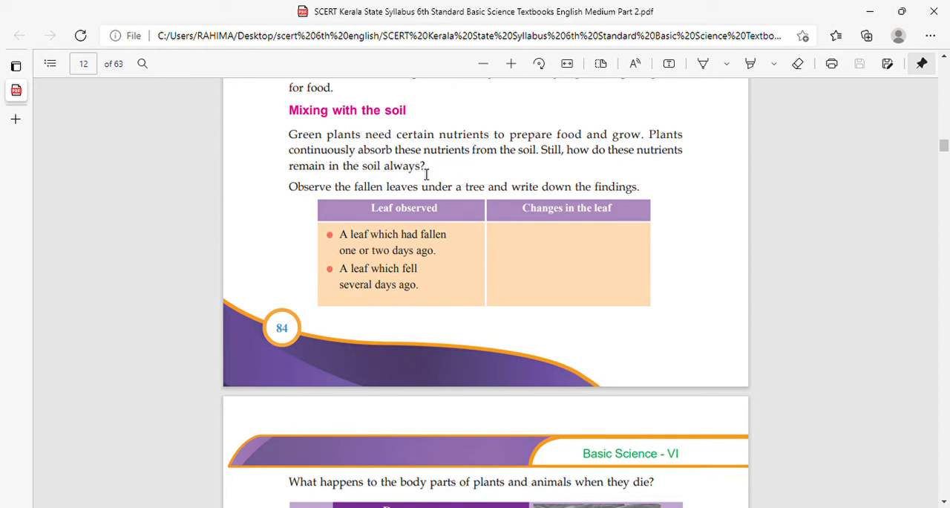
mouse_move(481, 184)
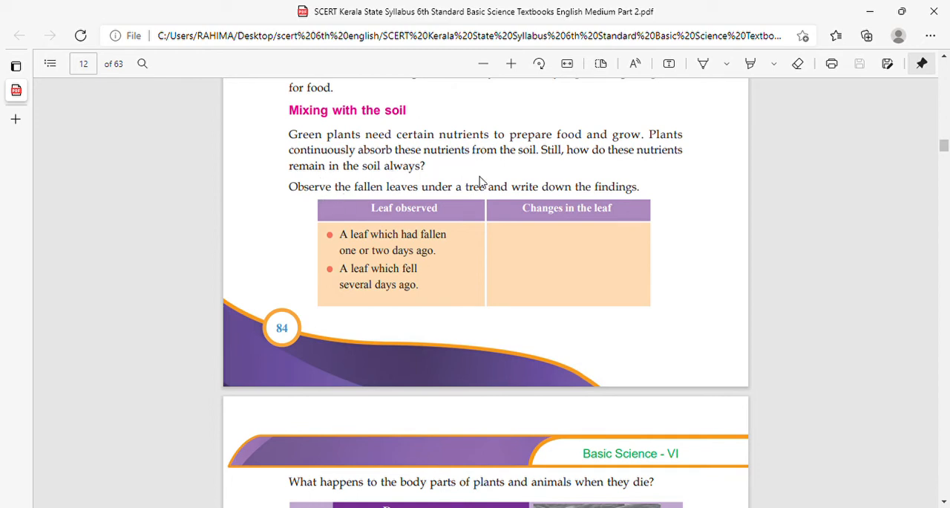
scroll(down, 3)
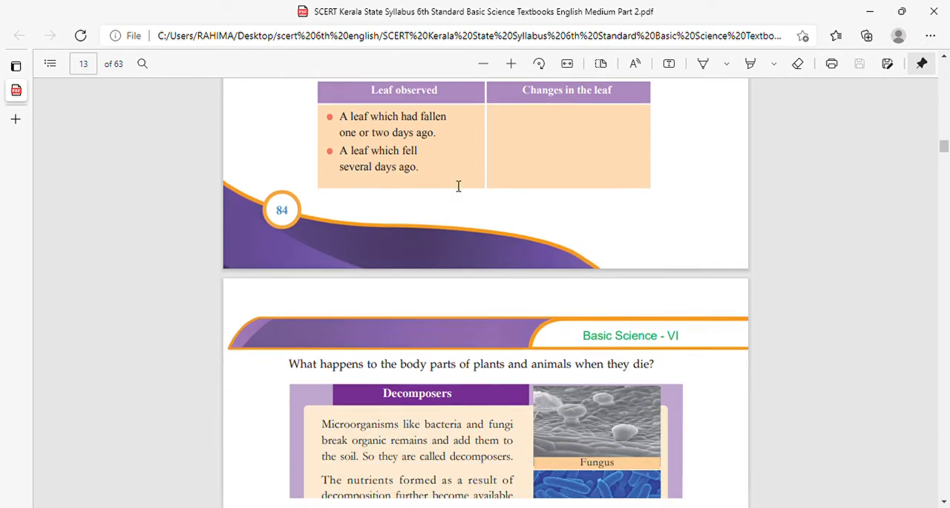
scroll(up, 3)
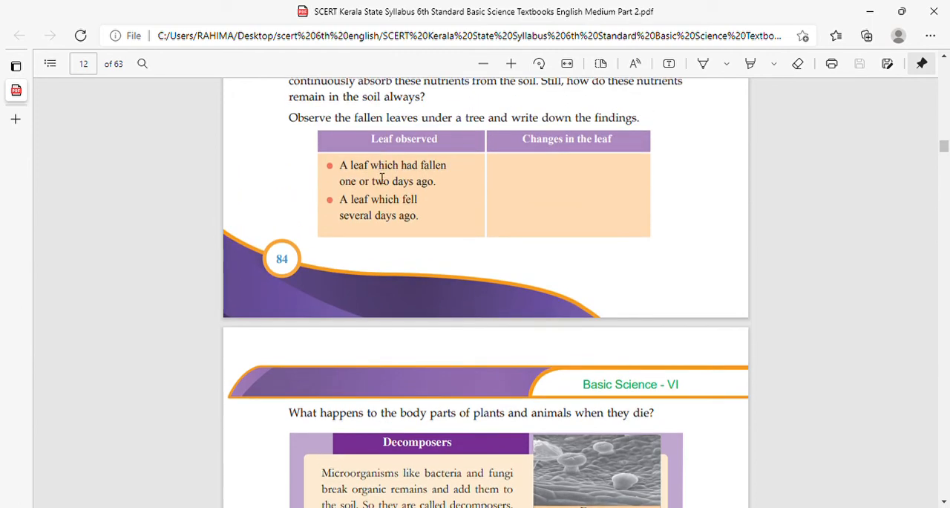
scroll(down, 3)
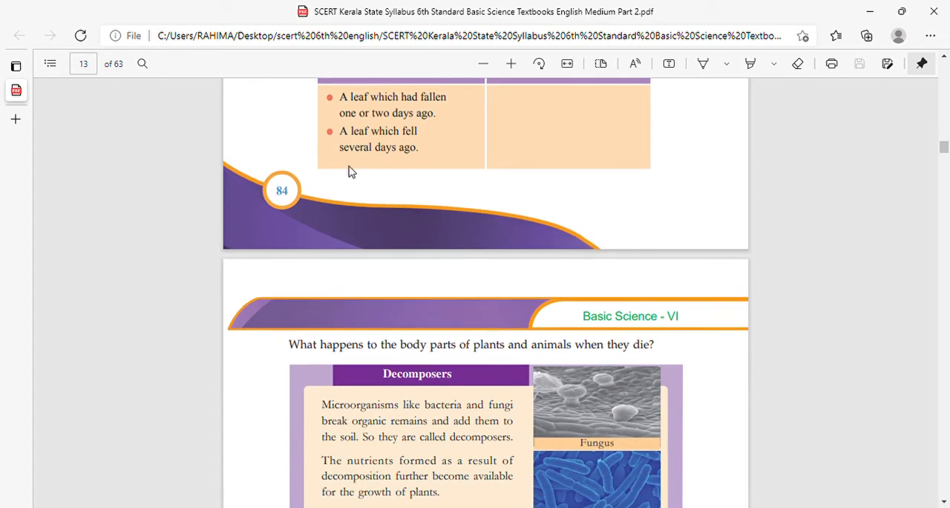
scroll(down, 3)
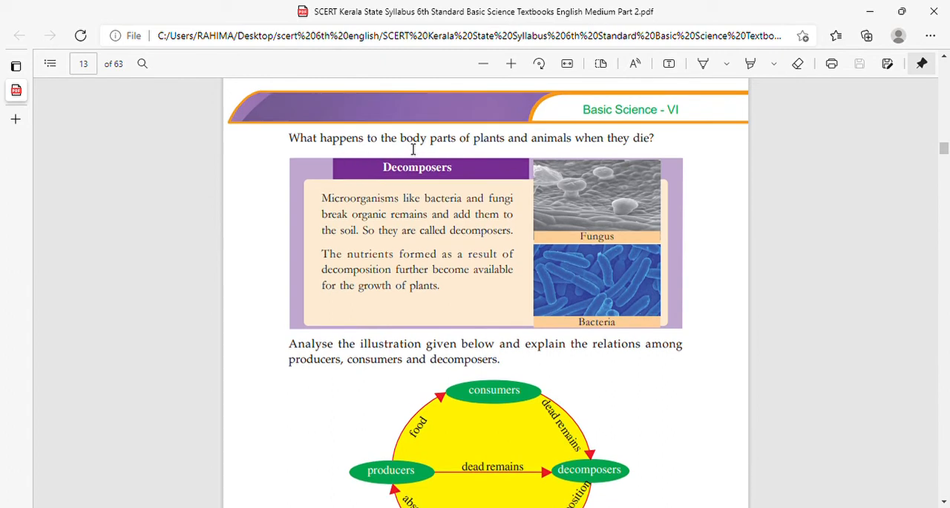
mouse_move(592, 158)
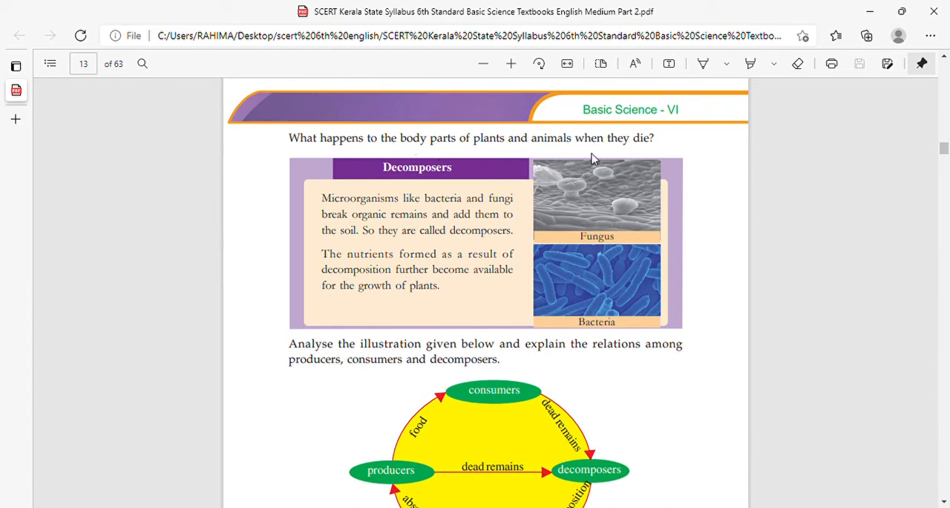
mouse_move(401, 201)
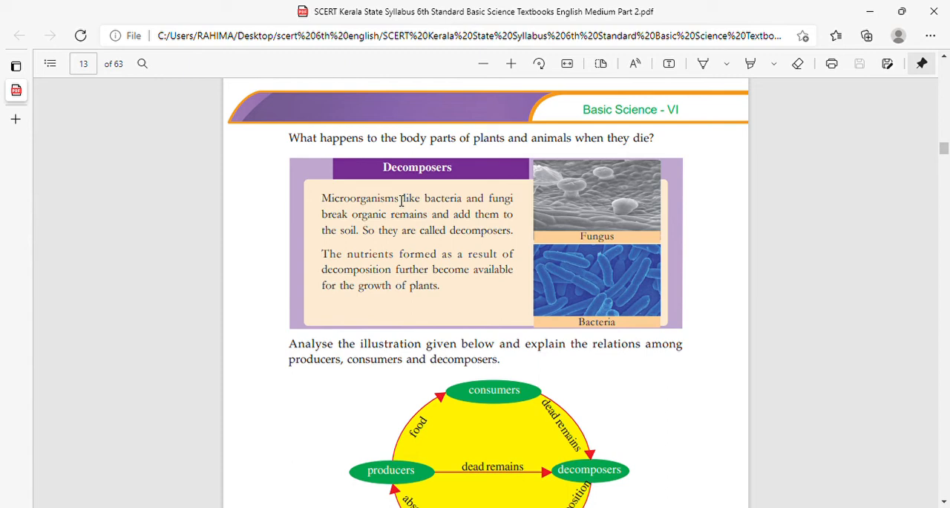
mouse_move(383, 300)
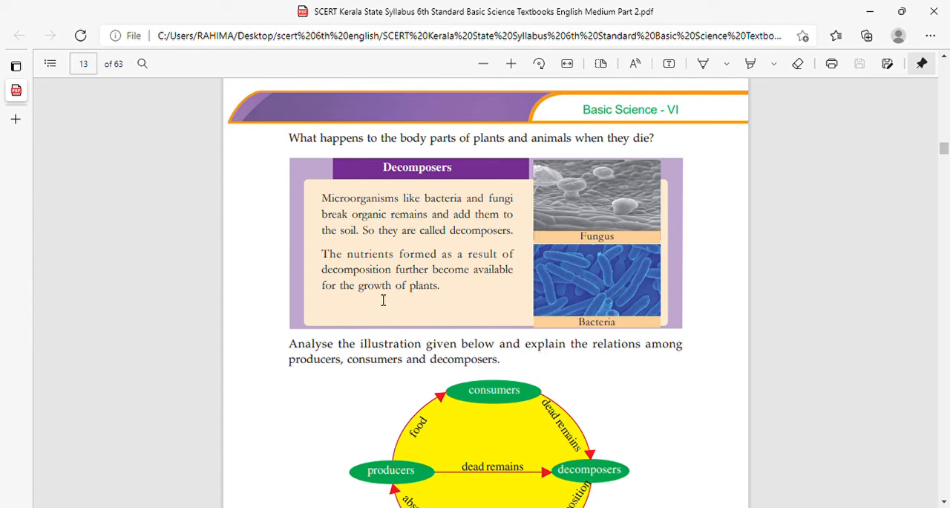
mouse_move(357, 306)
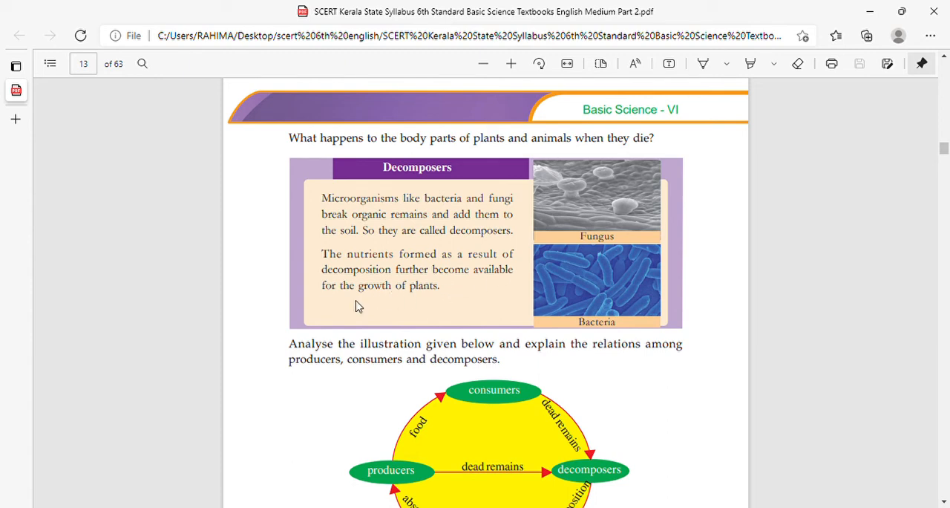
mouse_move(453, 294)
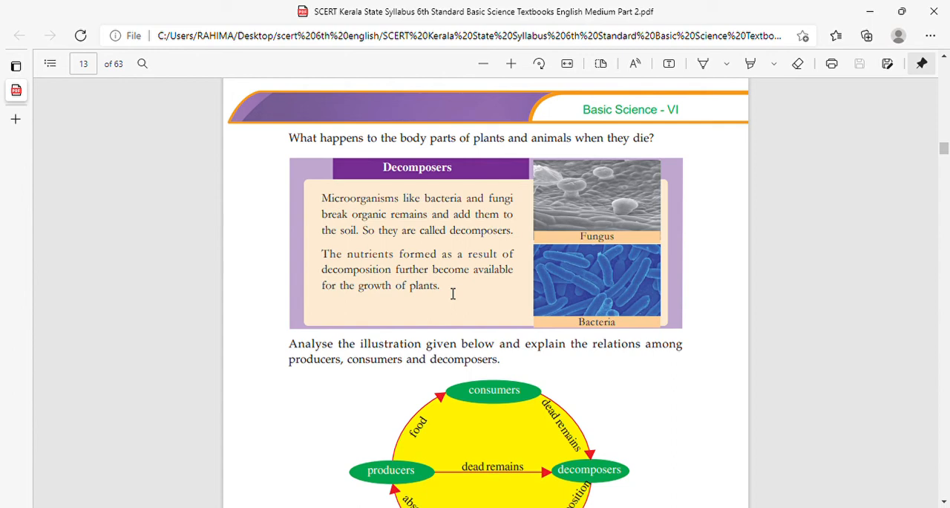
scroll(down, 3)
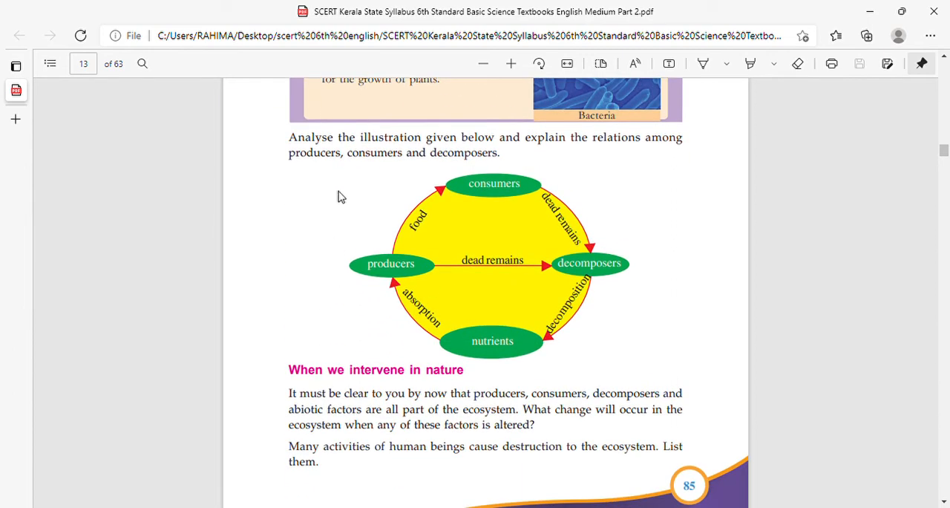
mouse_move(546, 147)
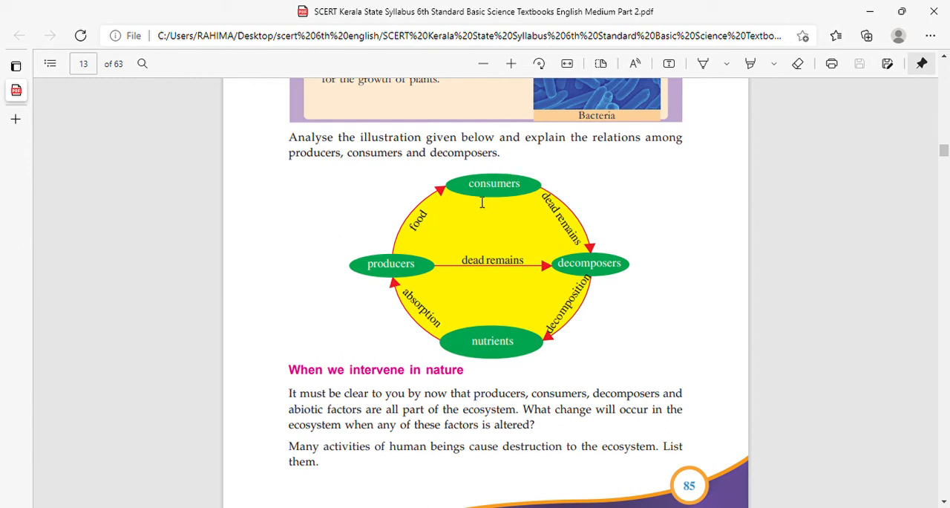
mouse_move(415, 239)
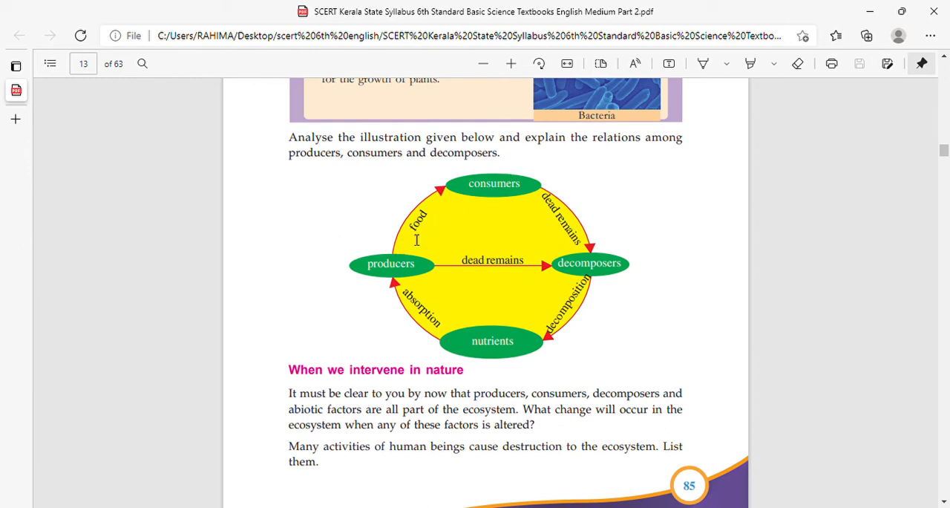
mouse_move(503, 202)
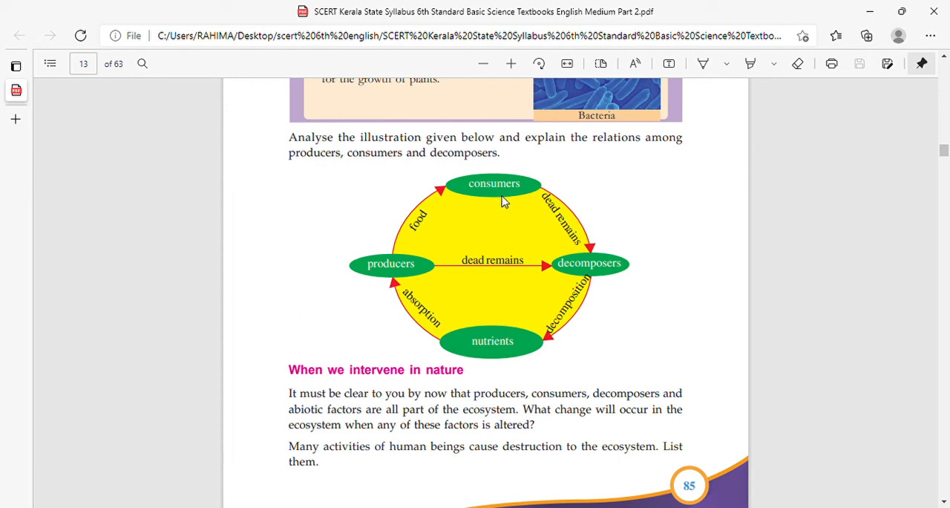
mouse_move(571, 229)
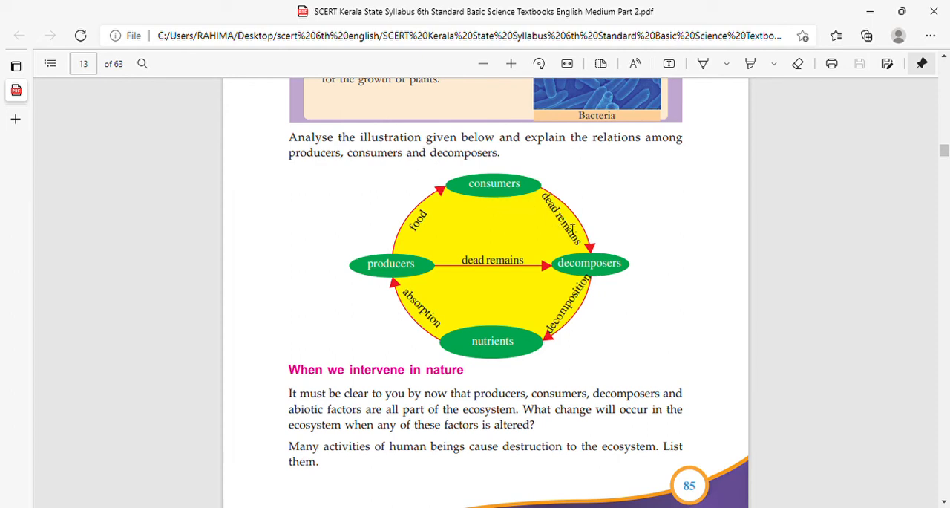
mouse_move(573, 309)
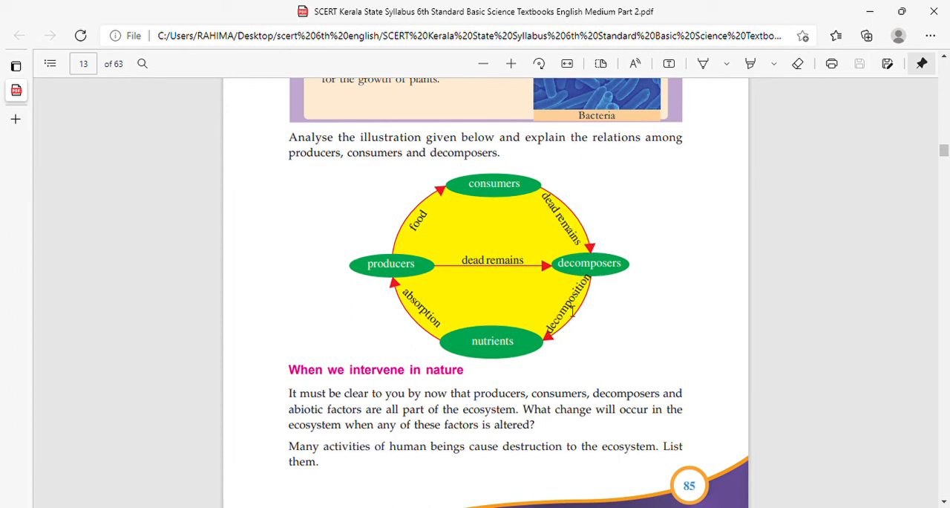
mouse_move(449, 341)
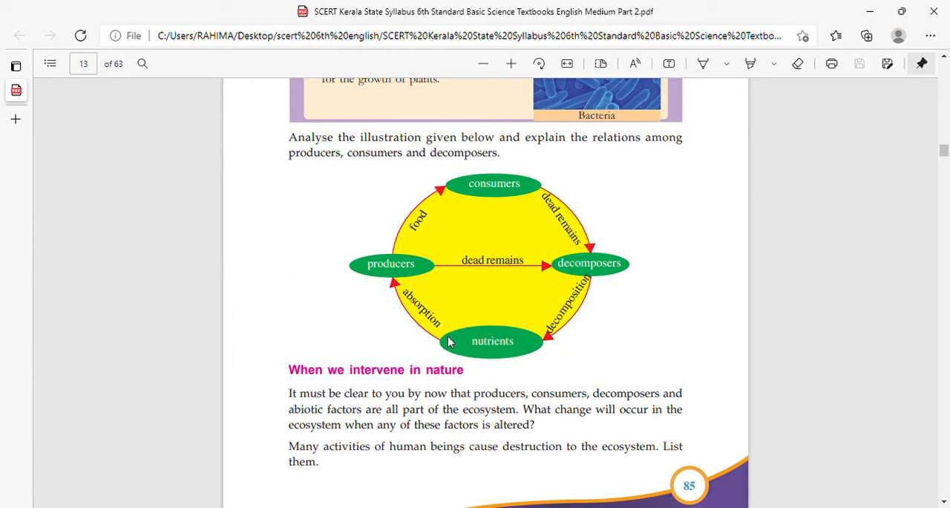
mouse_move(383, 368)
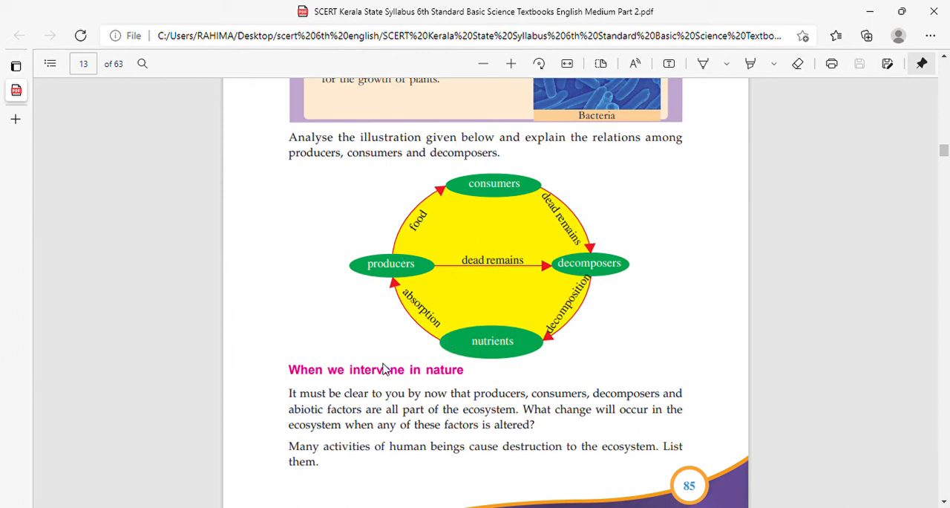
scroll(down, 3)
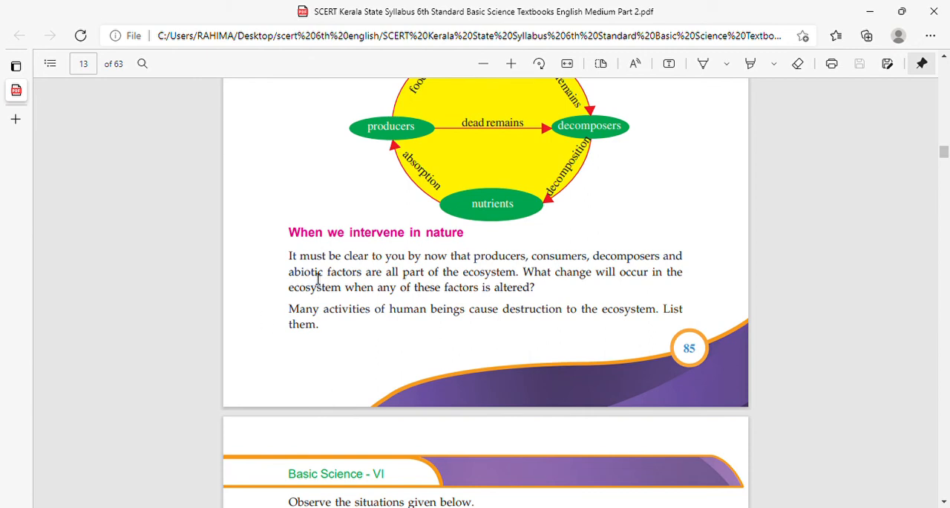
mouse_move(475, 275)
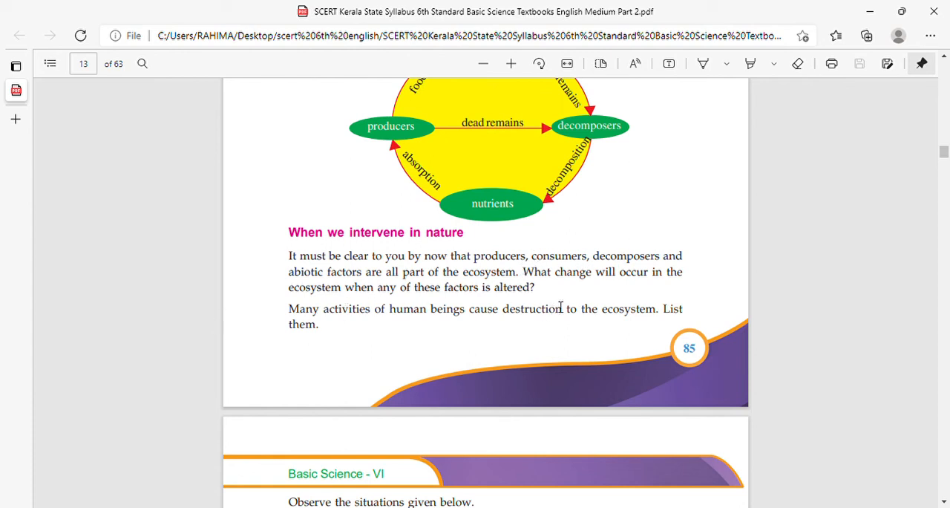
mouse_move(576, 240)
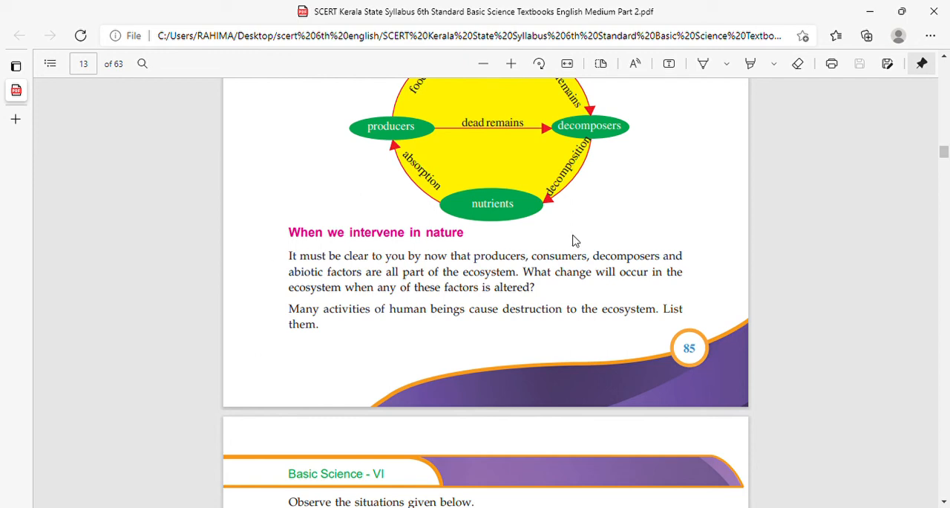
mouse_move(579, 259)
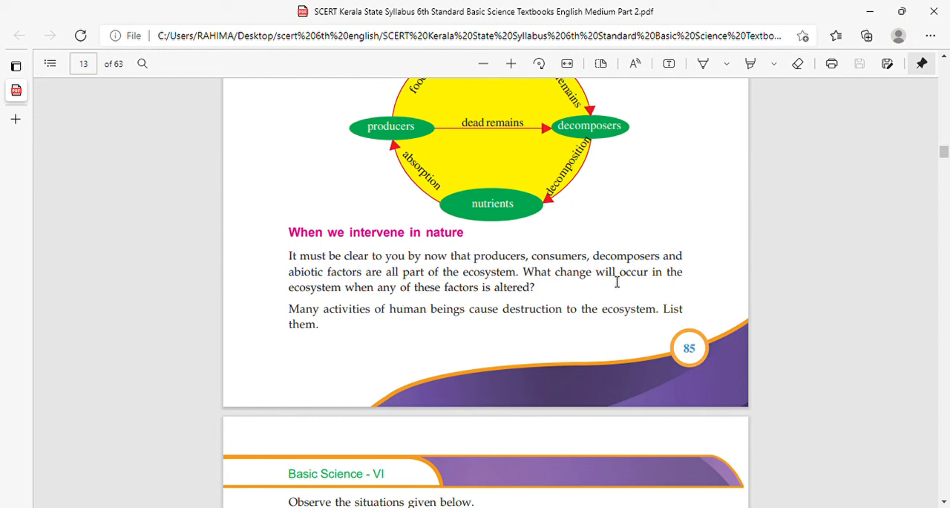
mouse_move(433, 309)
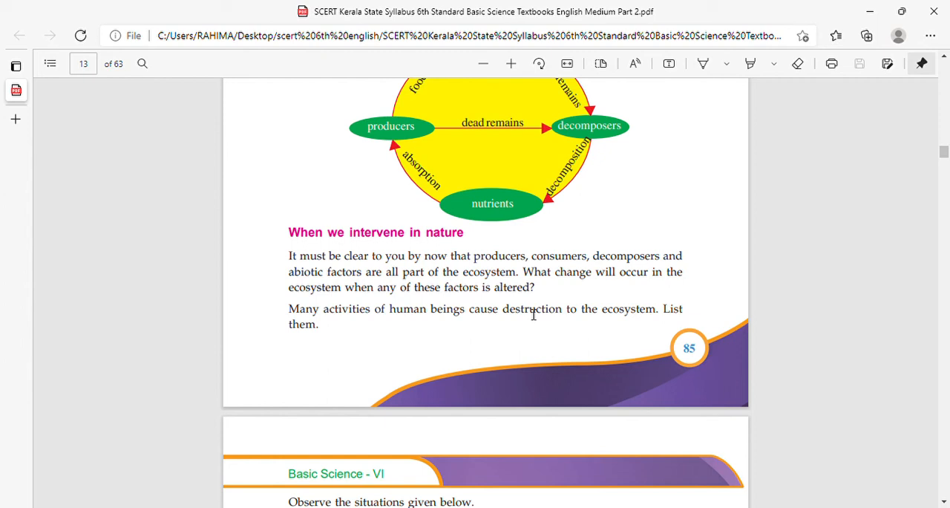
mouse_move(383, 333)
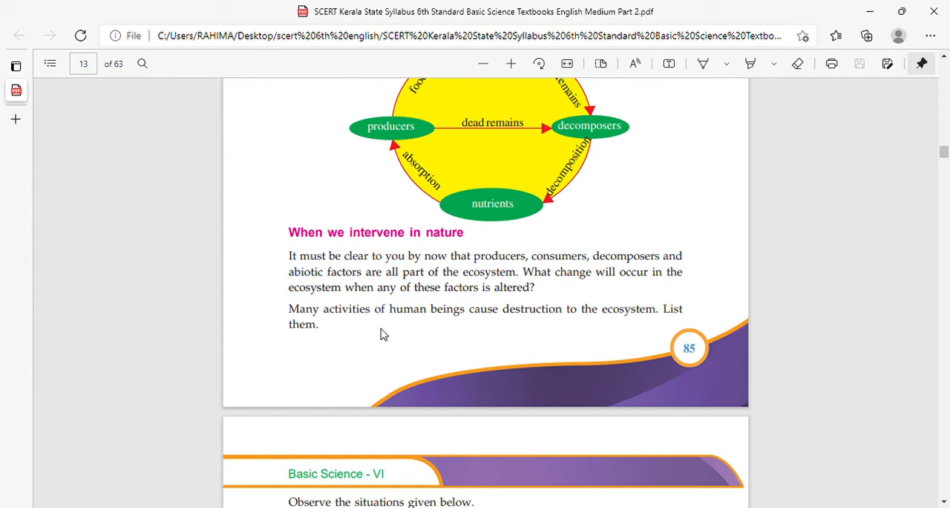
mouse_move(620, 326)
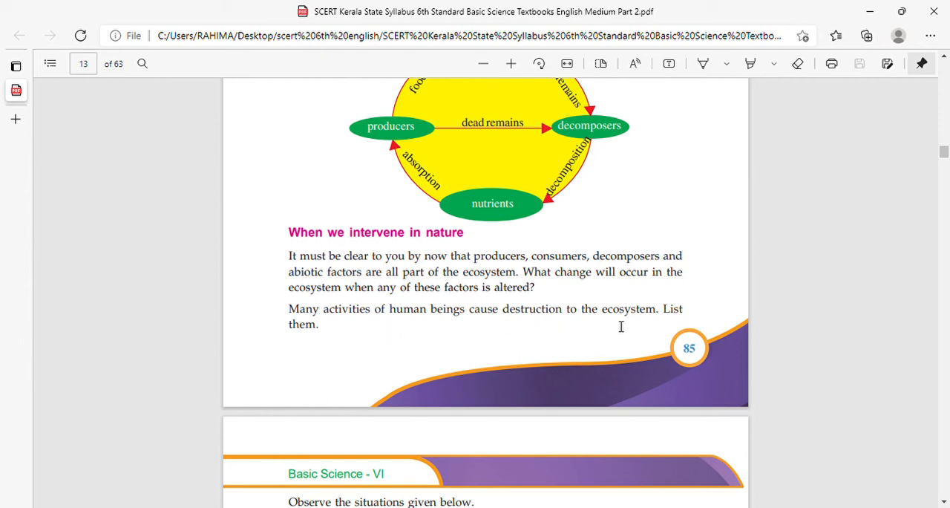
mouse_move(497, 346)
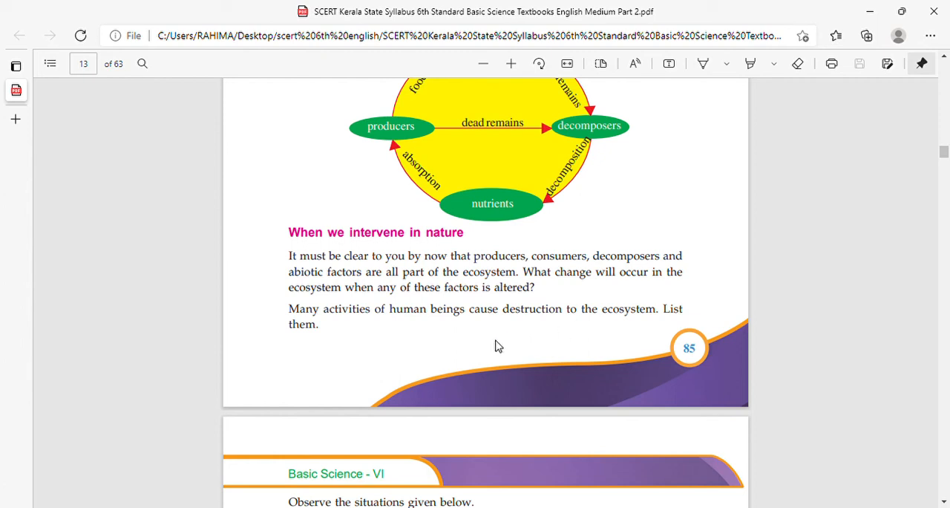
mouse_move(536, 327)
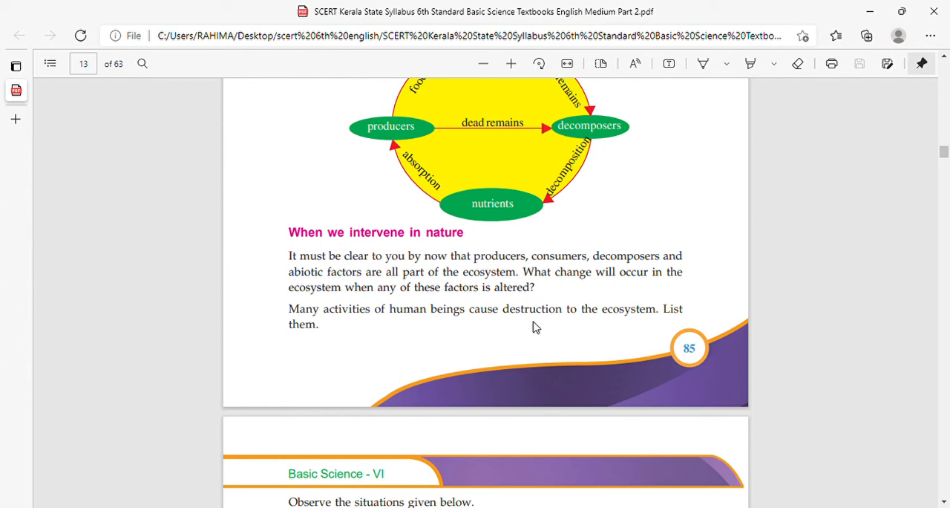
mouse_move(599, 318)
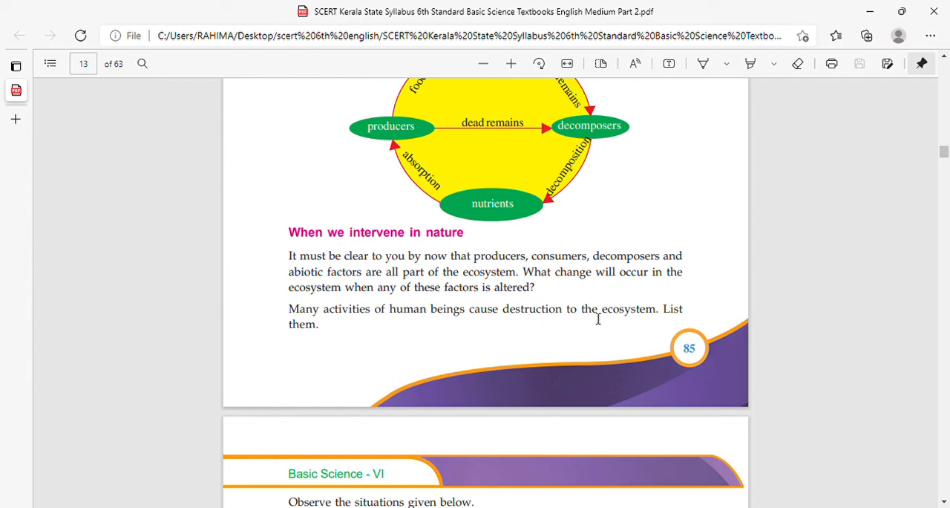
scroll(down, 3)
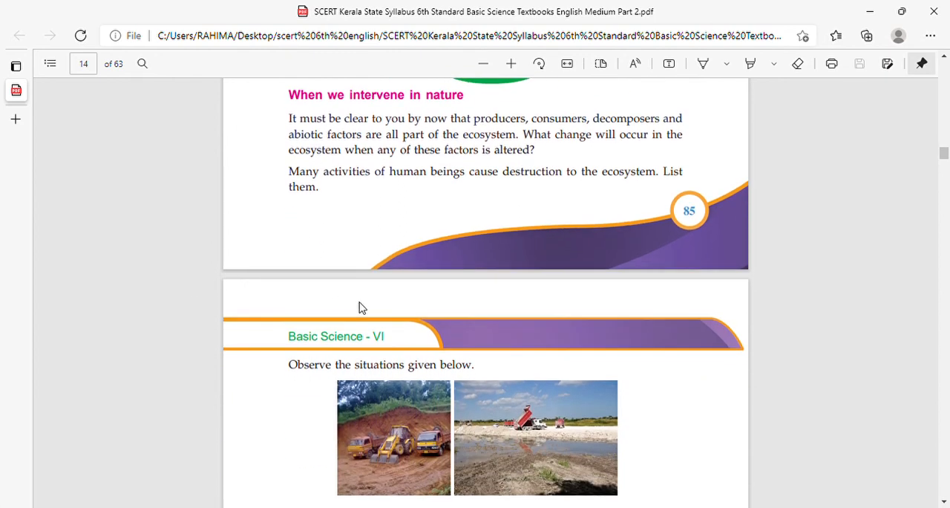
scroll(down, 3)
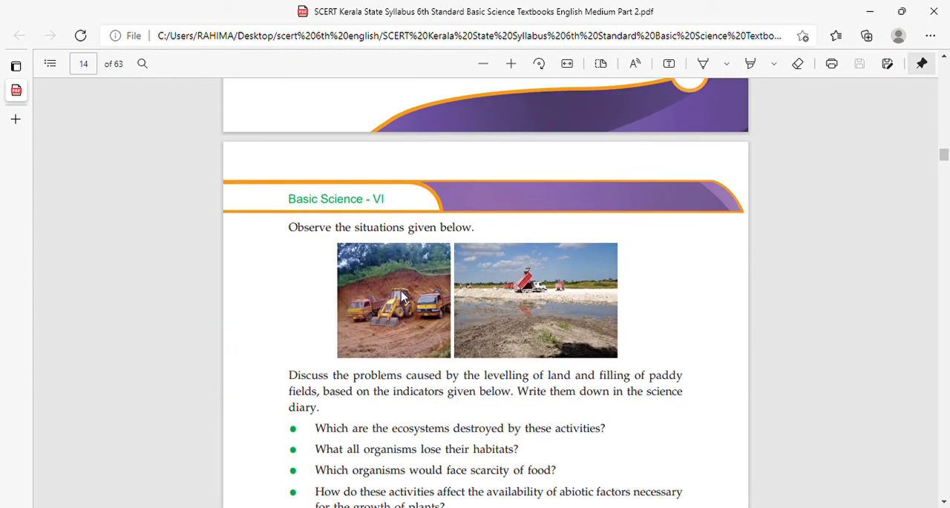
mouse_move(567, 410)
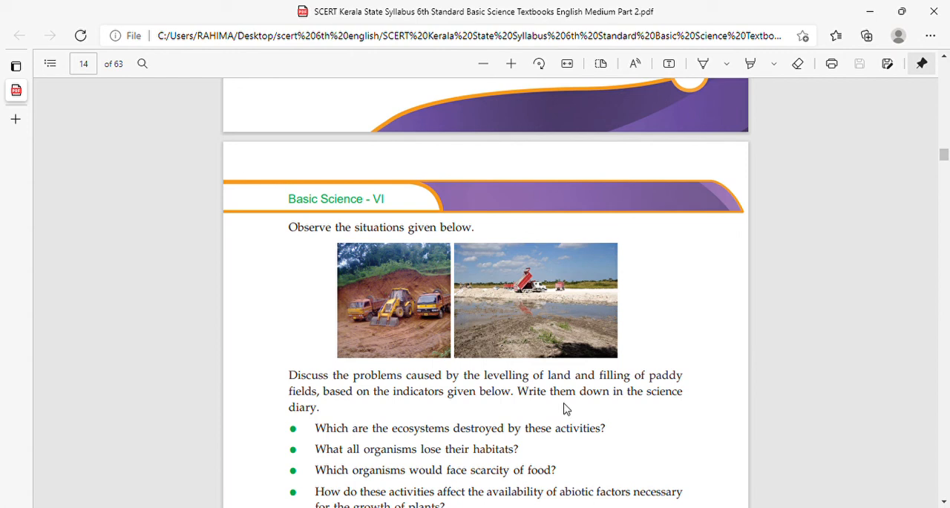
mouse_move(310, 413)
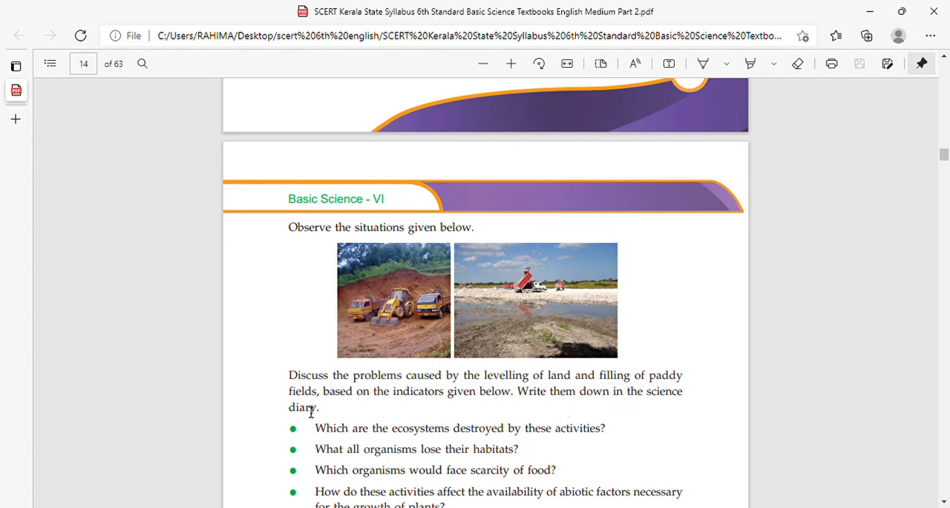
mouse_move(376, 291)
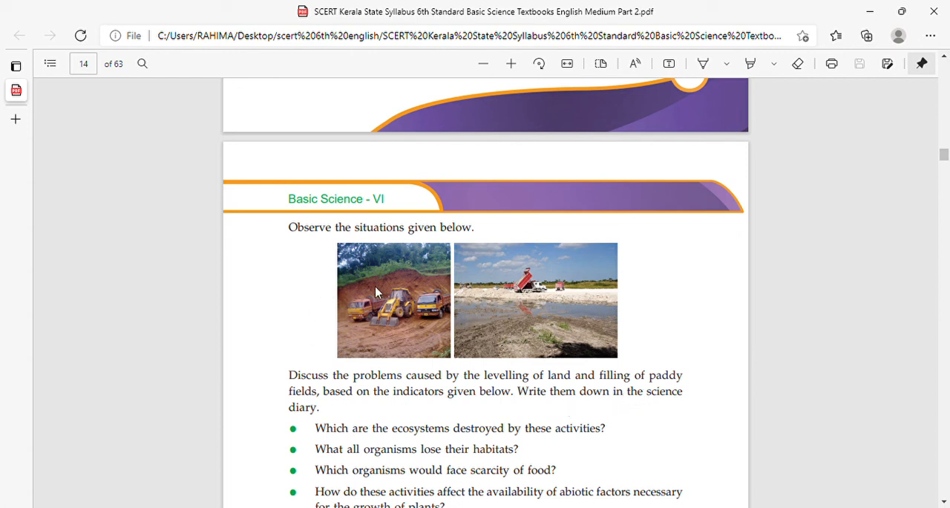
mouse_move(386, 297)
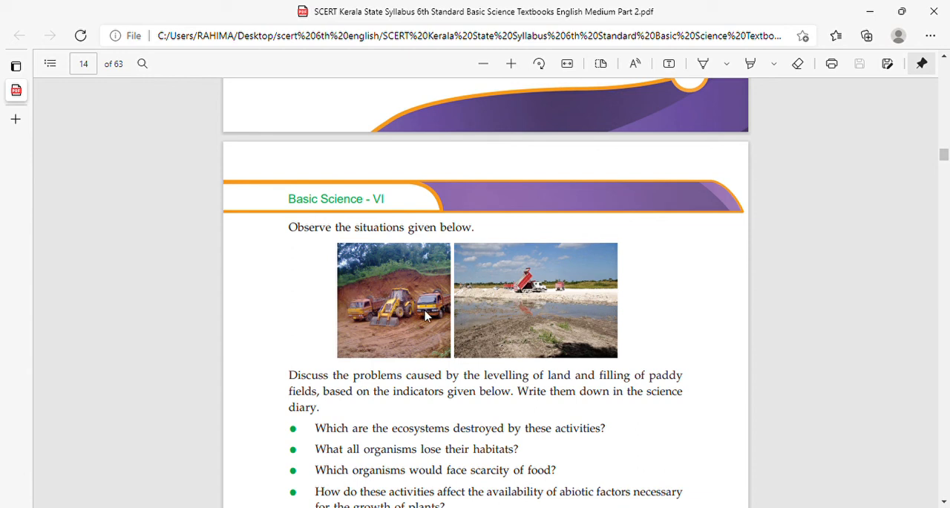
mouse_move(543, 311)
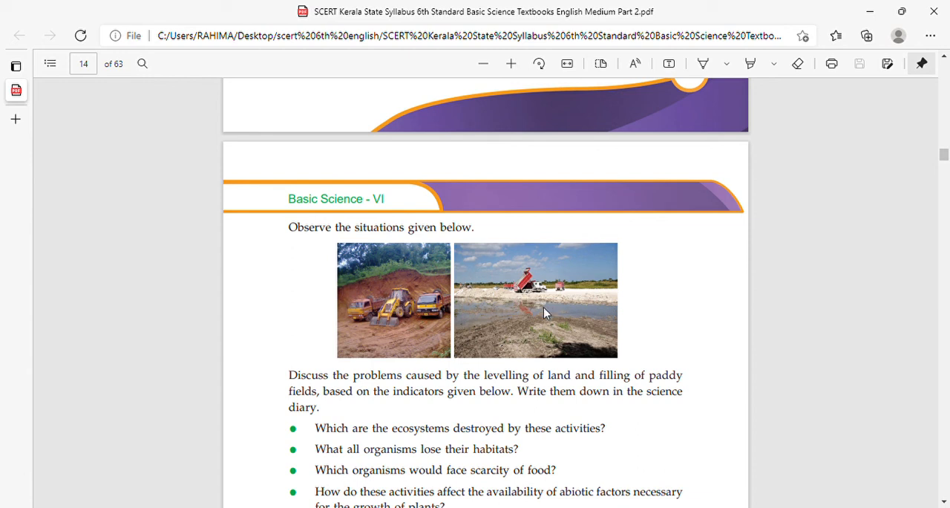
mouse_move(563, 362)
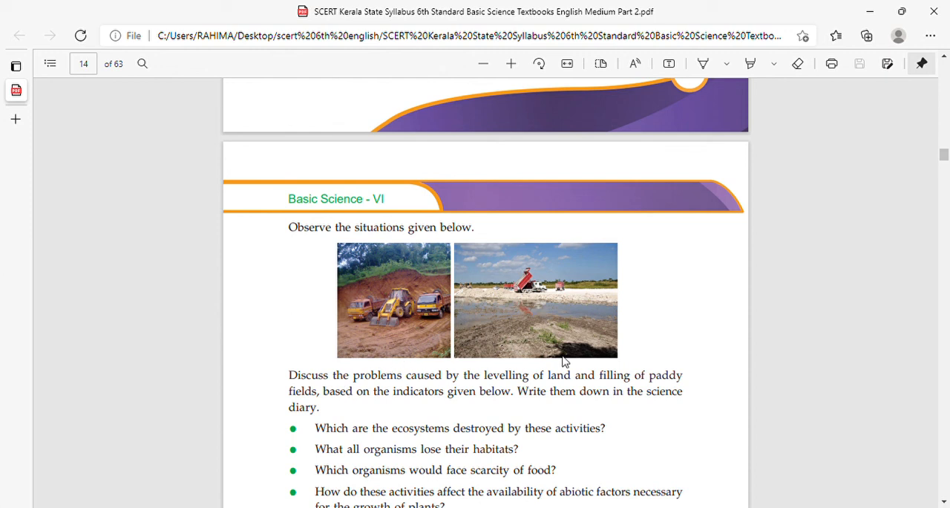
scroll(down, 3)
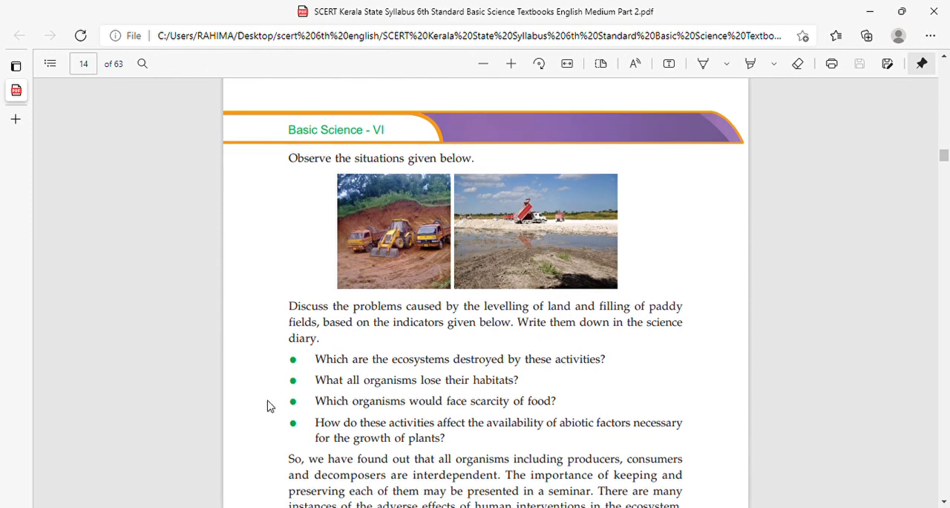
mouse_move(457, 370)
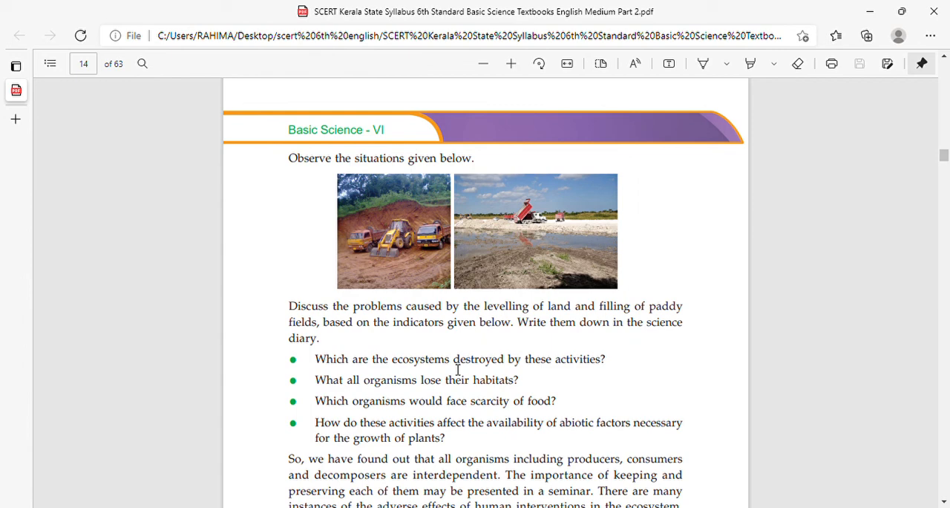
mouse_move(246, 404)
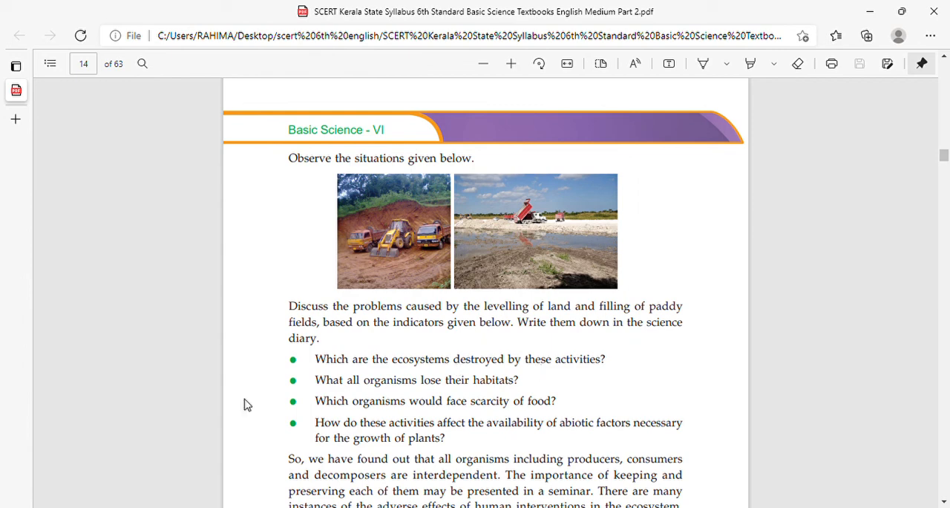
scroll(down, 3)
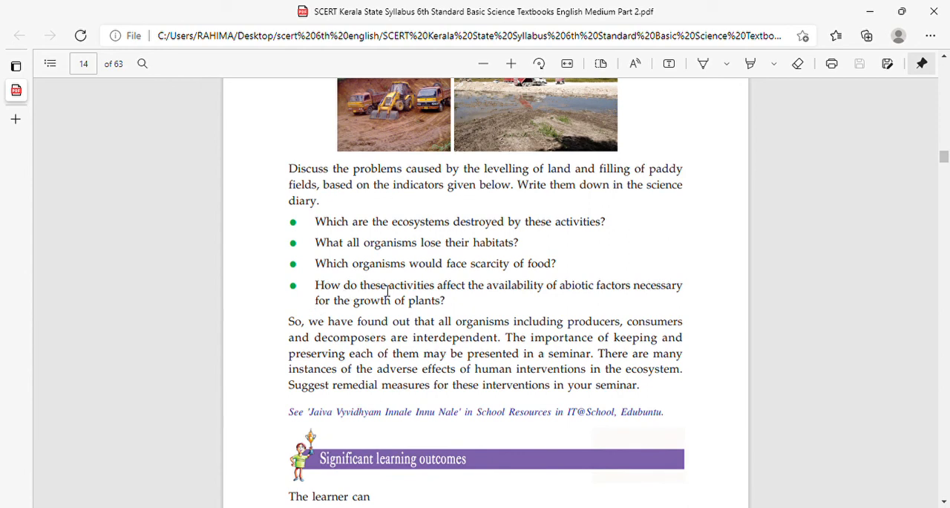
mouse_move(601, 265)
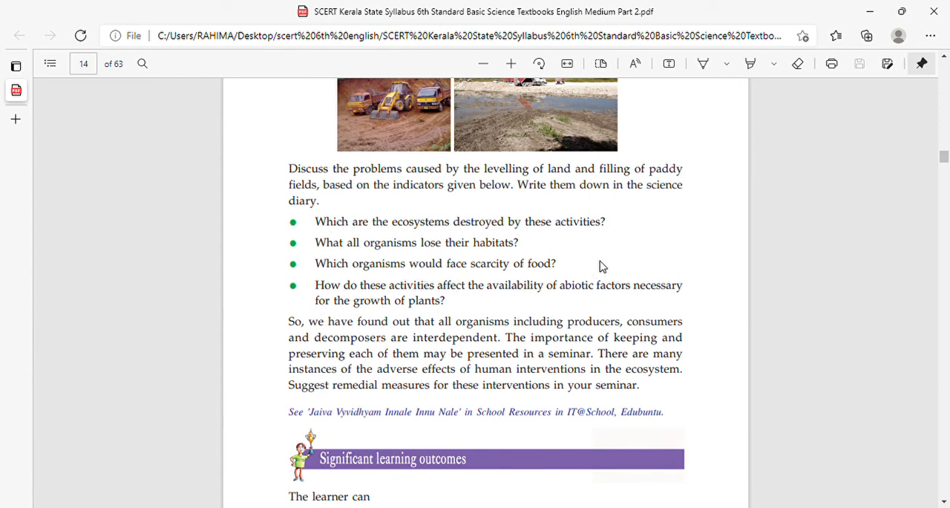
mouse_move(582, 271)
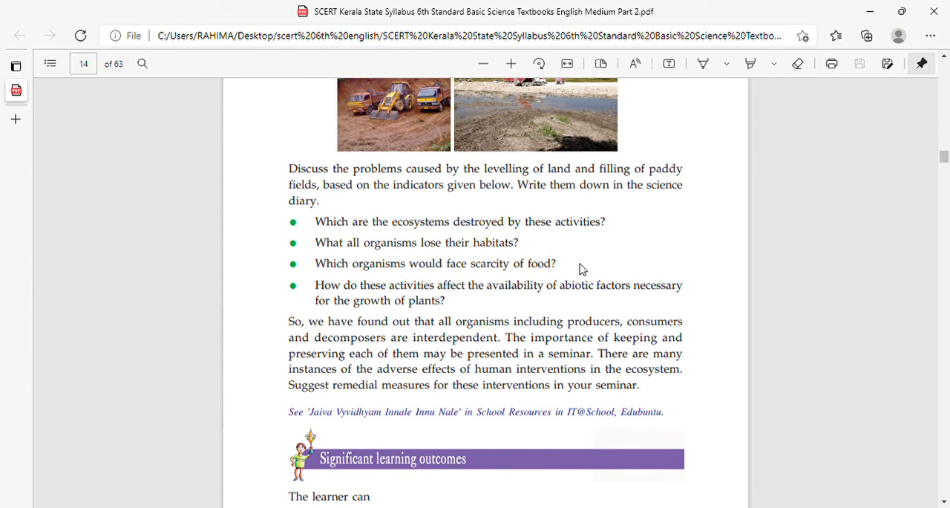
mouse_move(472, 306)
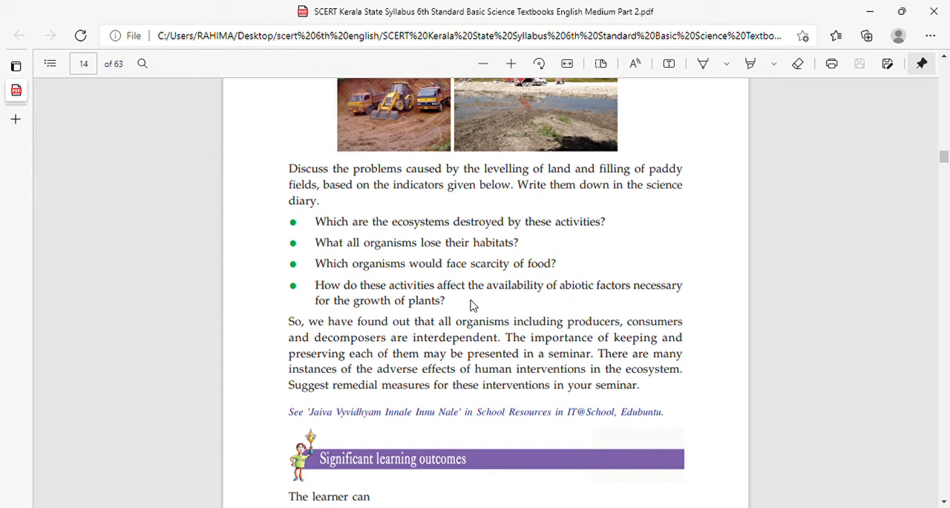
mouse_move(621, 302)
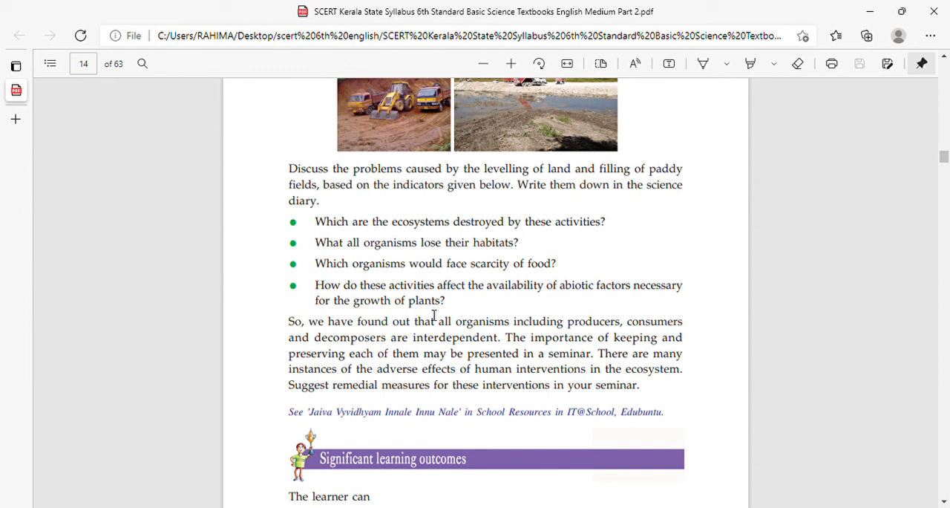
mouse_move(434, 318)
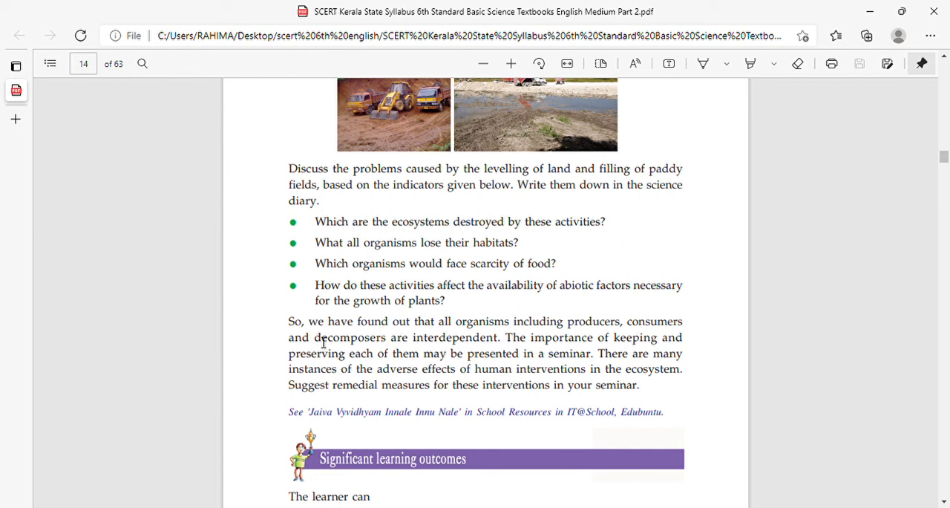
mouse_move(359, 363)
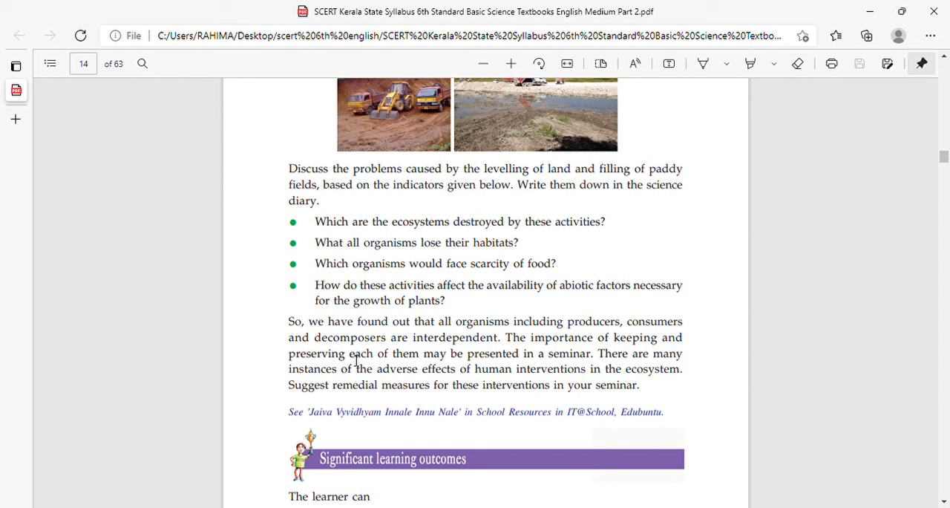
mouse_move(736, 434)
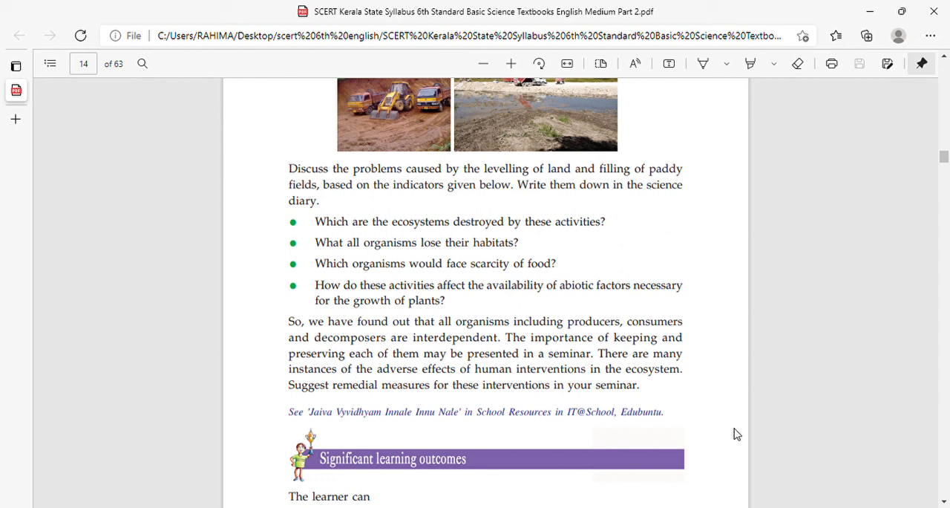
mouse_move(717, 441)
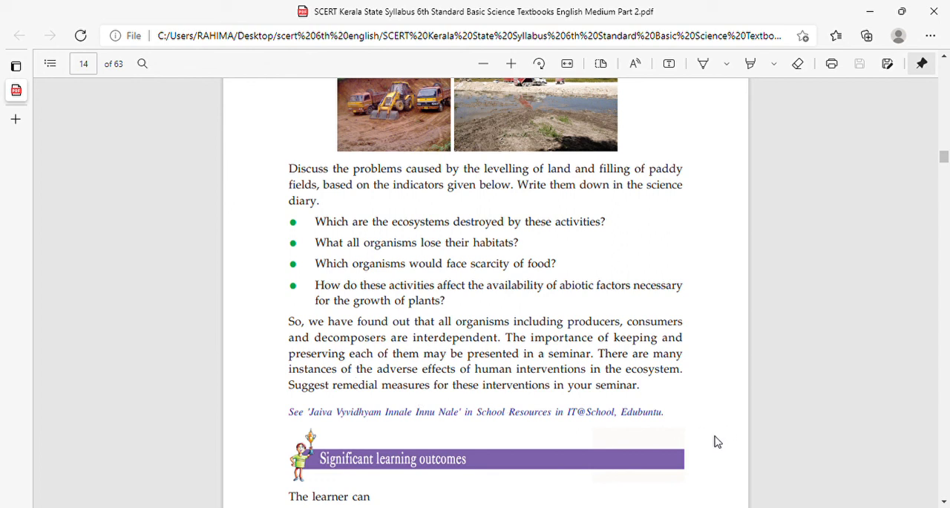
mouse_move(502, 389)
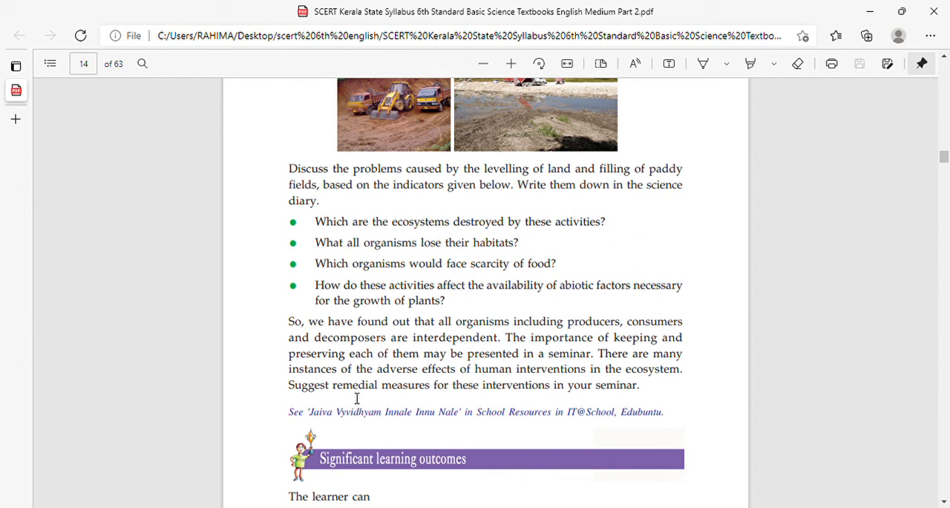
mouse_move(621, 404)
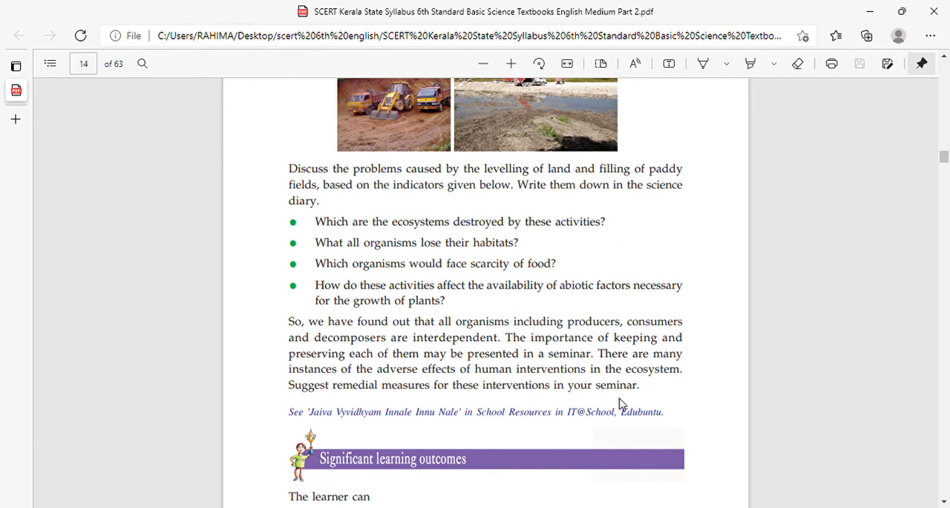
mouse_move(576, 350)
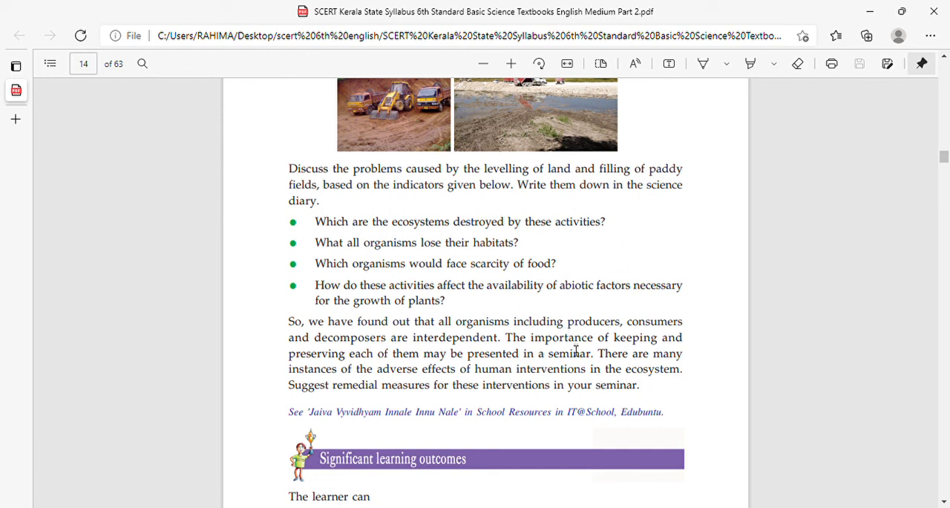